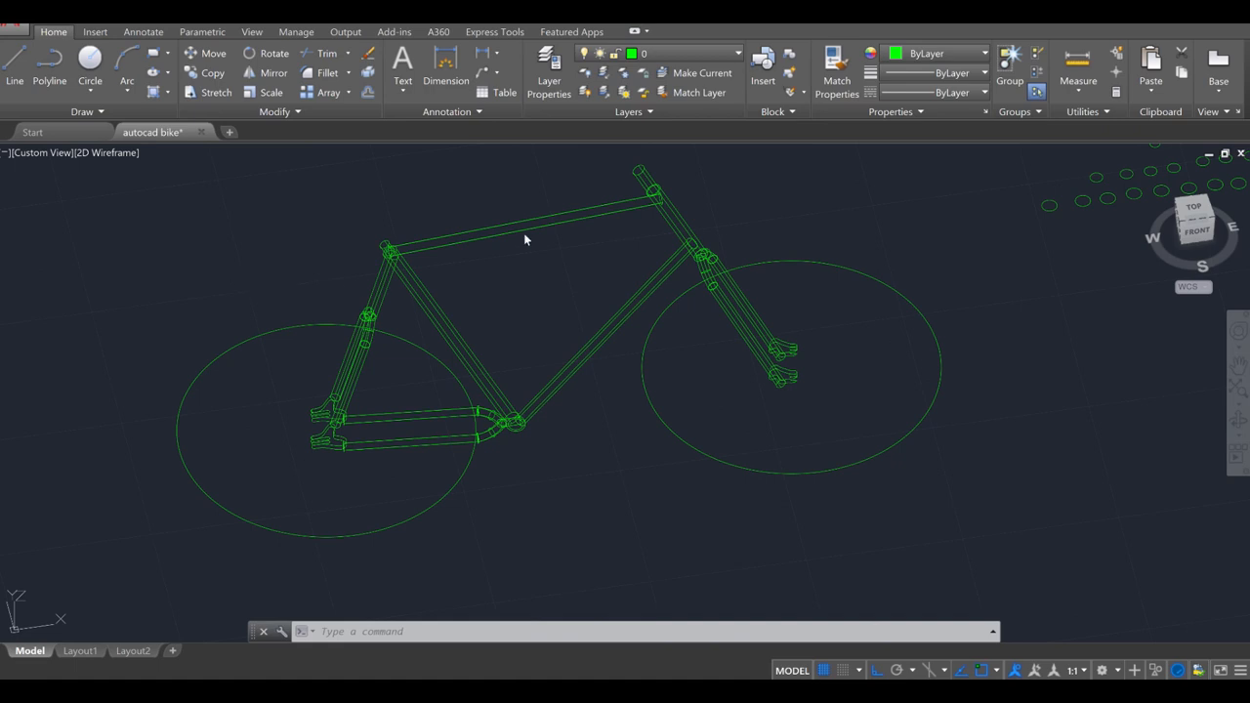
mouse_move(562, 110)
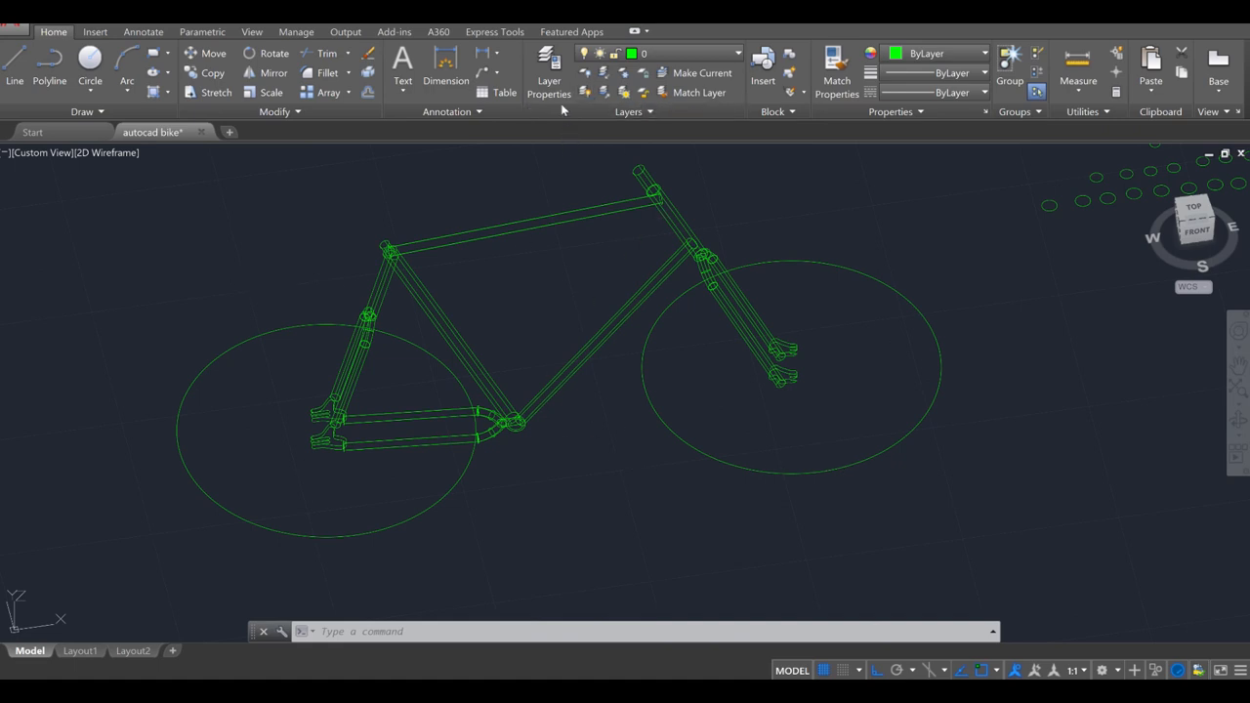
- Create a new layer named 'frame' with colour 150
click(548, 73)
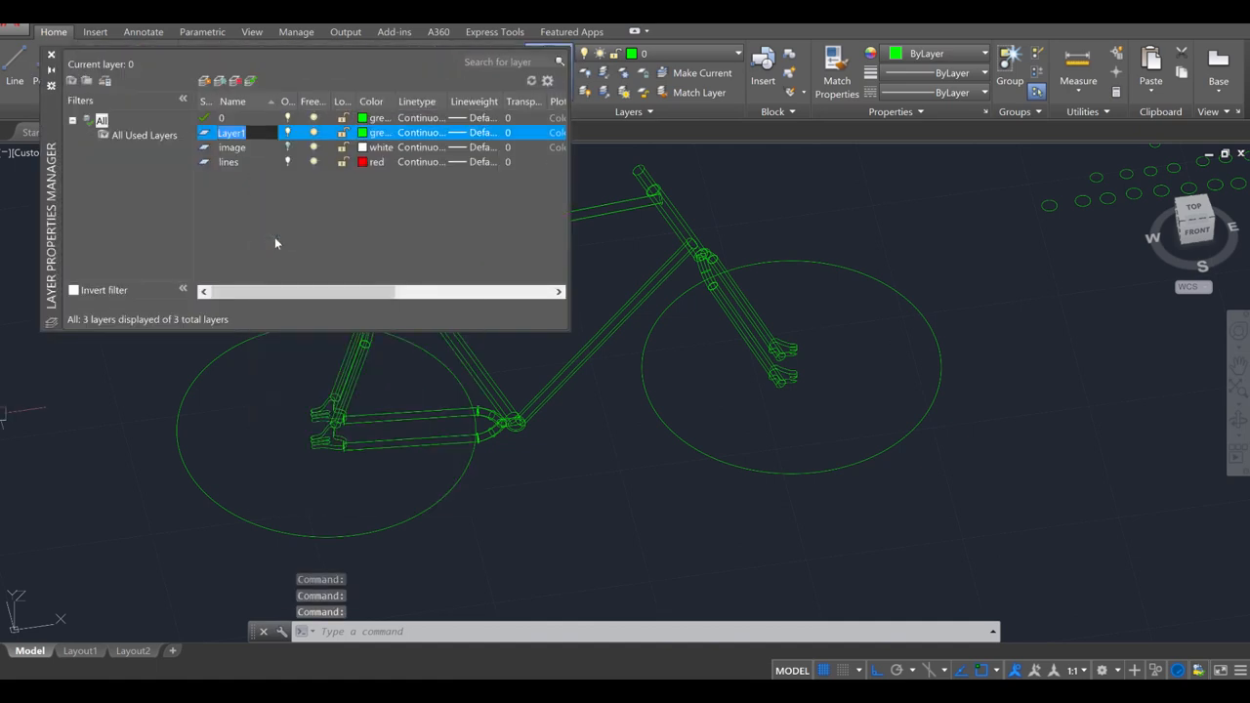
text(frame)
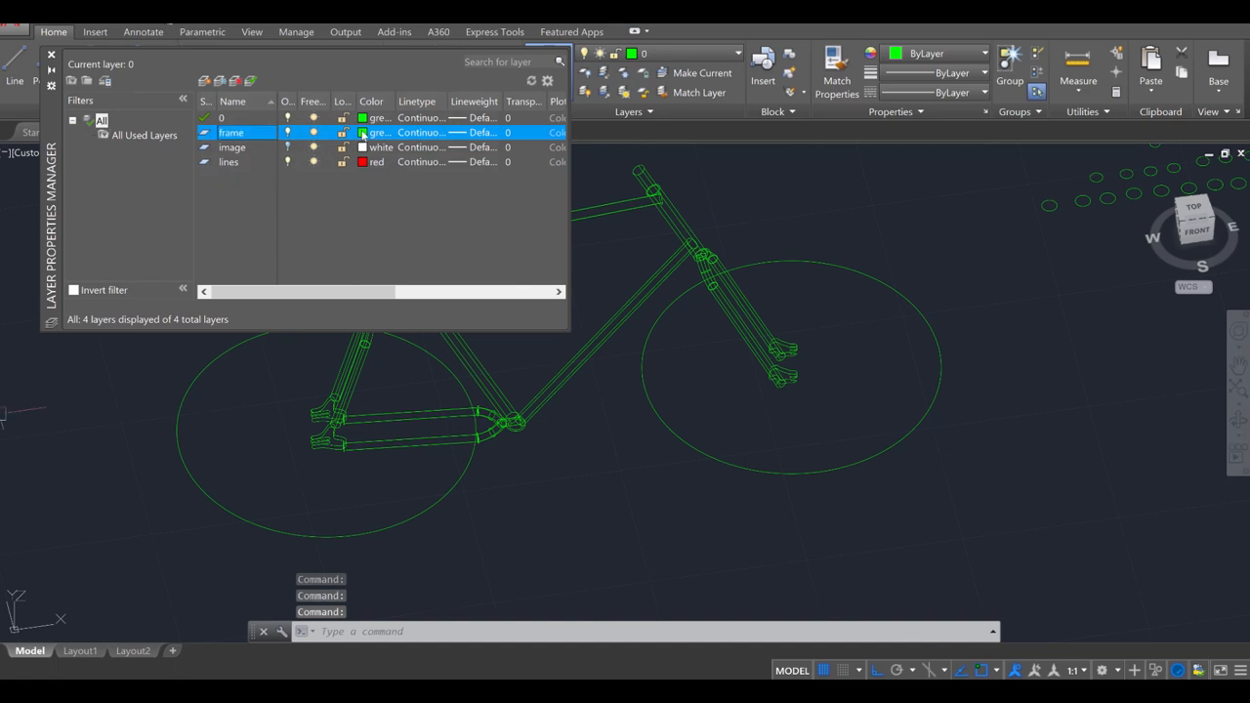
click(362, 132)
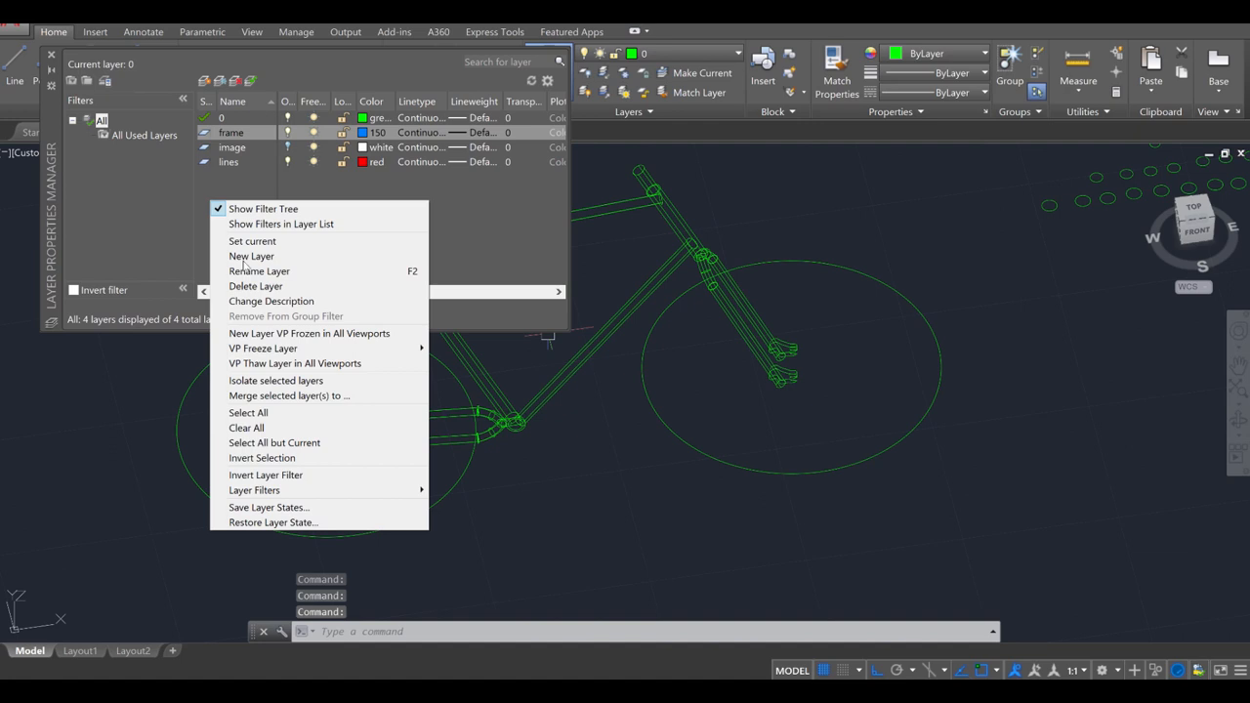
- Add a 'wheels' layer with colour 60 and close the layer manager
click(251, 256)
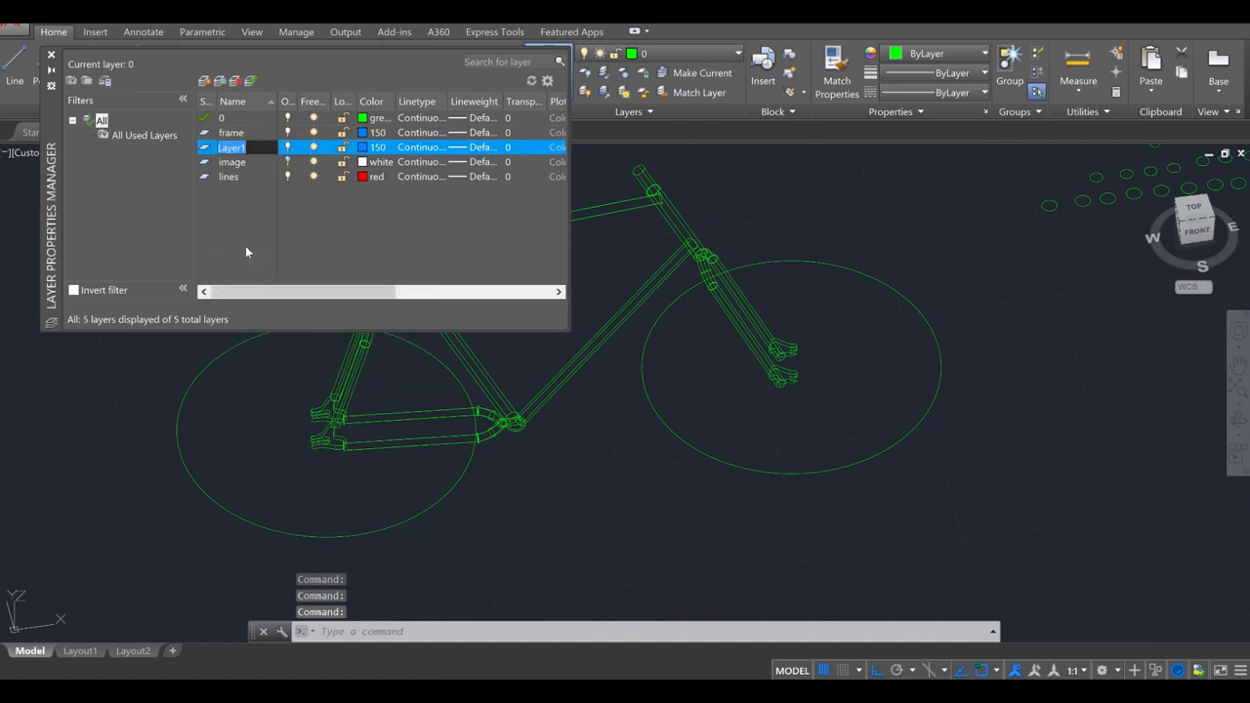
text(wheels)
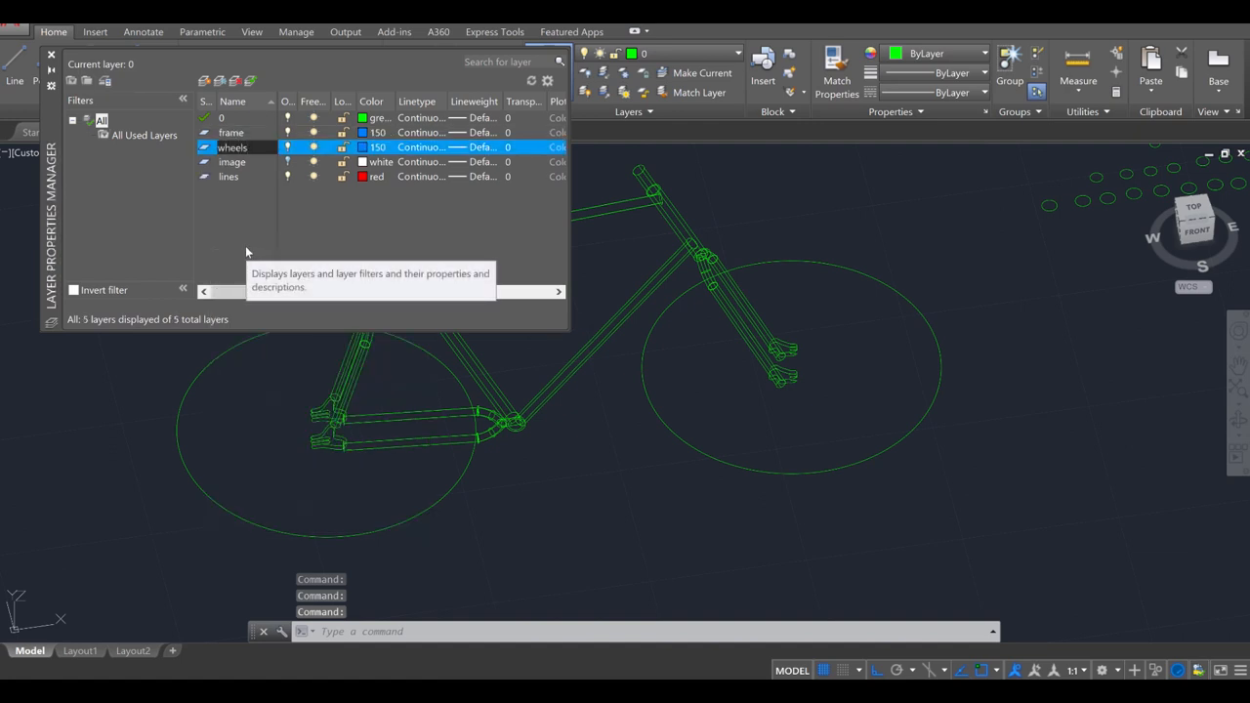
click(362, 147)
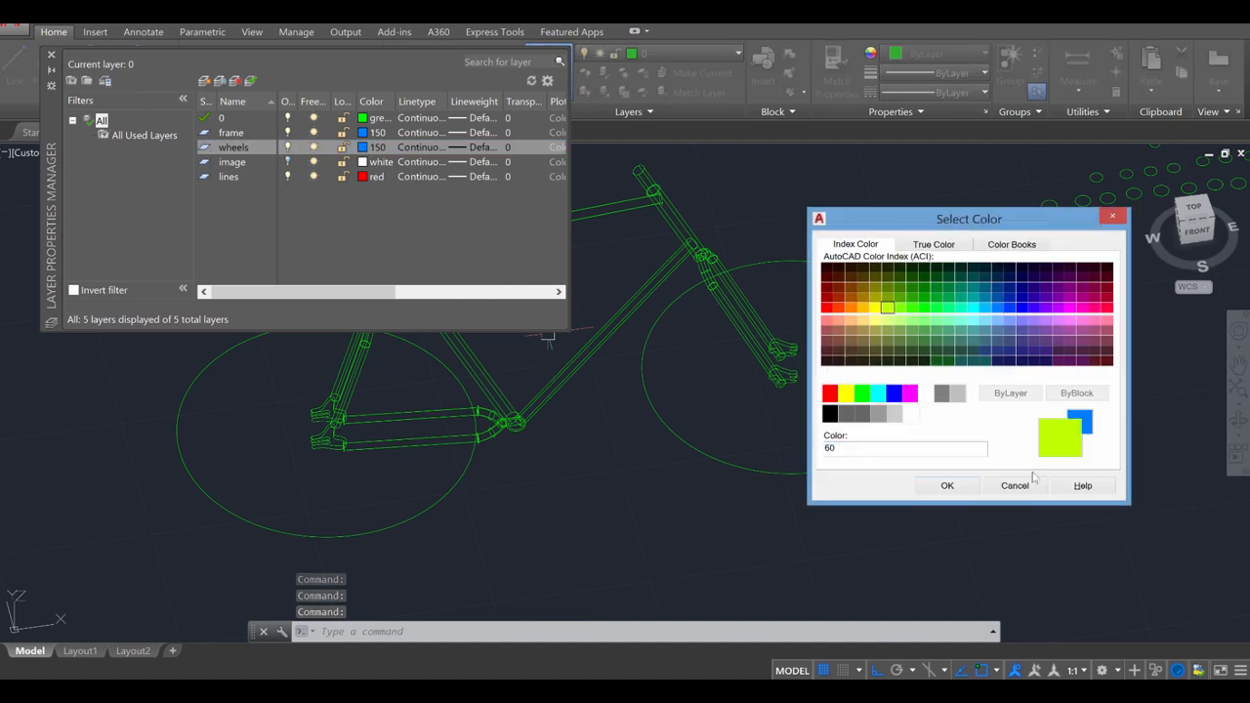
click(947, 486)
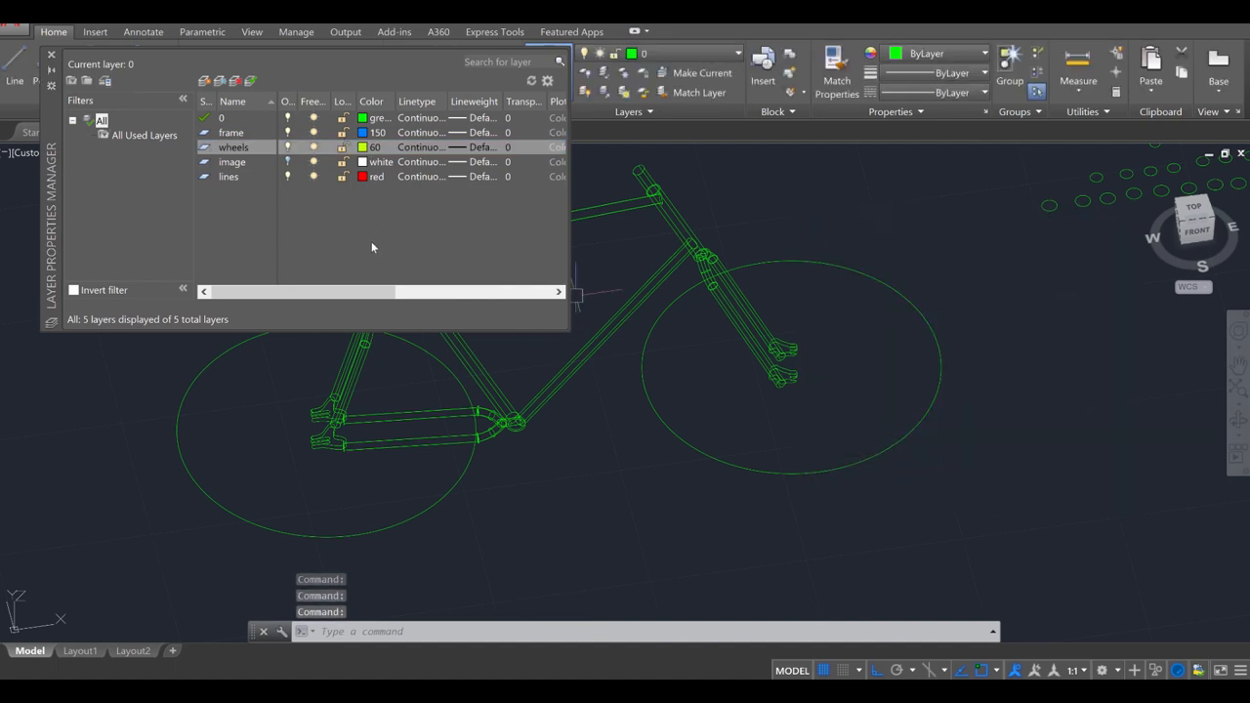
click(51, 53)
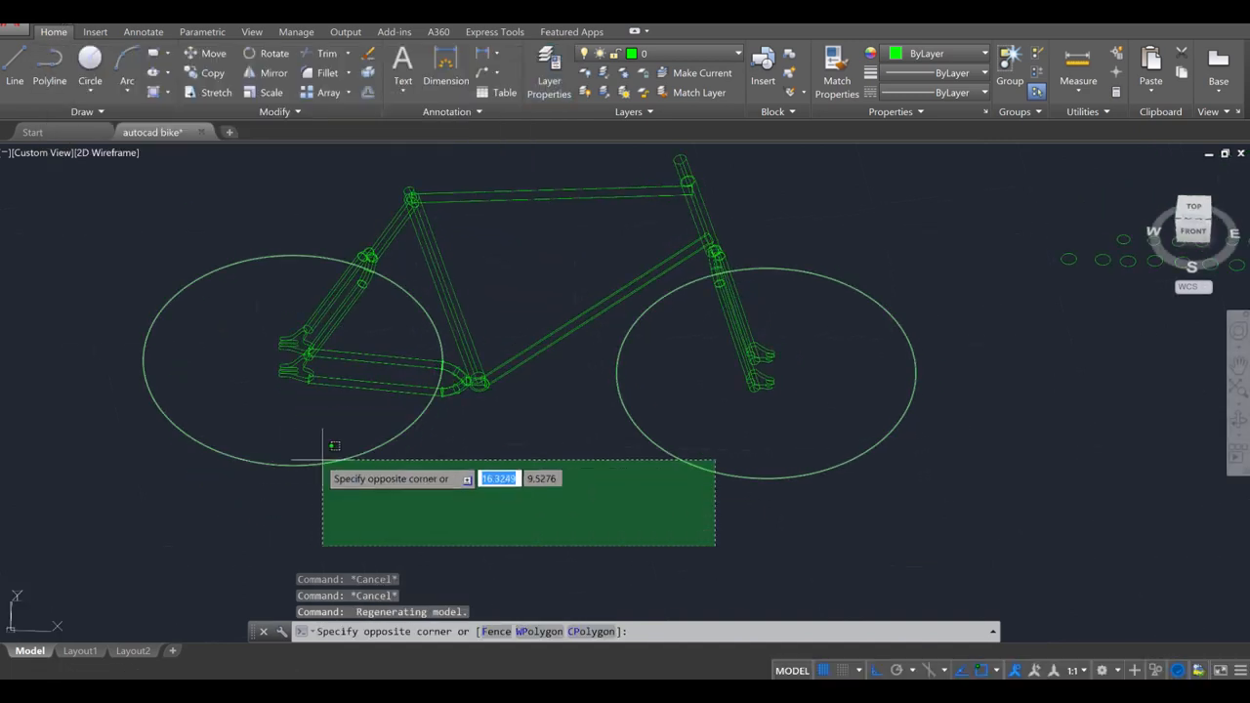
- Dismiss the selection window and zoom into the bottom bracket tube joints in Top view
click(738, 53)
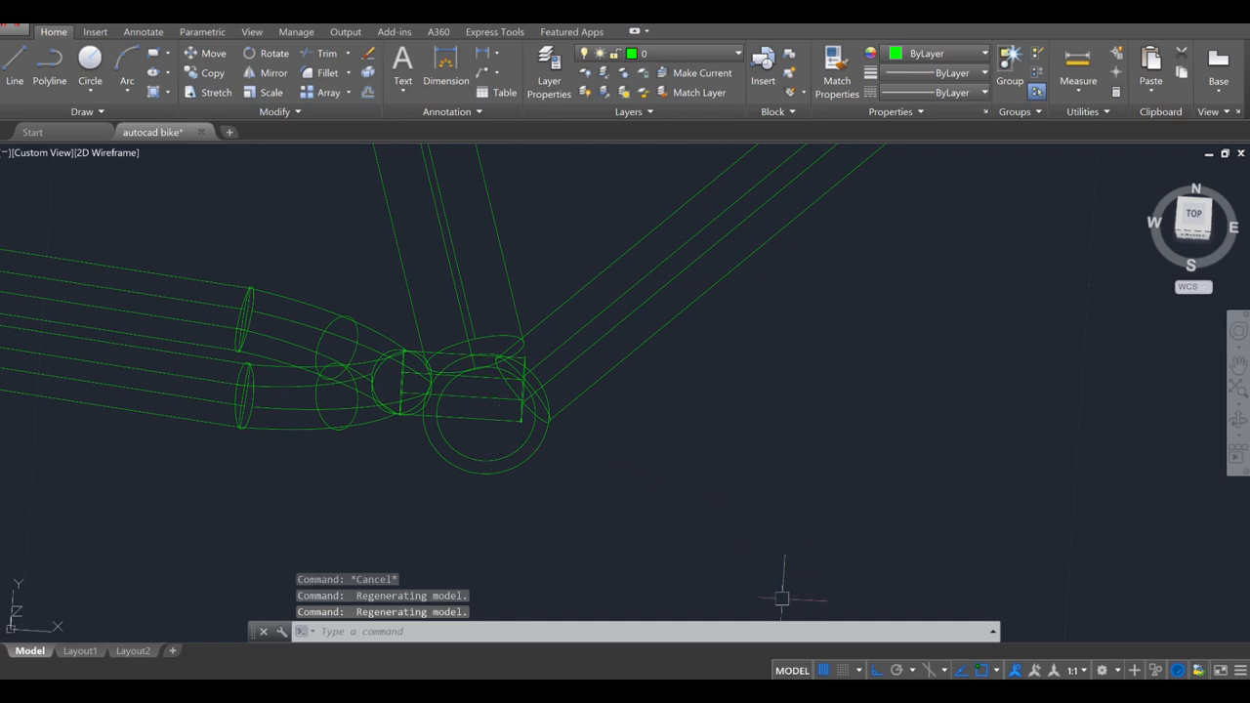
mouse_move(982, 670)
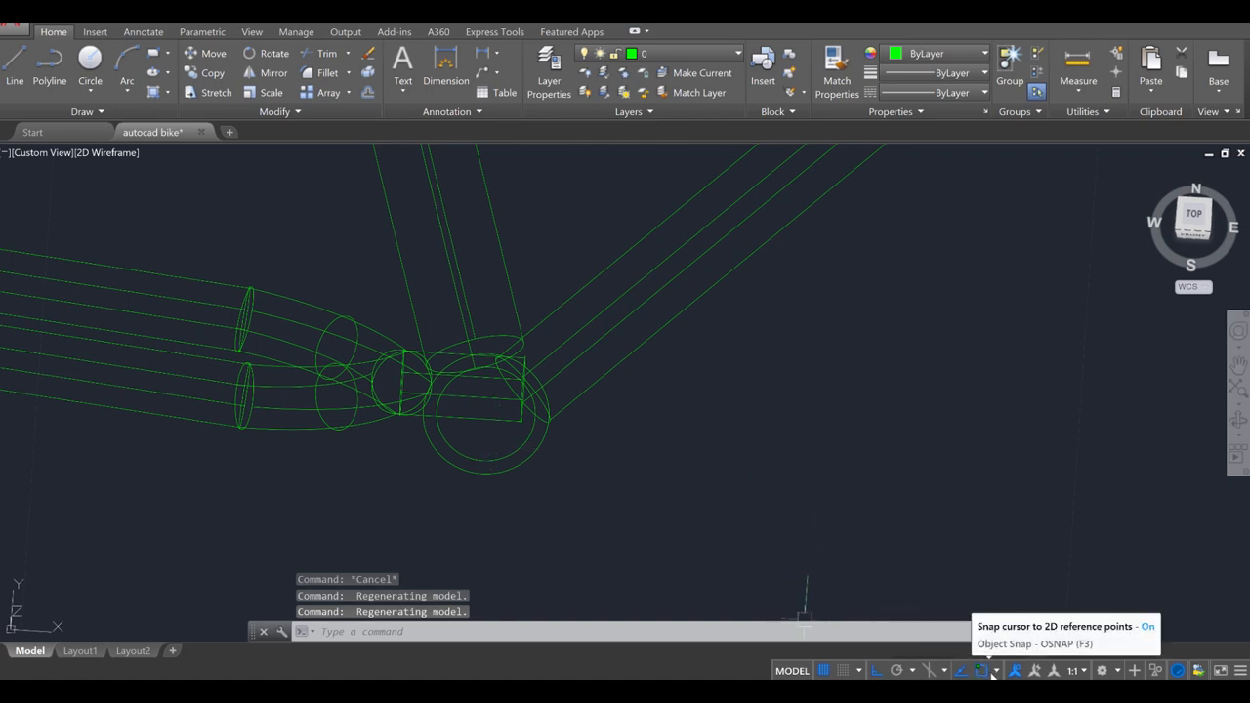
- Grip-stretch the tube-end ellipse with Ortho onto the bottom bracket circle
click(981, 670)
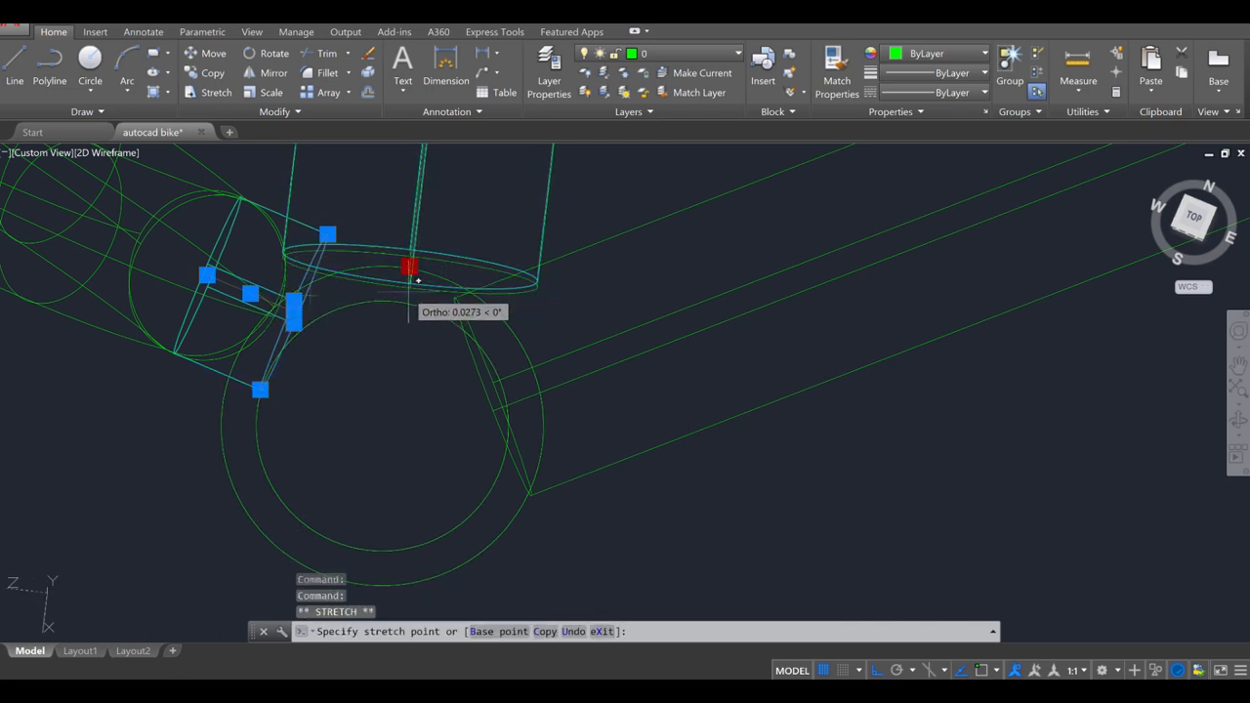
click(536, 363)
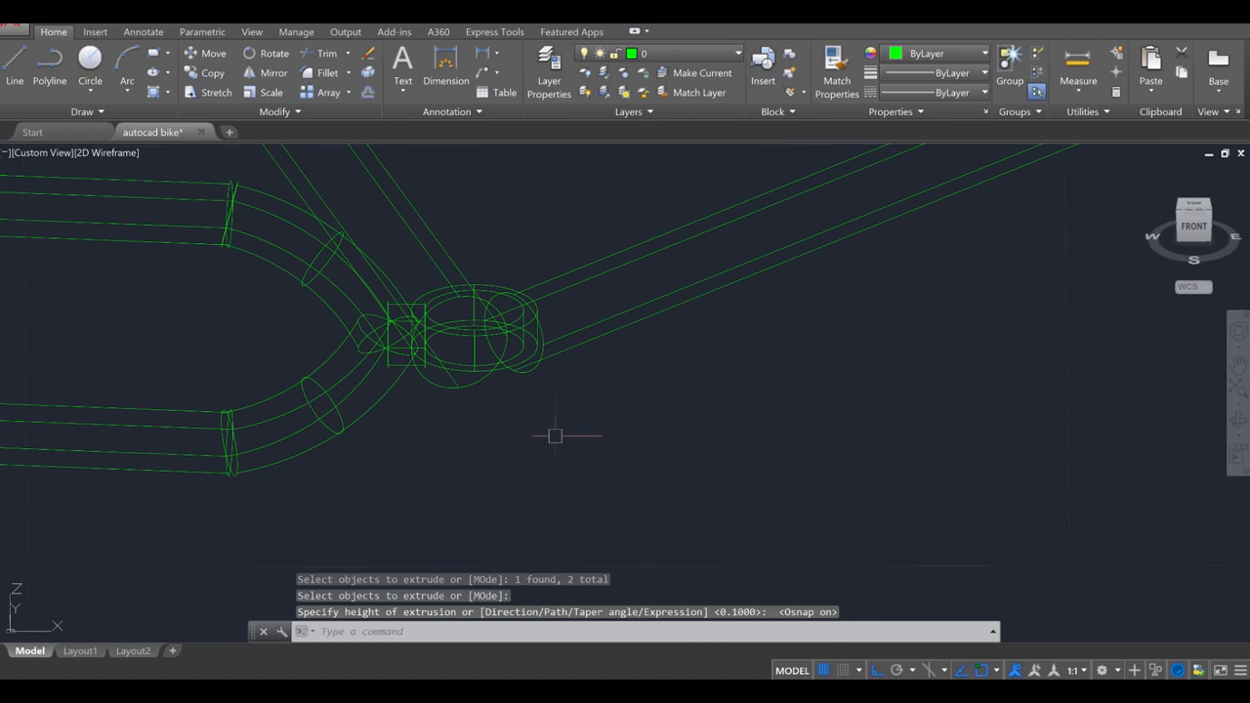
- Copy the extruded cylinder, subtract the inner bore, and return to 2D Wireframe
text(Cop)
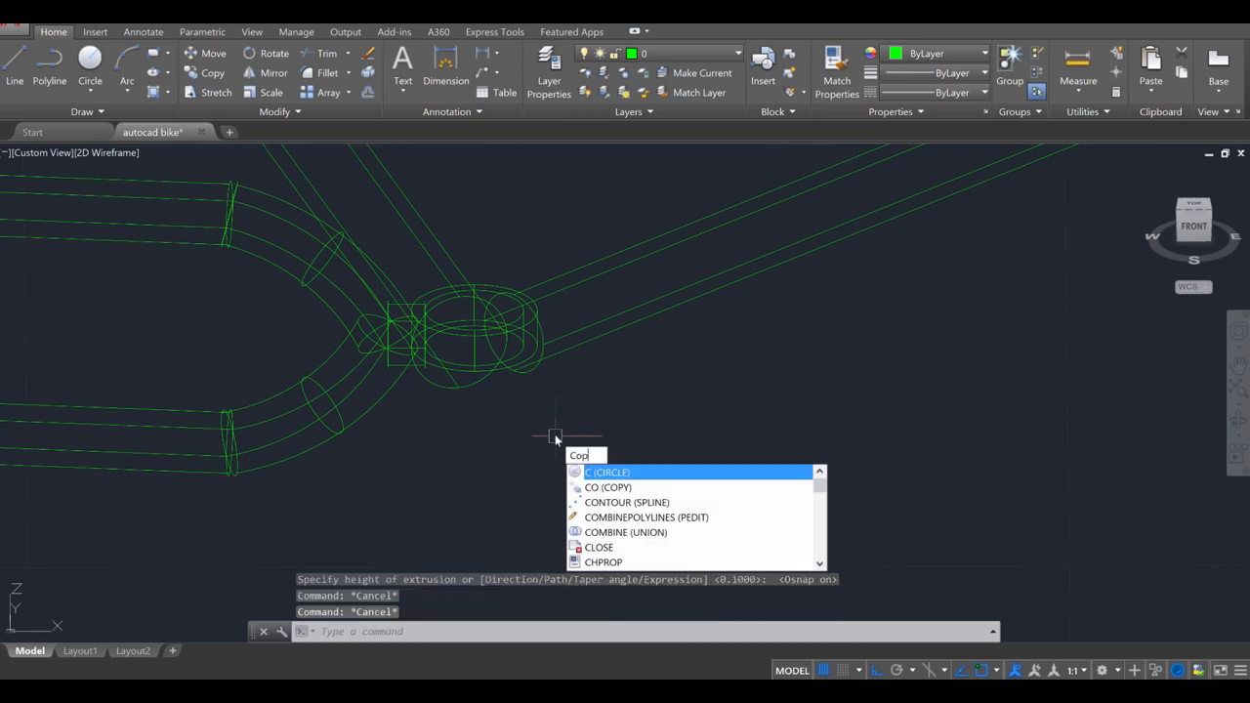
click(609, 487)
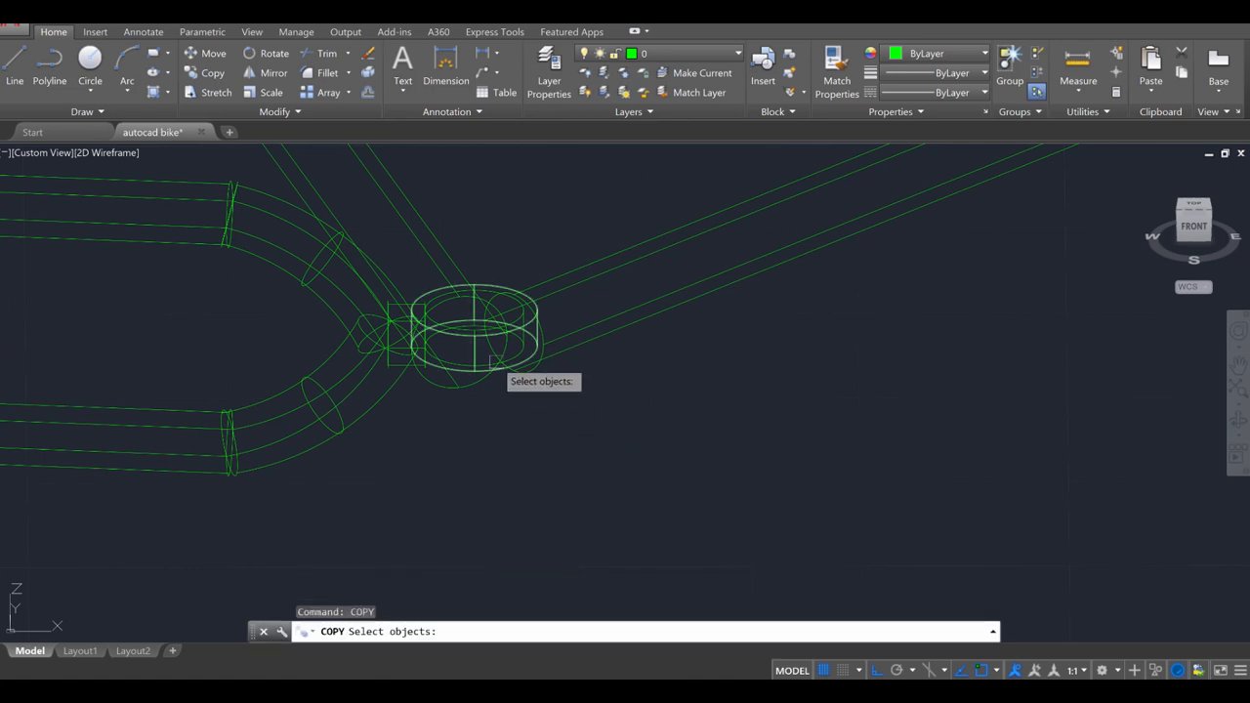
key(Escape)
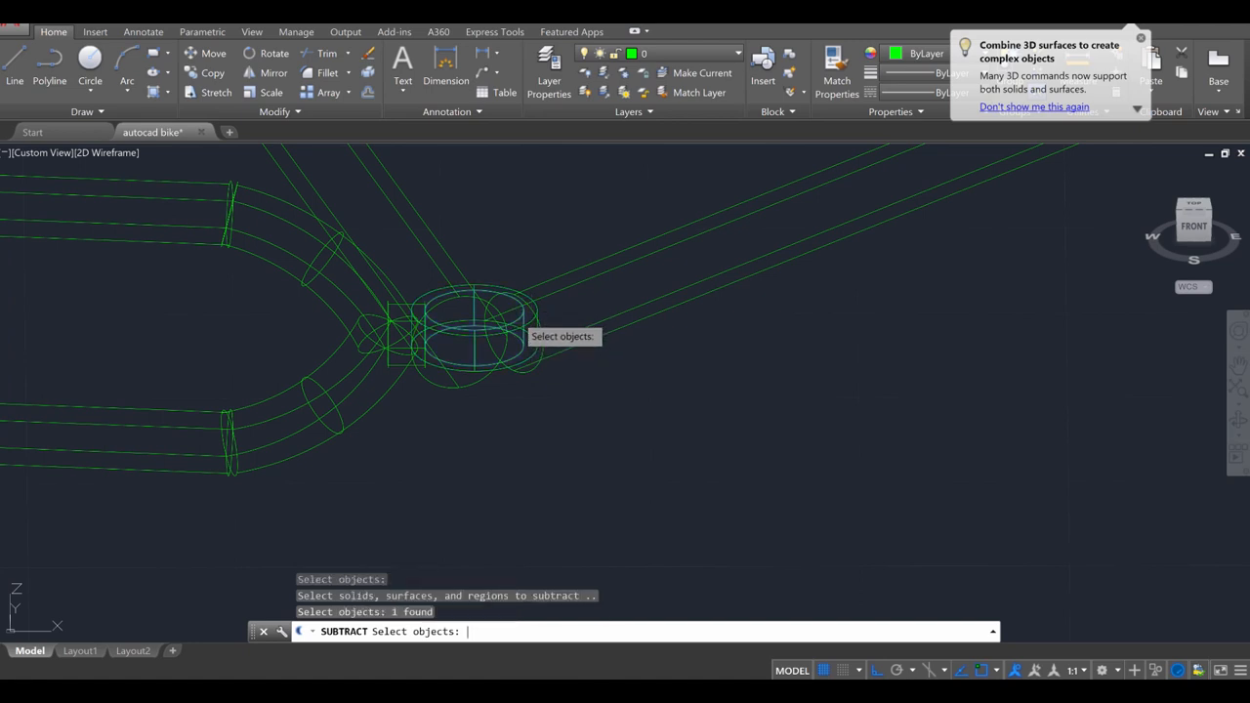
key(Escape)
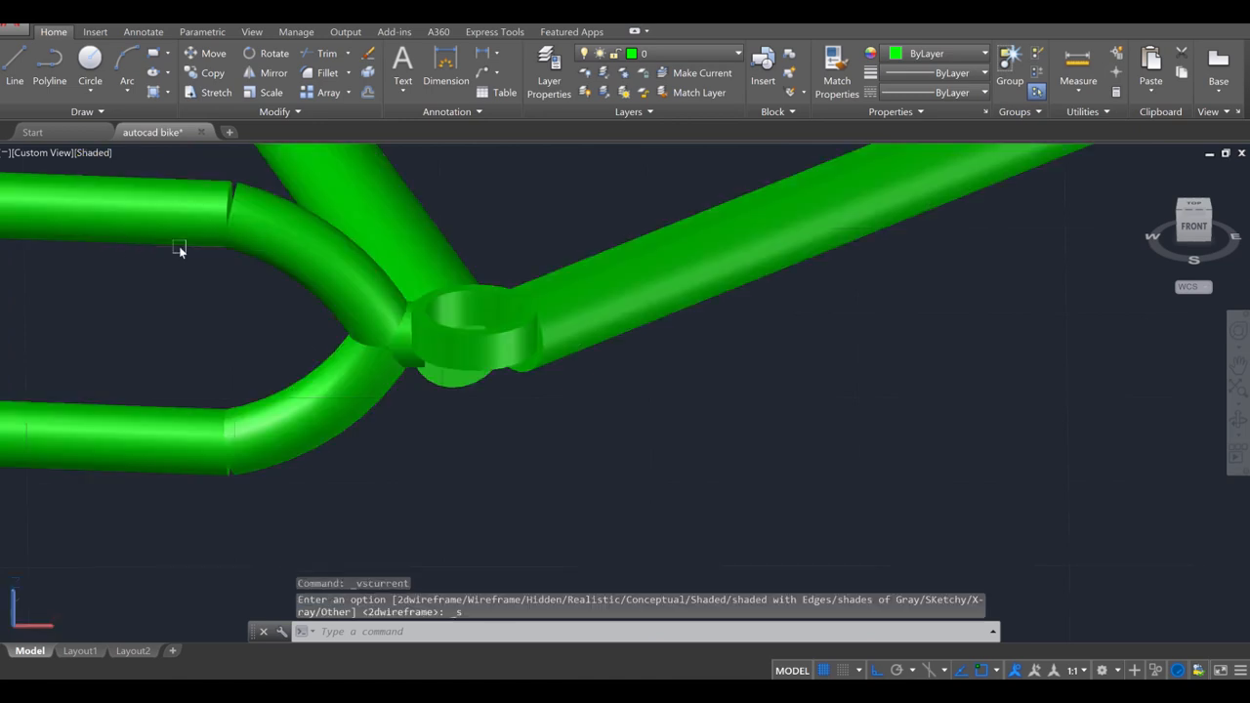
click(93, 152)
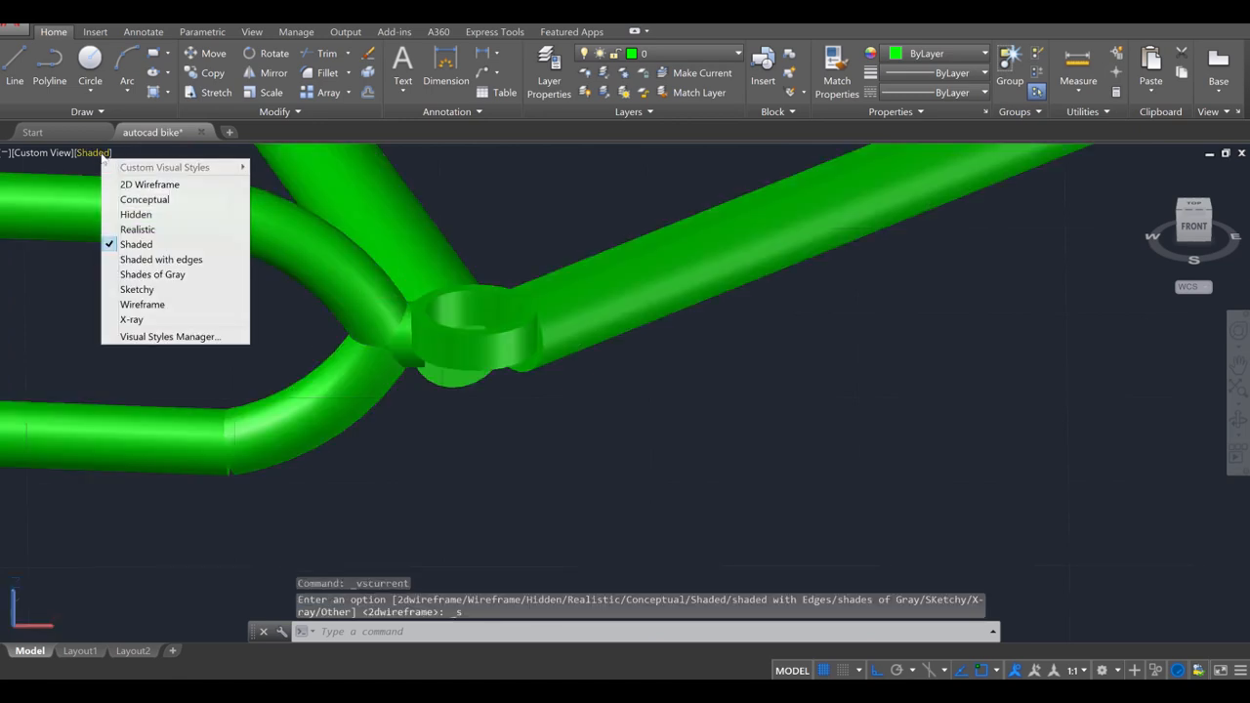
click(150, 185)
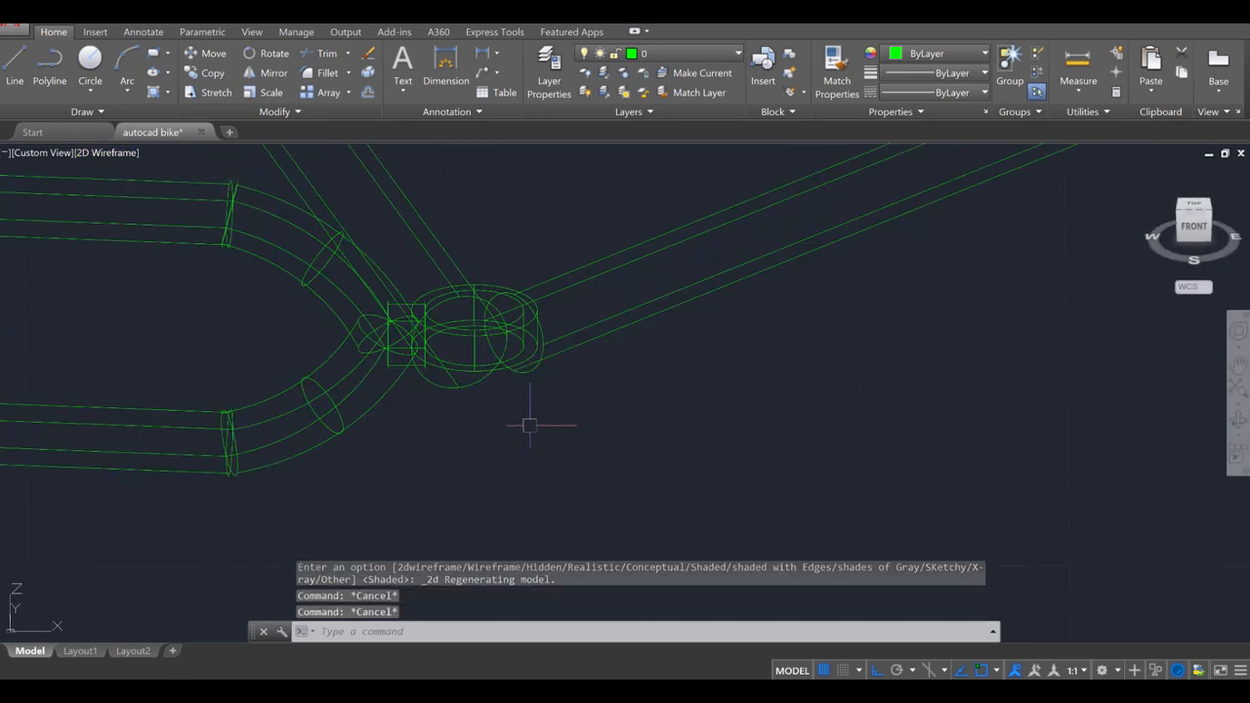
- Stretch the stay tube end ellipses into the rear dropout, then zoom extents
text(COPY)
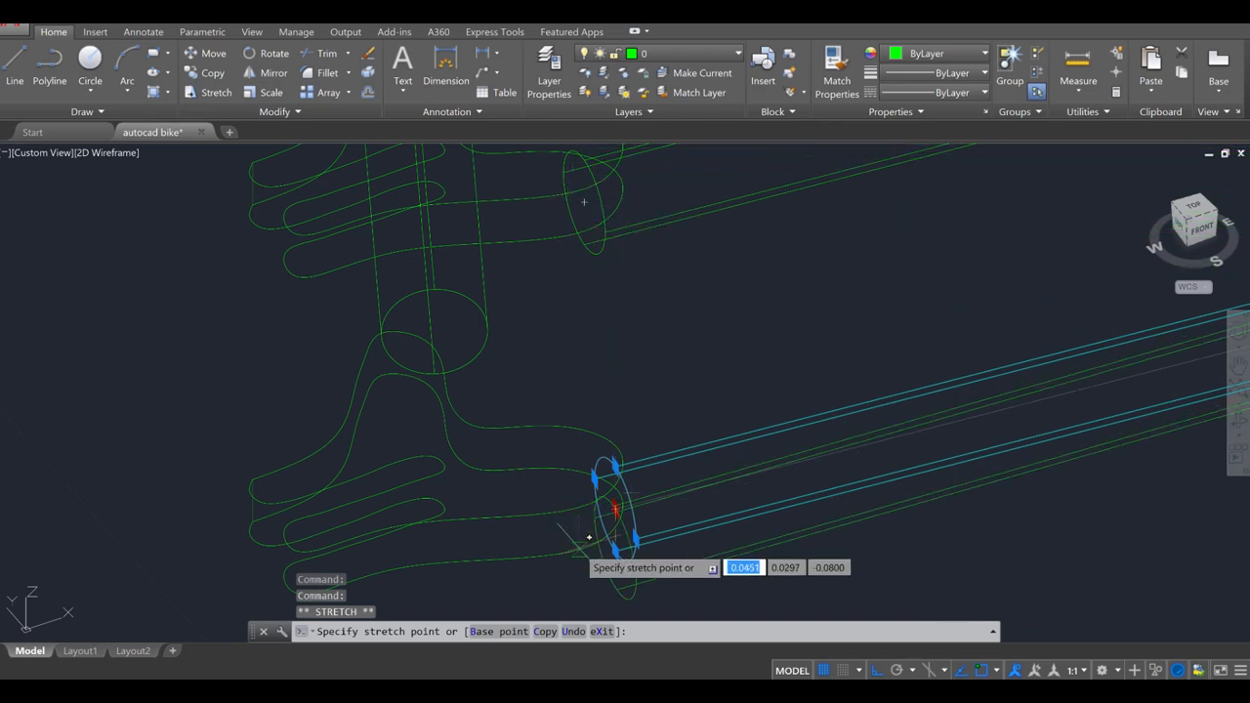
key(Escape)
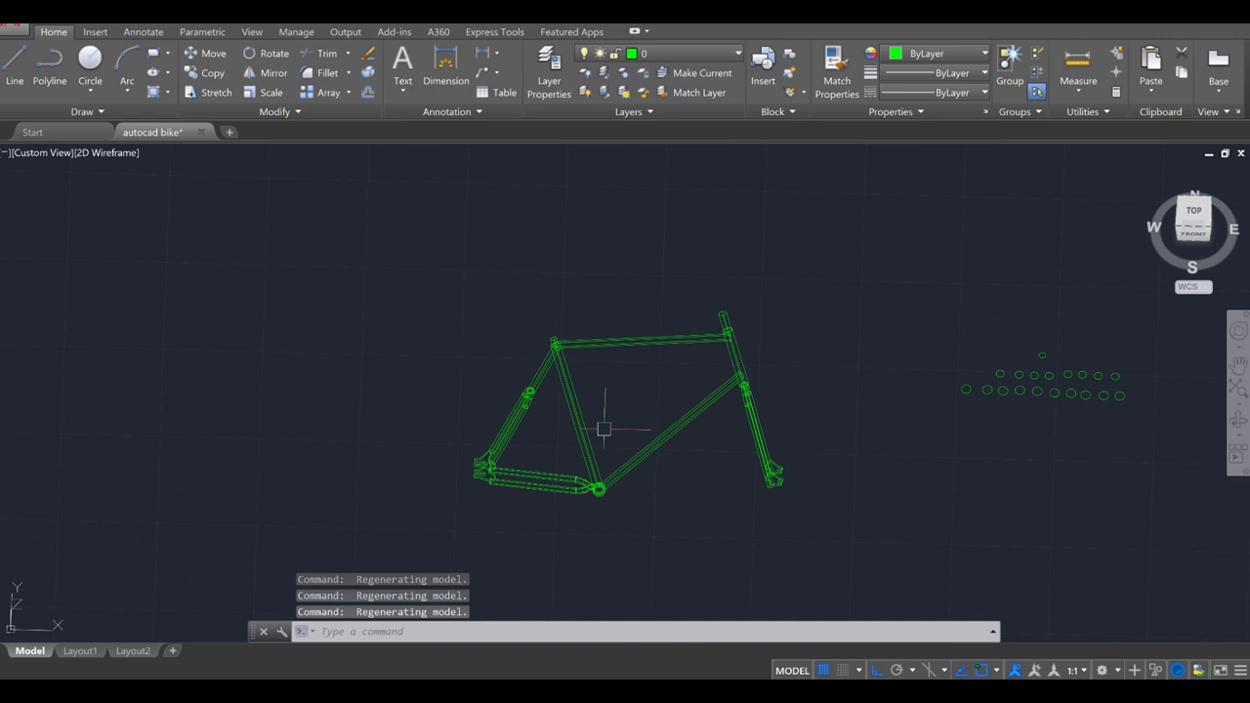
- Join all window-selected frame tubes into one solid with UNION
text(union)
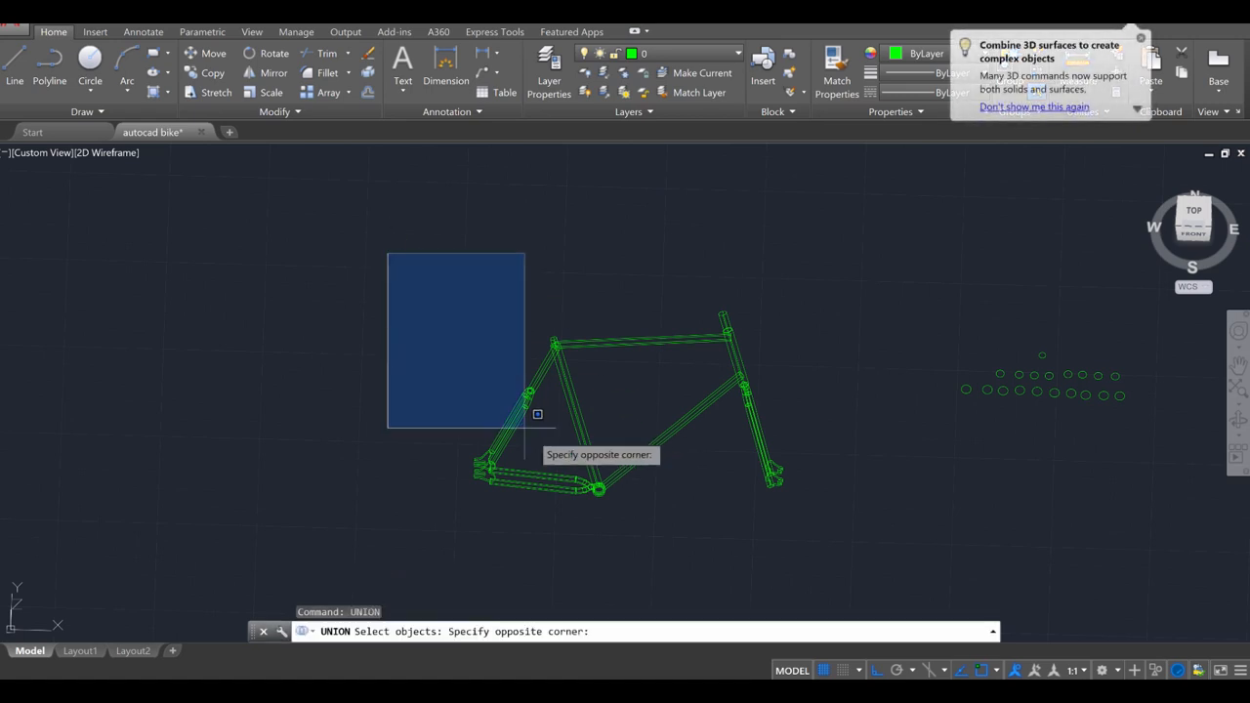
click(856, 514)
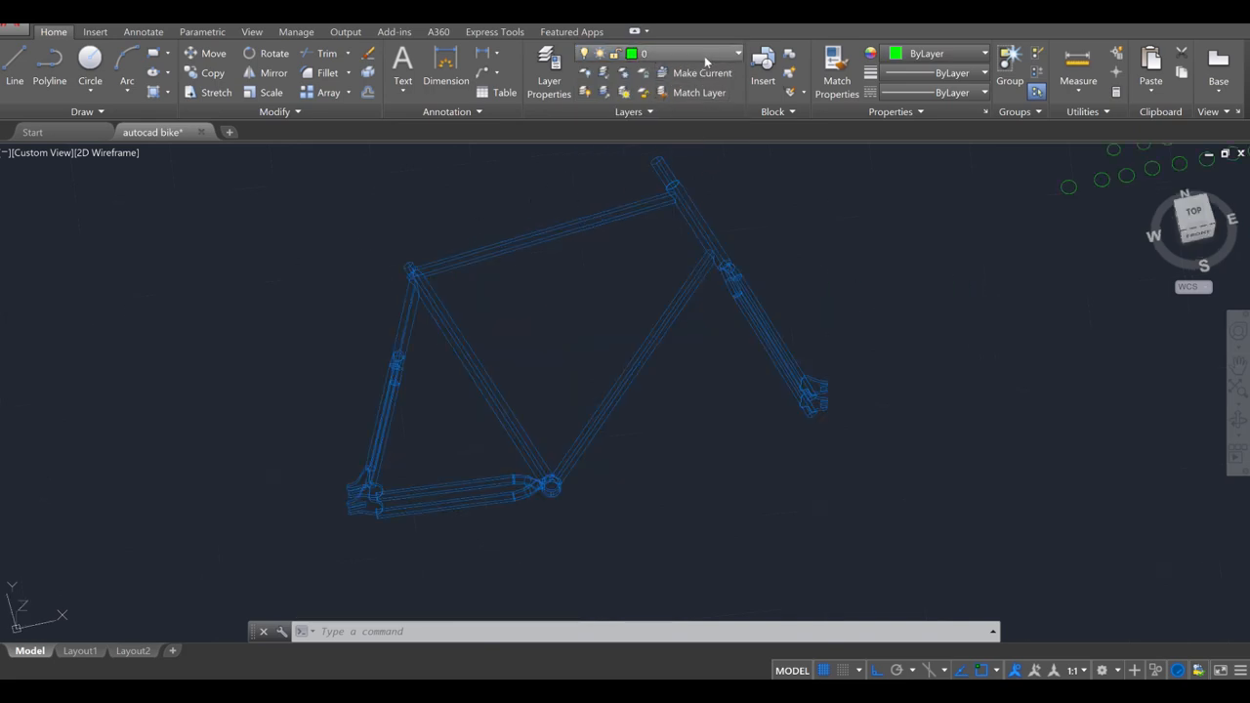
- Move the frame onto the frame layer and rotate the wheel circles 90° upright
click(737, 54)
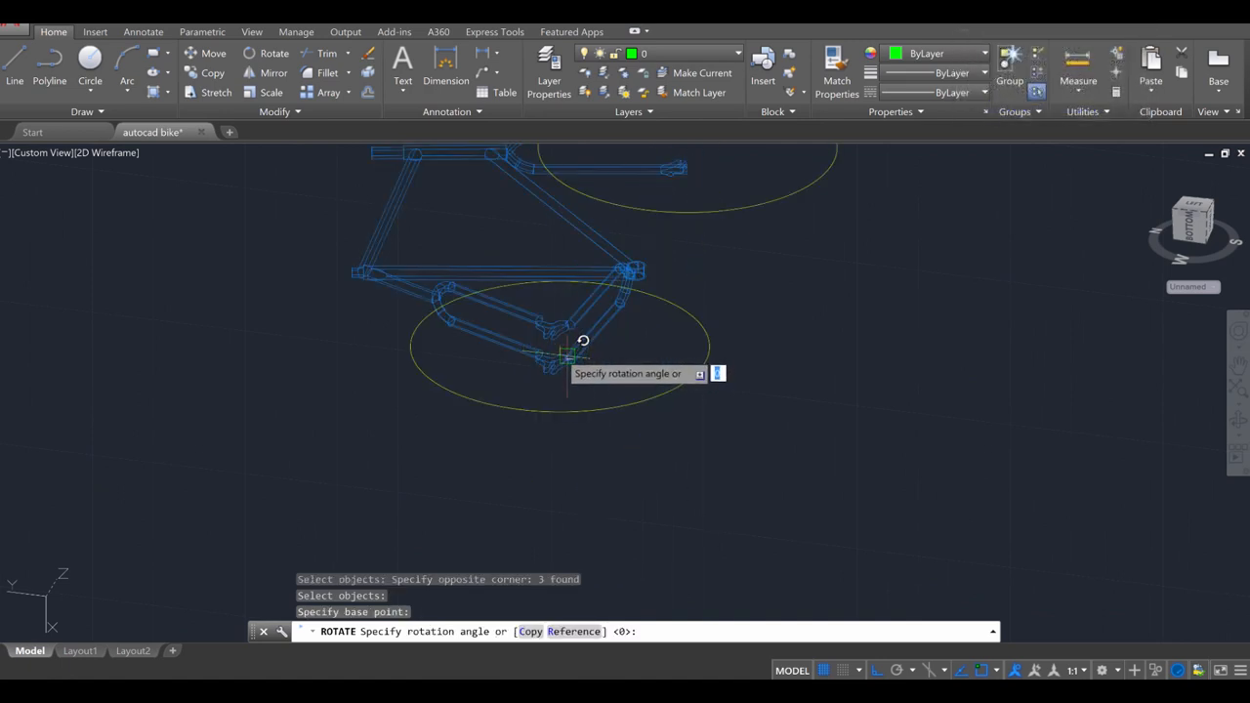
mouse_move(348, 306)
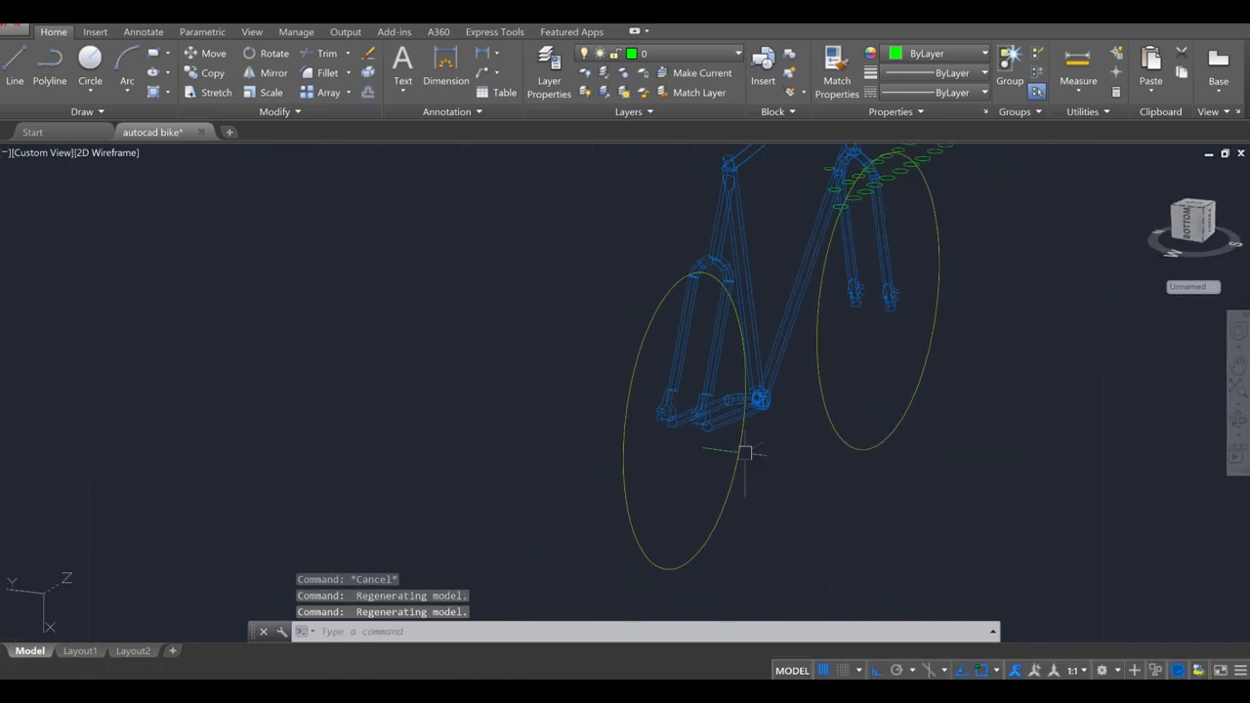
mouse_move(5, 403)
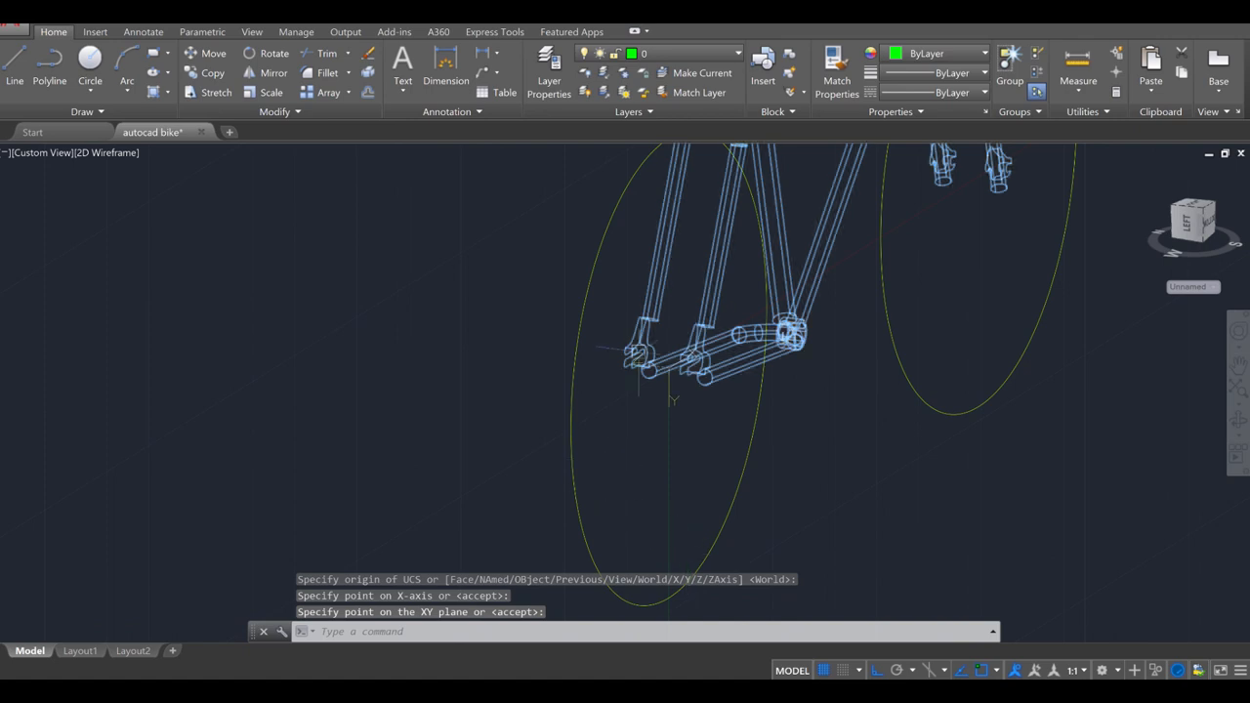
key(Escape)
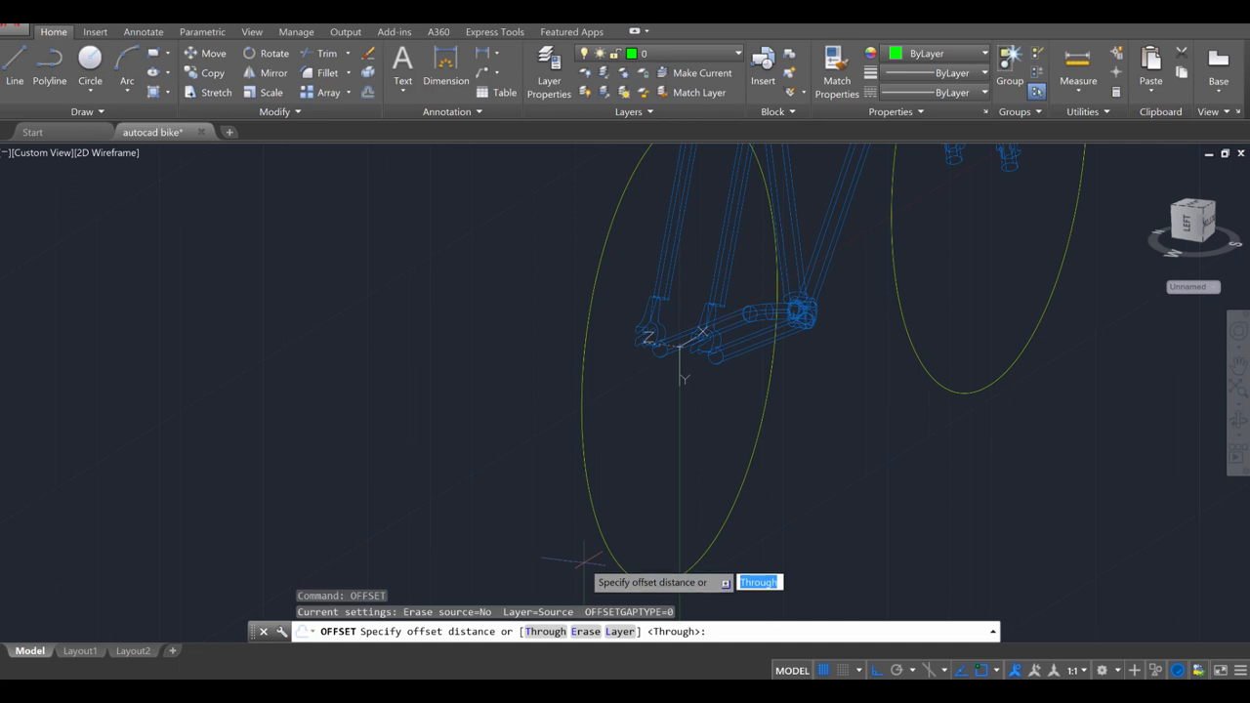
text(.1)
text(c)
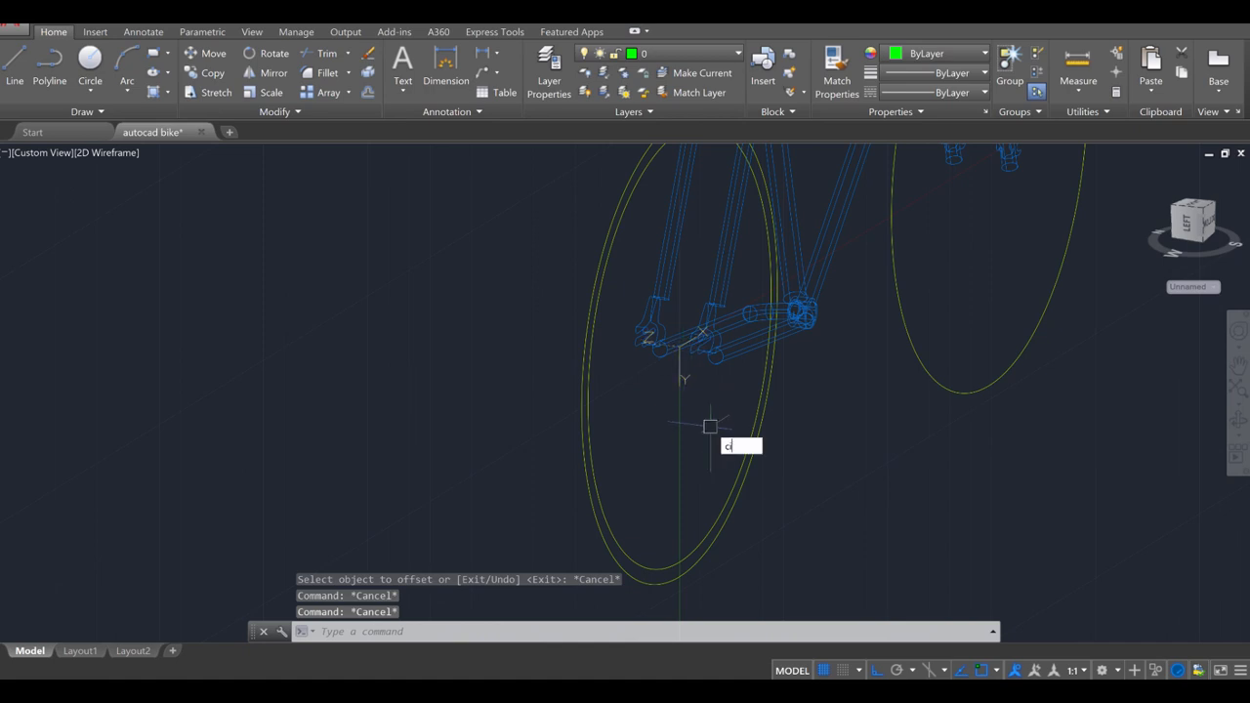
text(IR)
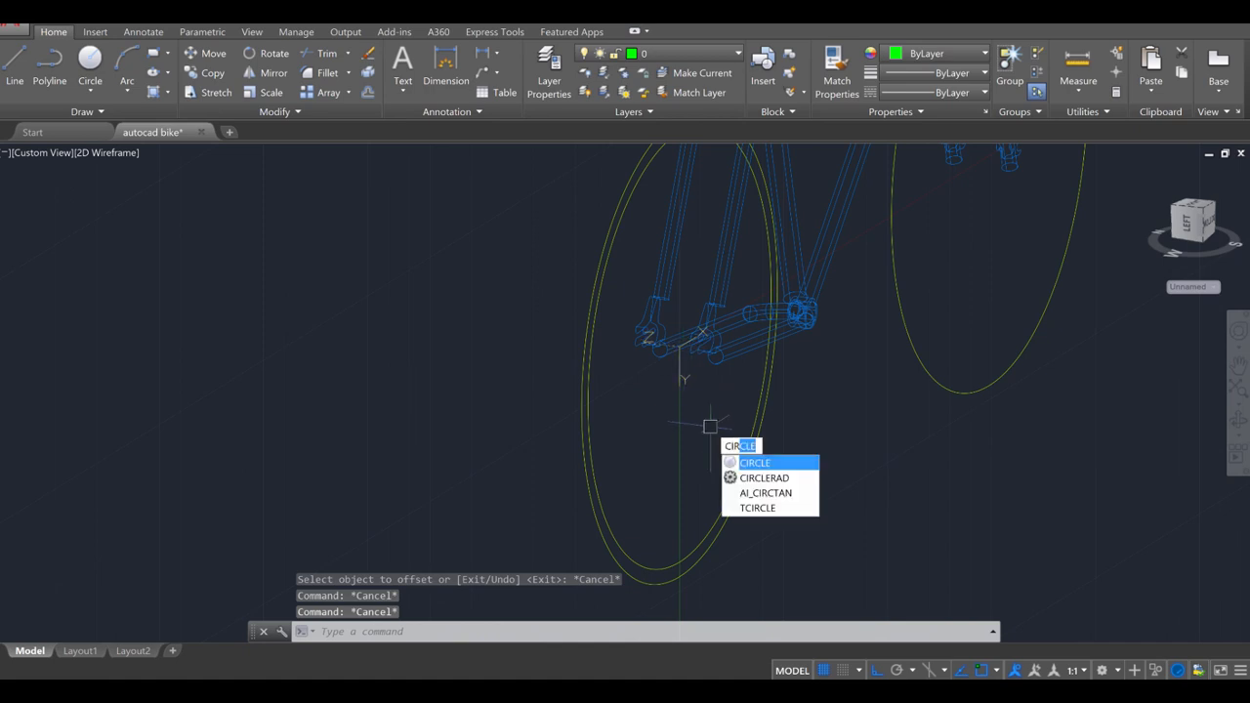
- Orbit to the front hub and draw a 0.14 axle line along -Z
key(Escape)
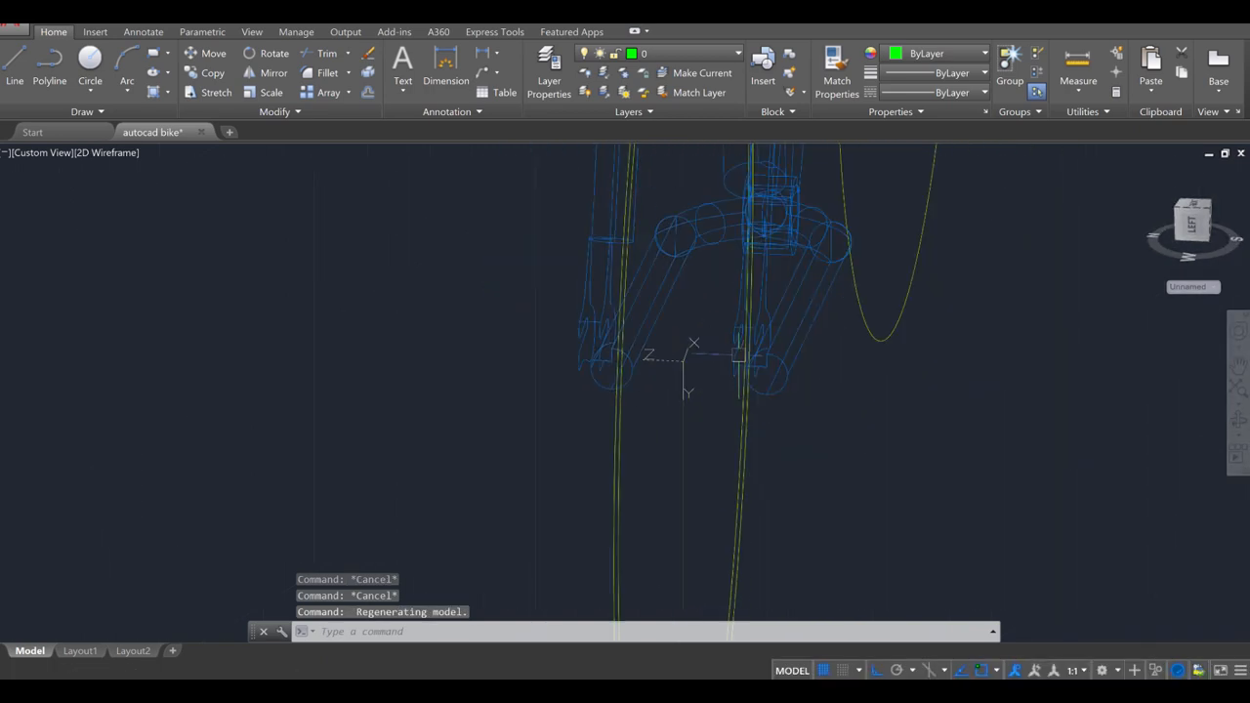
drag(693, 352, 796, 355)
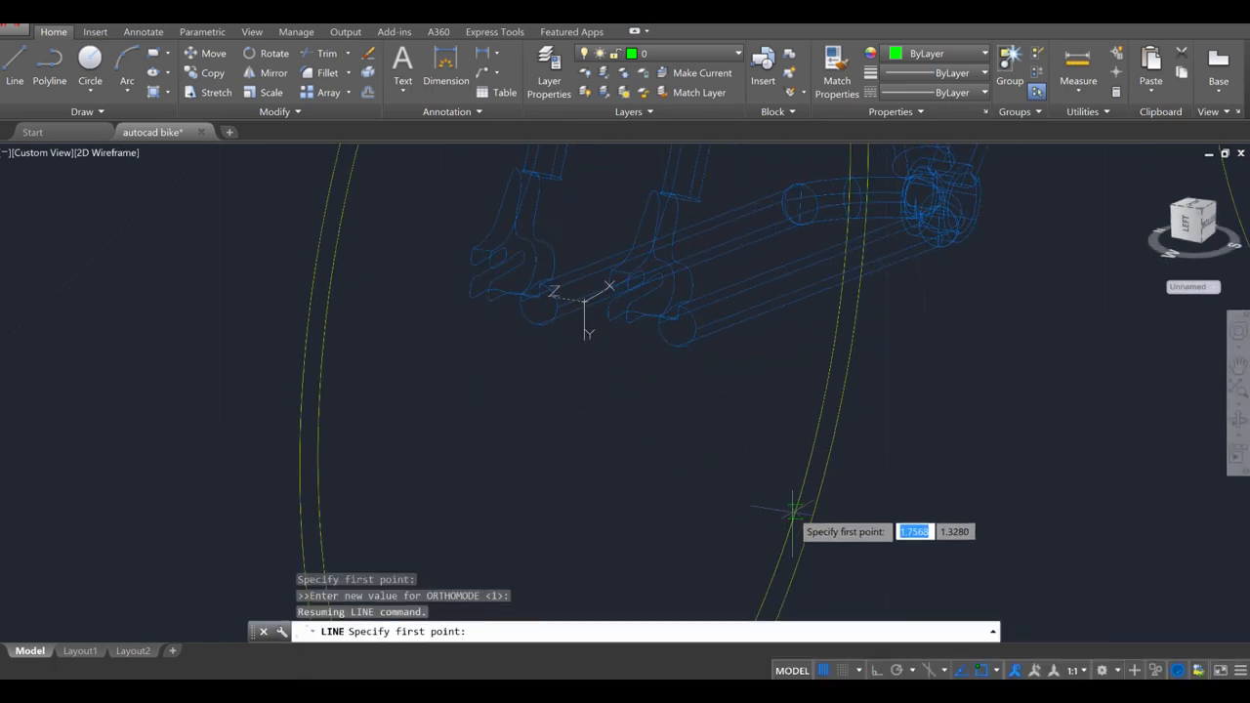
click(795, 508)
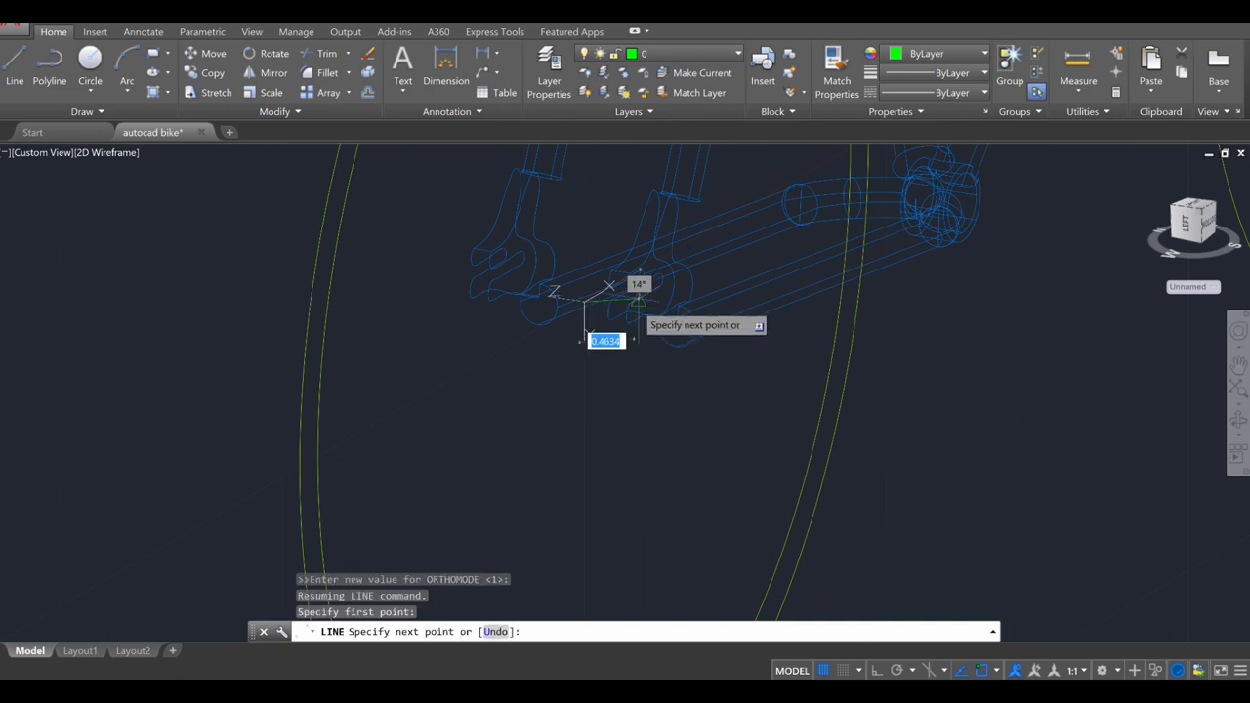
click(876, 670)
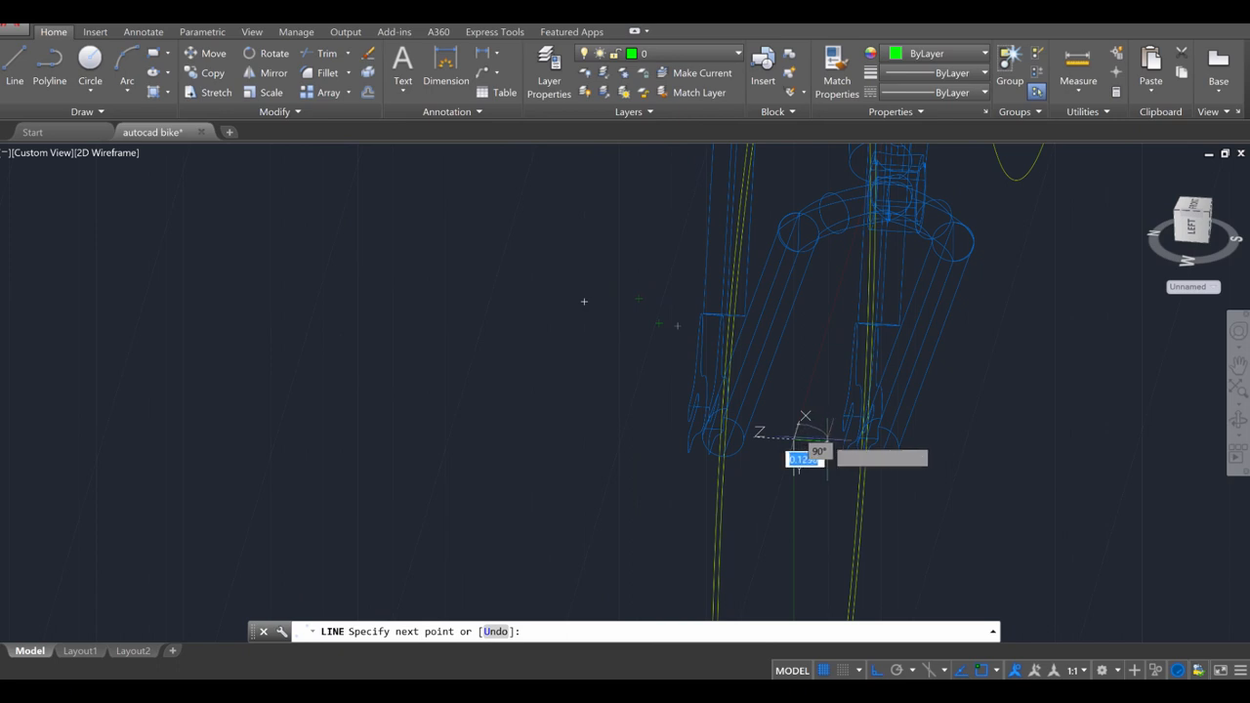
mouse_move(825, 444)
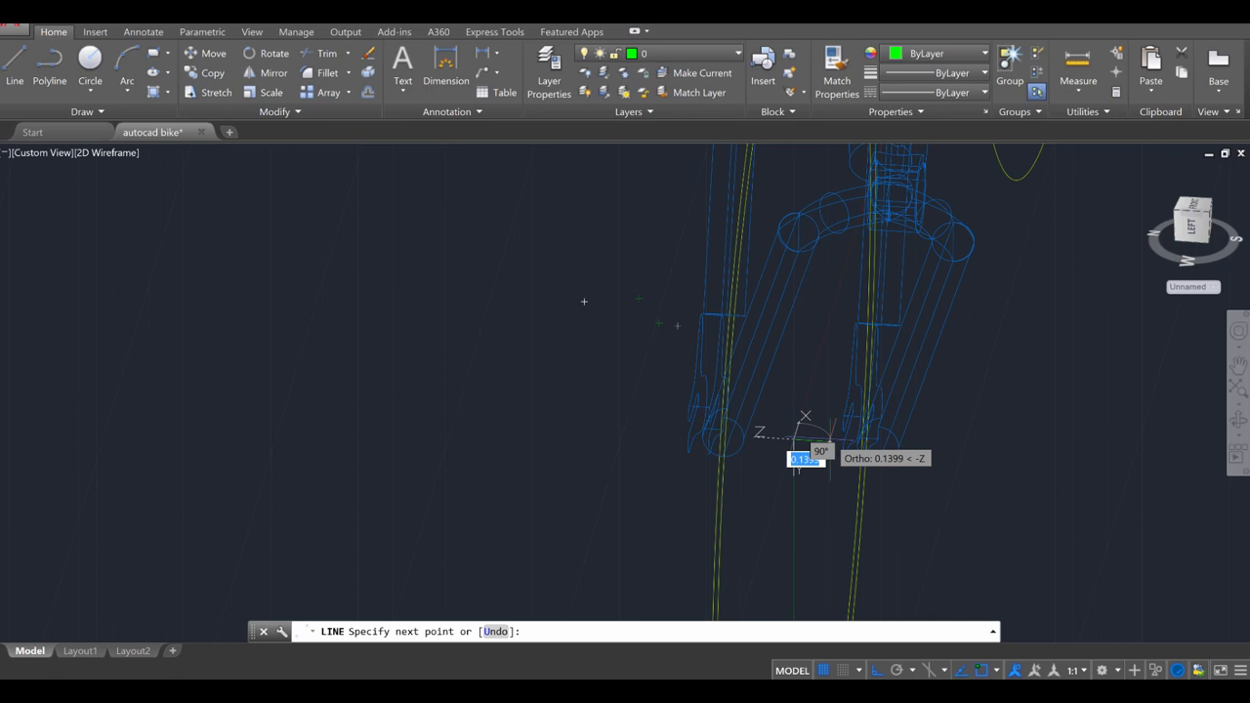
text(.14)
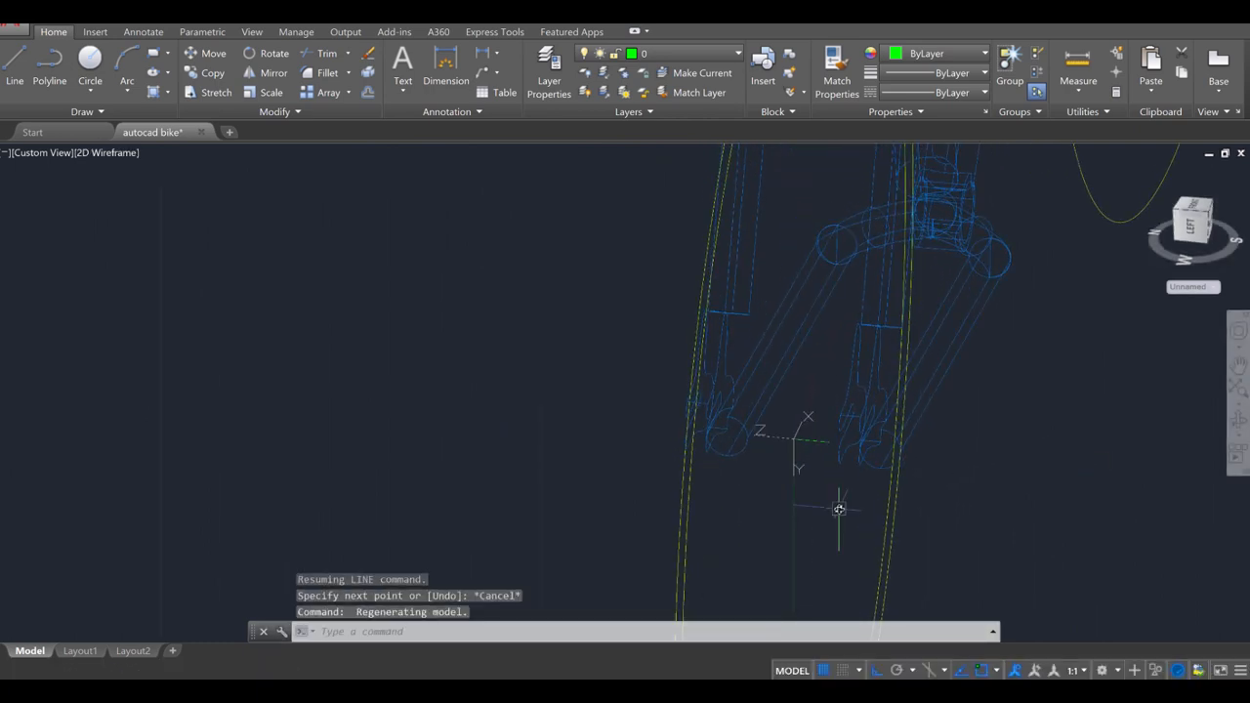
- Draw a 0.1-radius hub circle at the axle centre, then view from the top
click(89, 68)
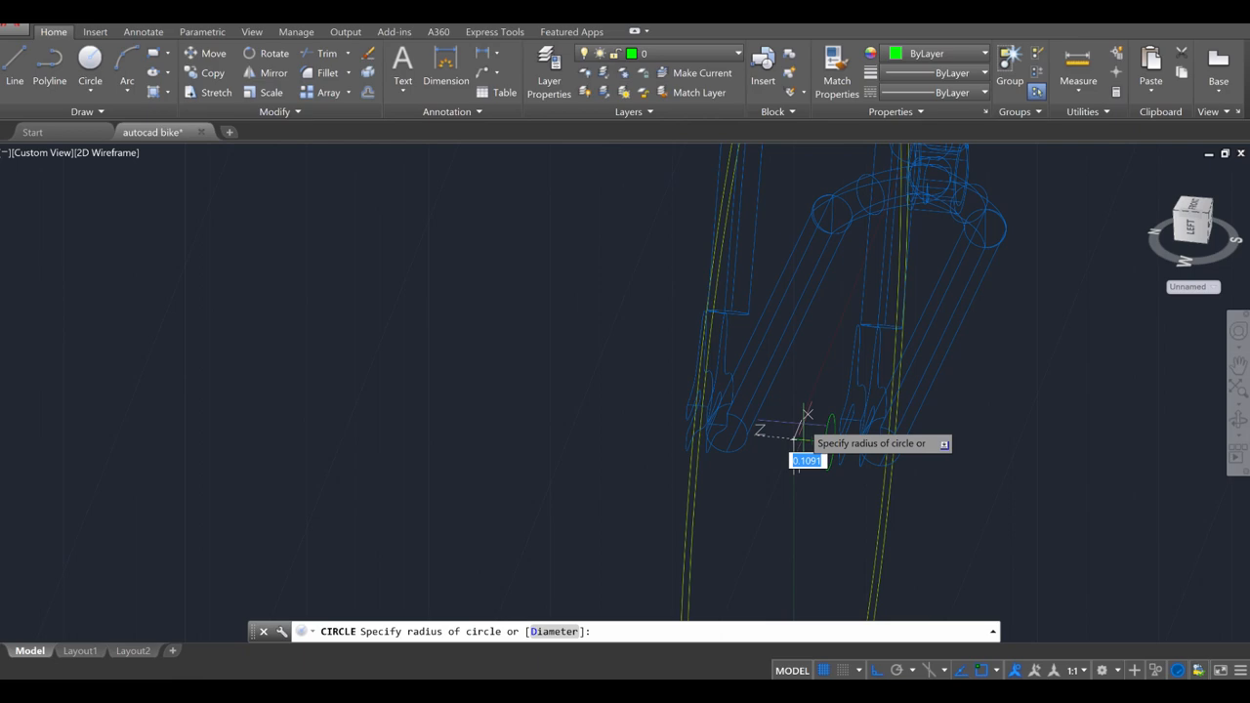
text(.1)
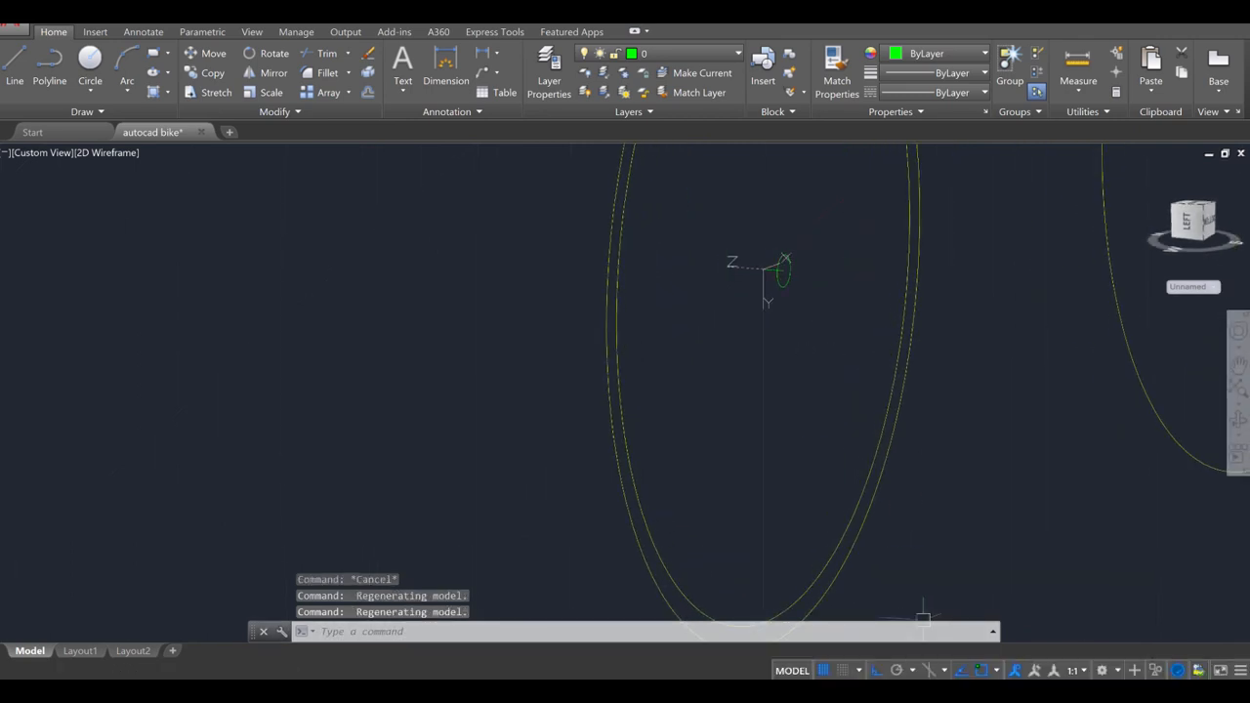
click(899, 670)
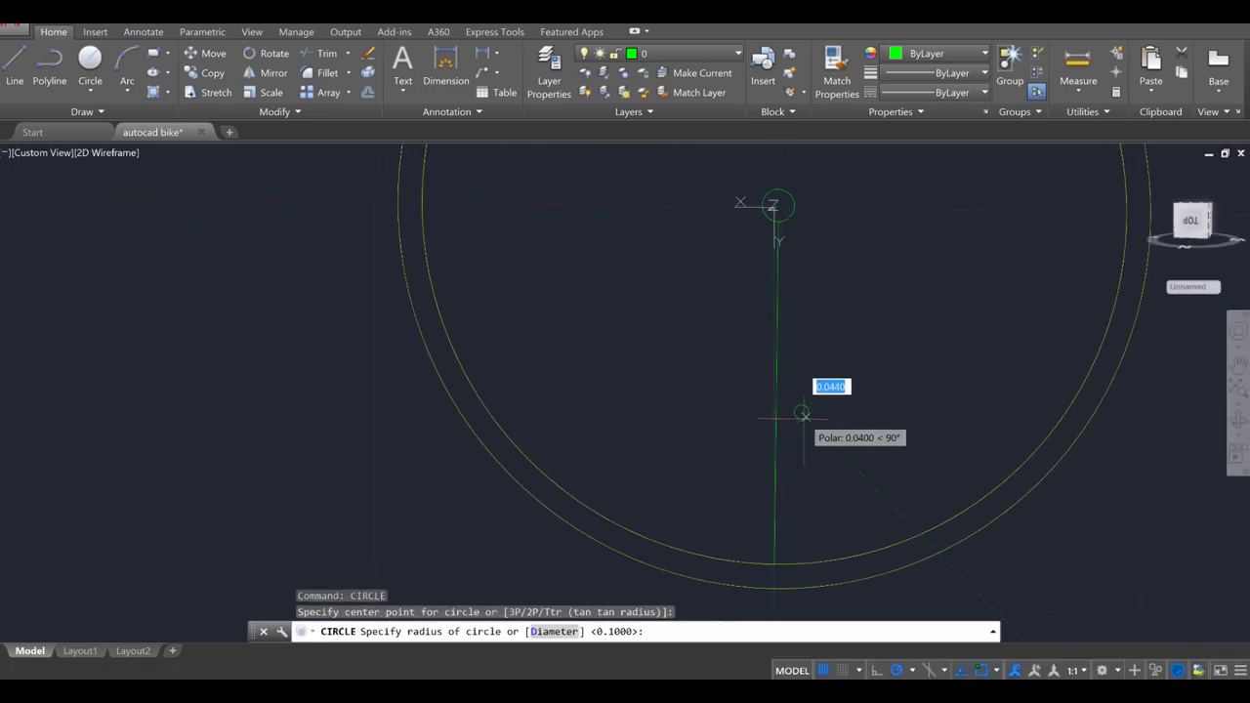
mouse_move(803, 413)
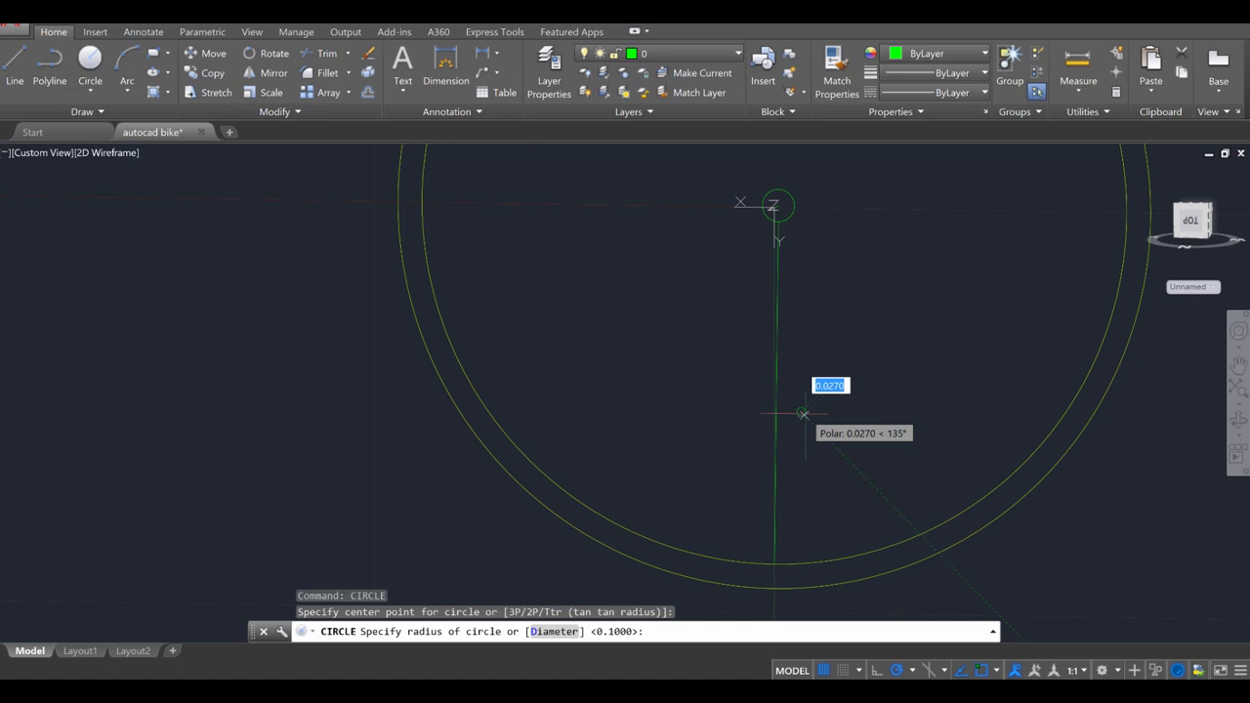
- Draw a 0.025-radius circle on the spoke line
text(.025)
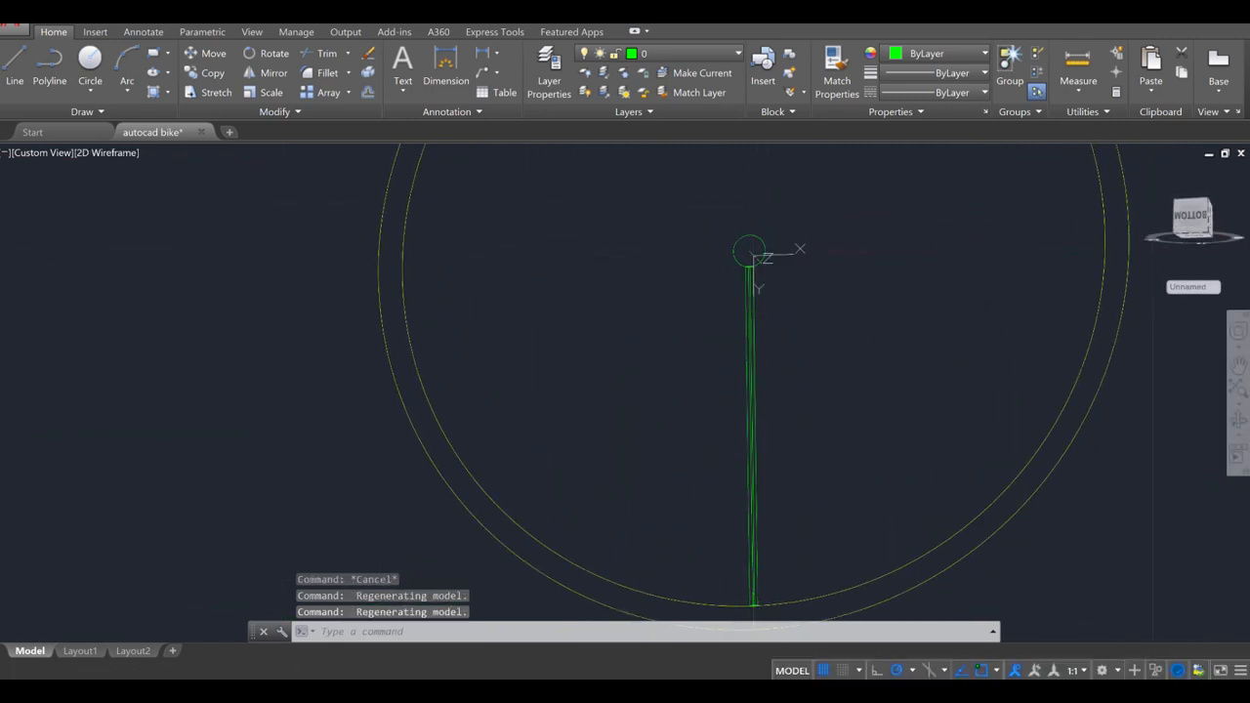
- Polar-array the spoke around the hub centre into 12 items
text(array)
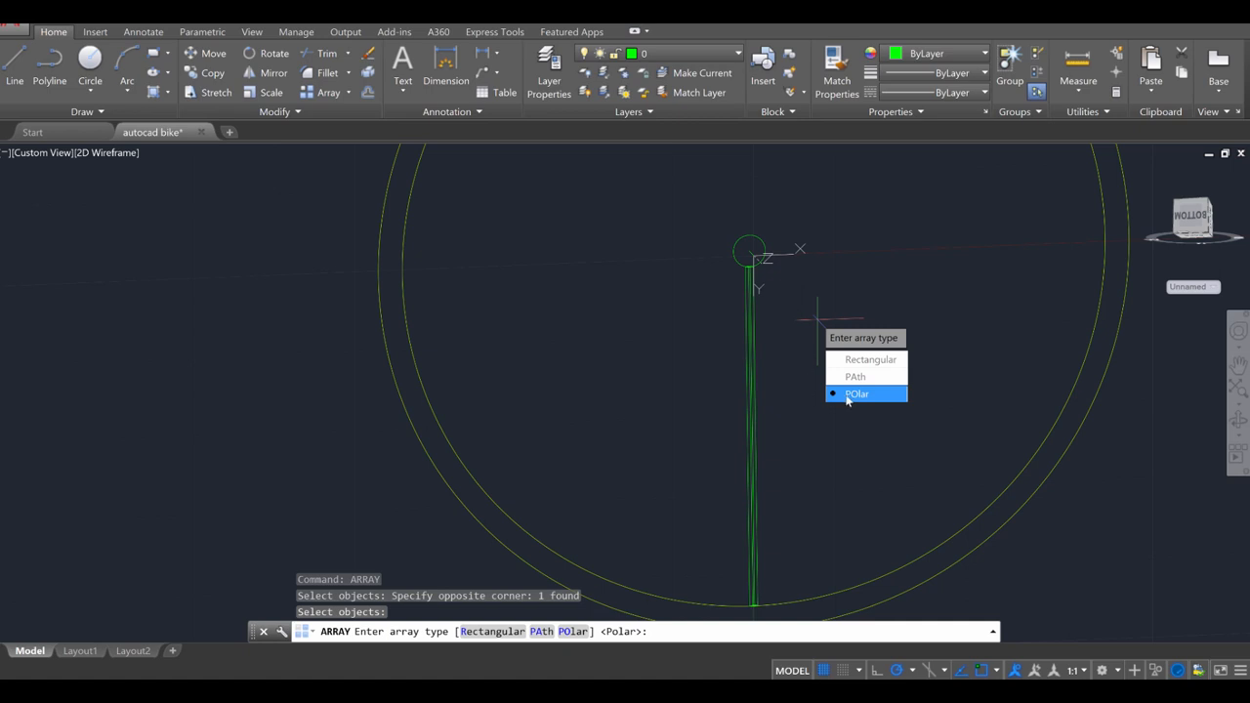
click(857, 394)
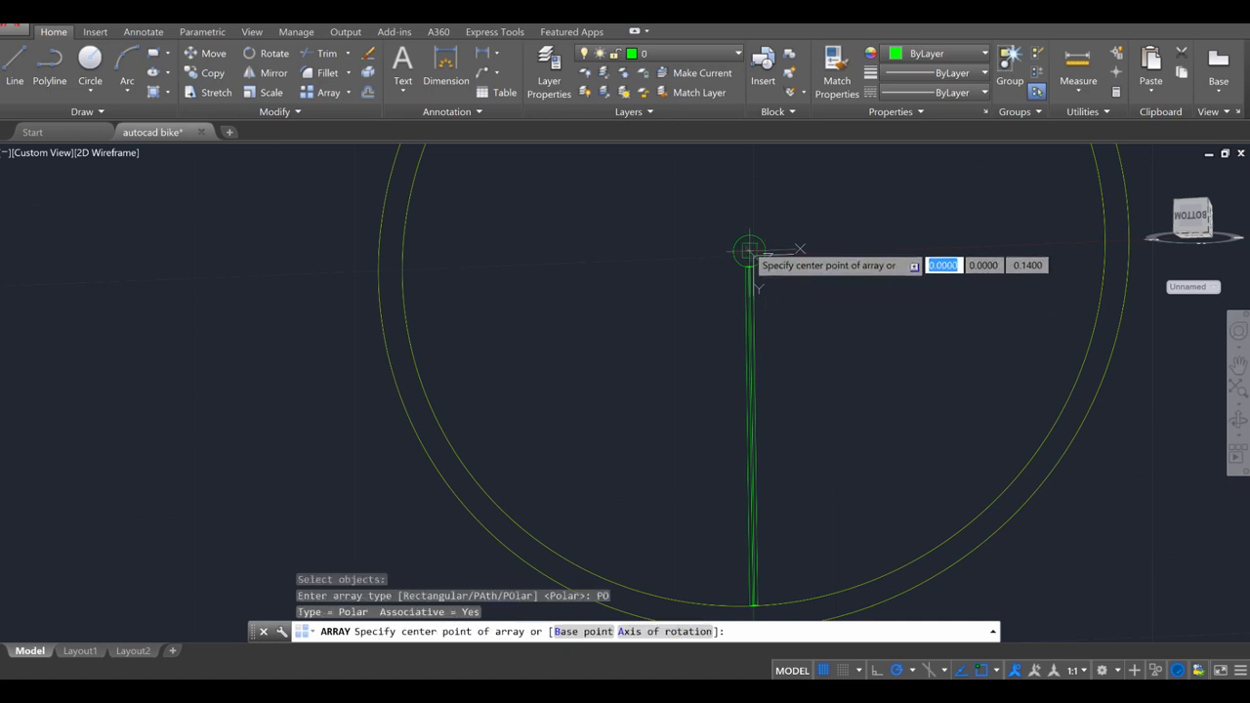
click(749, 251)
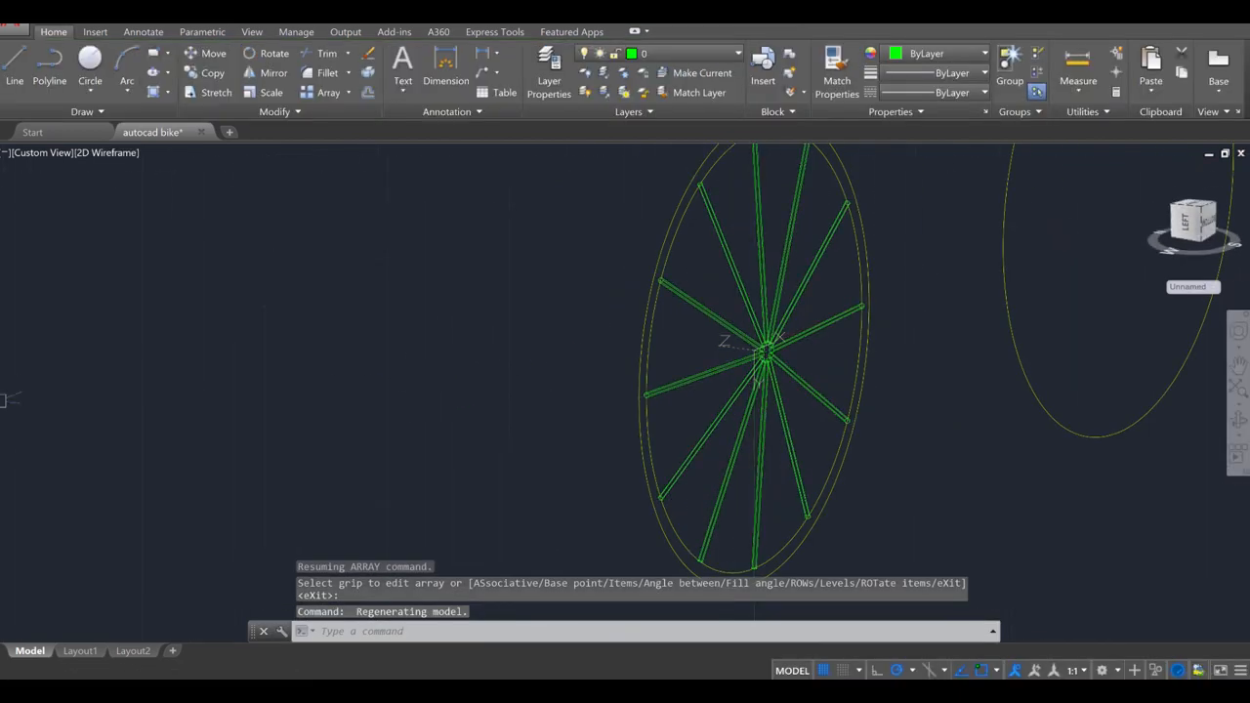
- Finish the spoke array, switch to Top view, and start a mirror line to mirror the spokes
key(Escape)
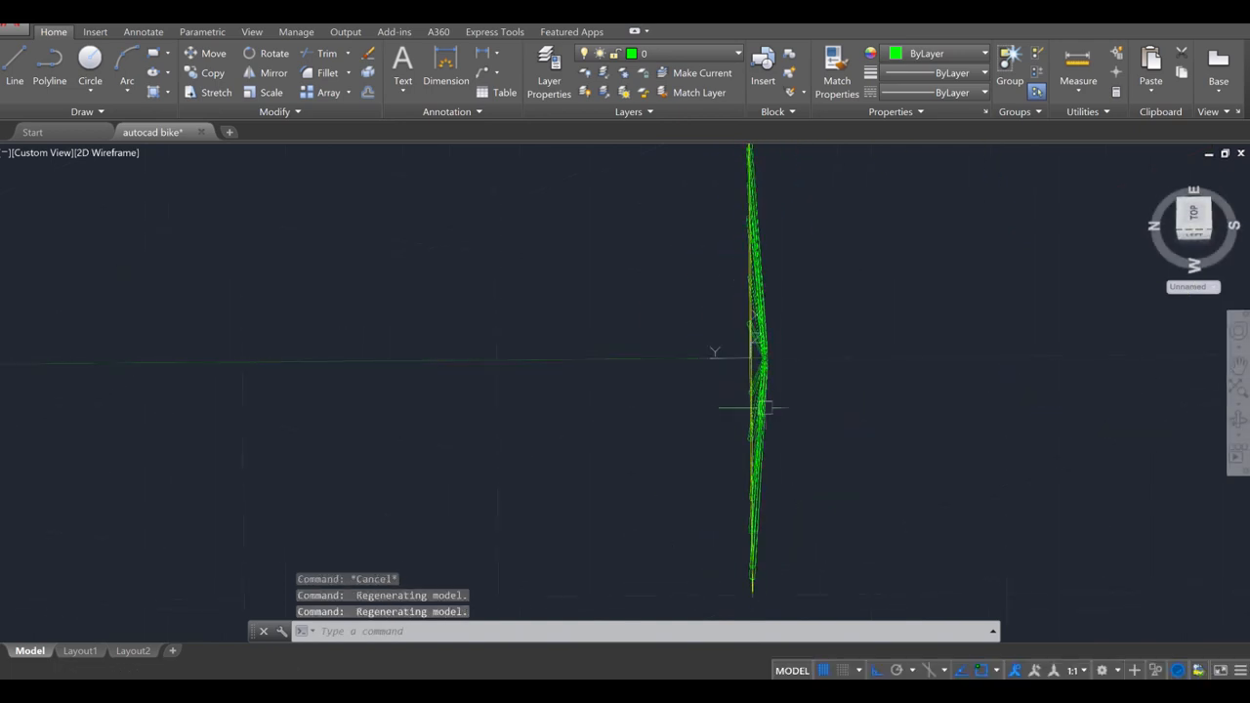
click(1194, 219)
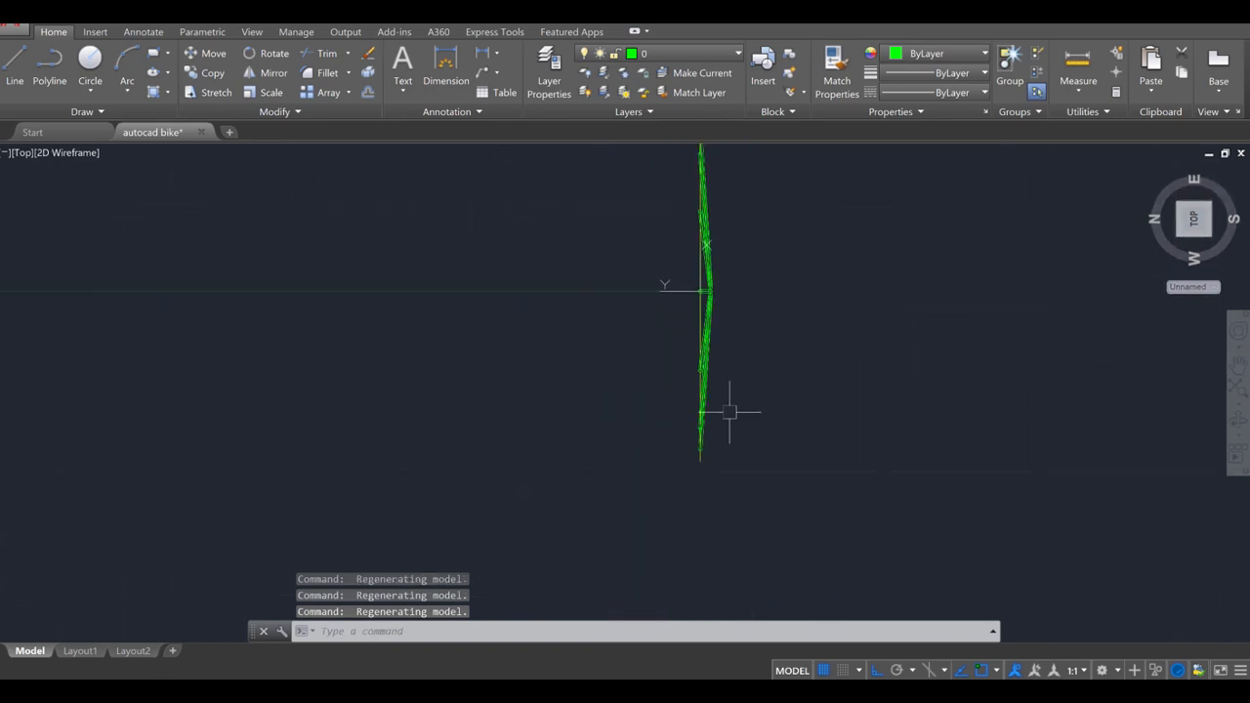
text(LINE)
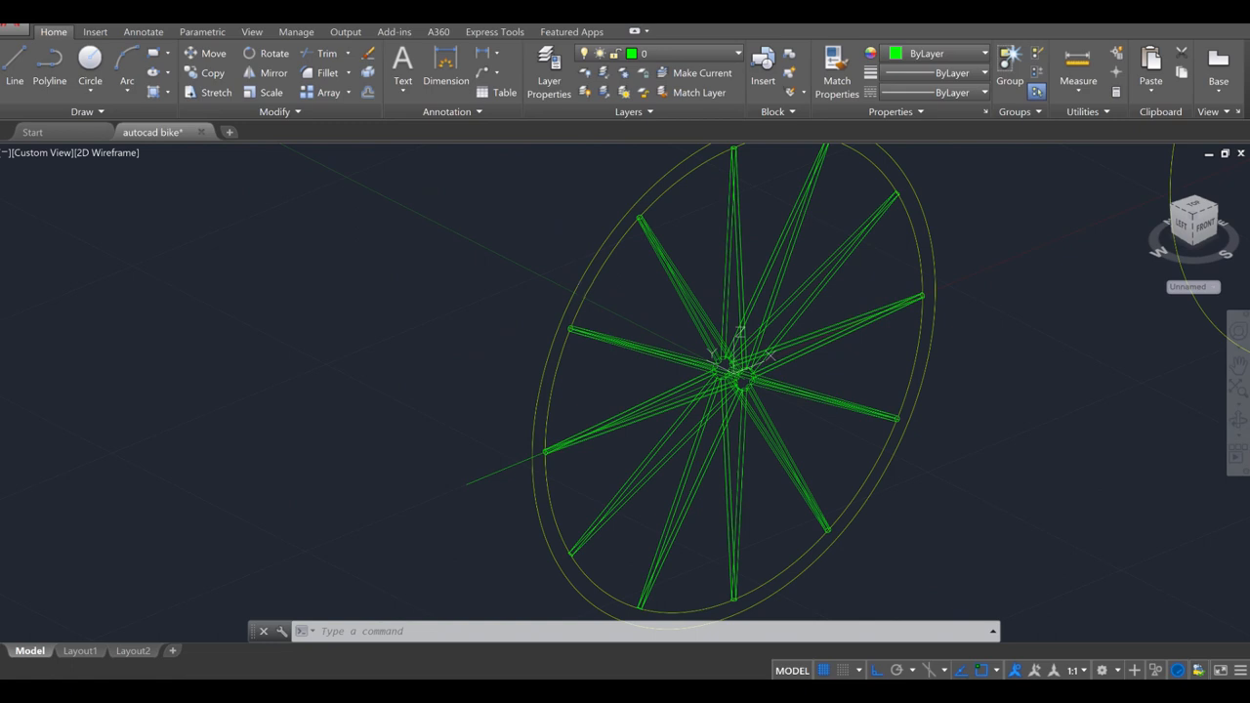
mouse_move(81, 415)
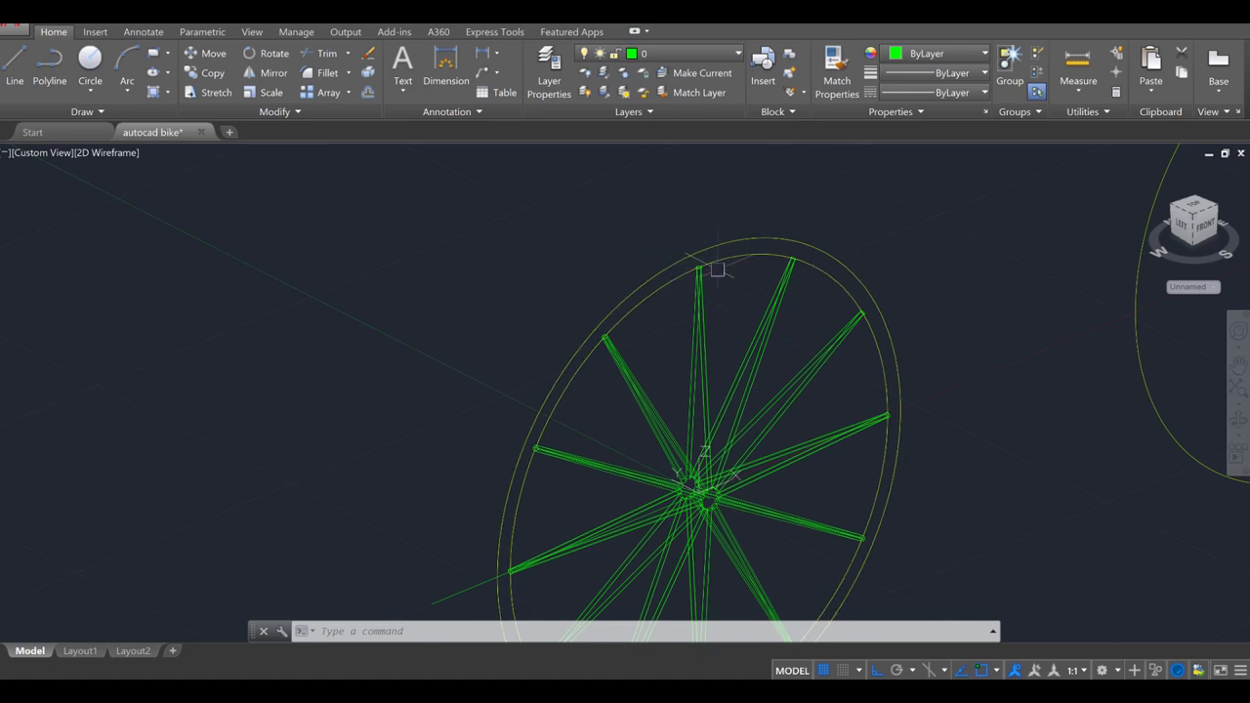
- Check the spoke array's length, then compute (2.35-2.2)/2 = 0.075 in Calculator
click(699, 268)
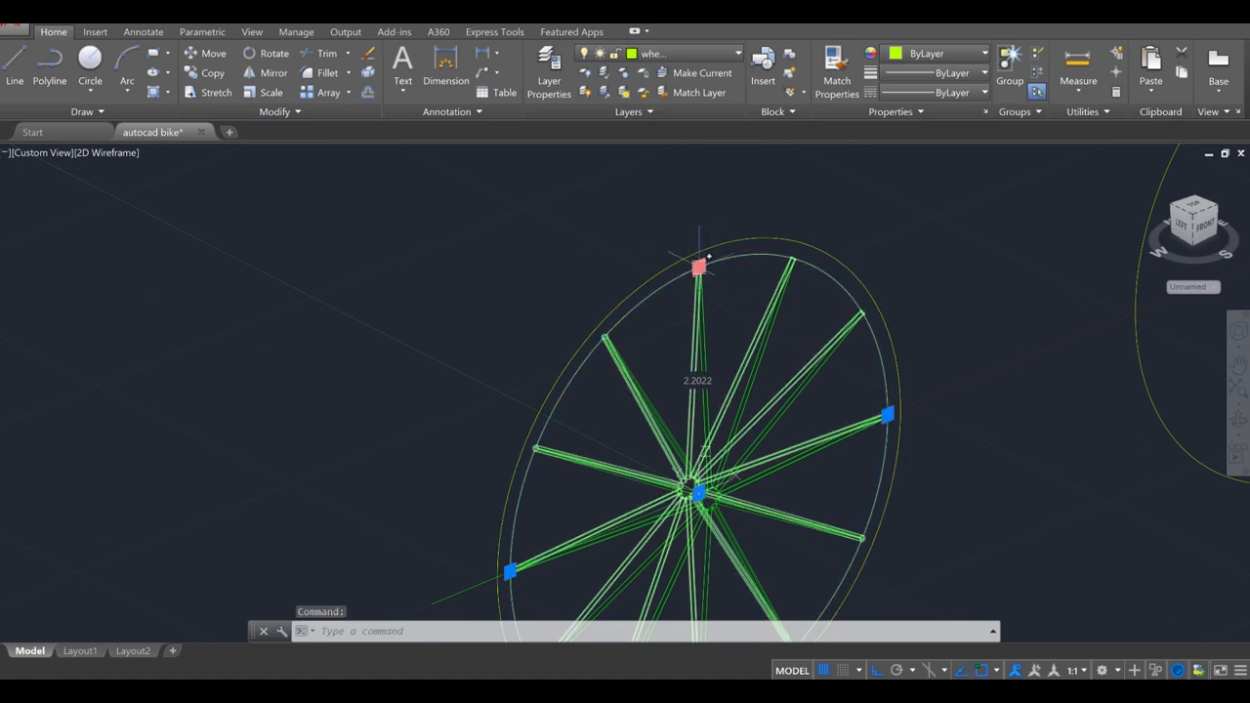
key(Escape)
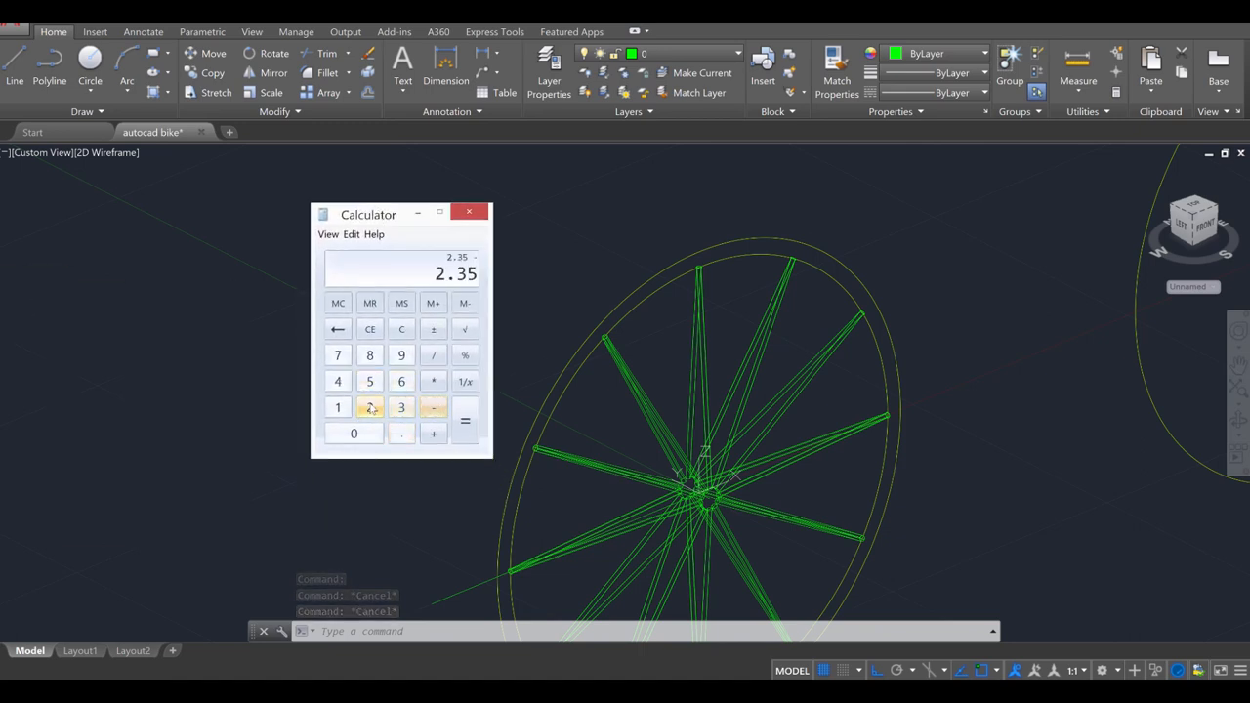
click(465, 420)
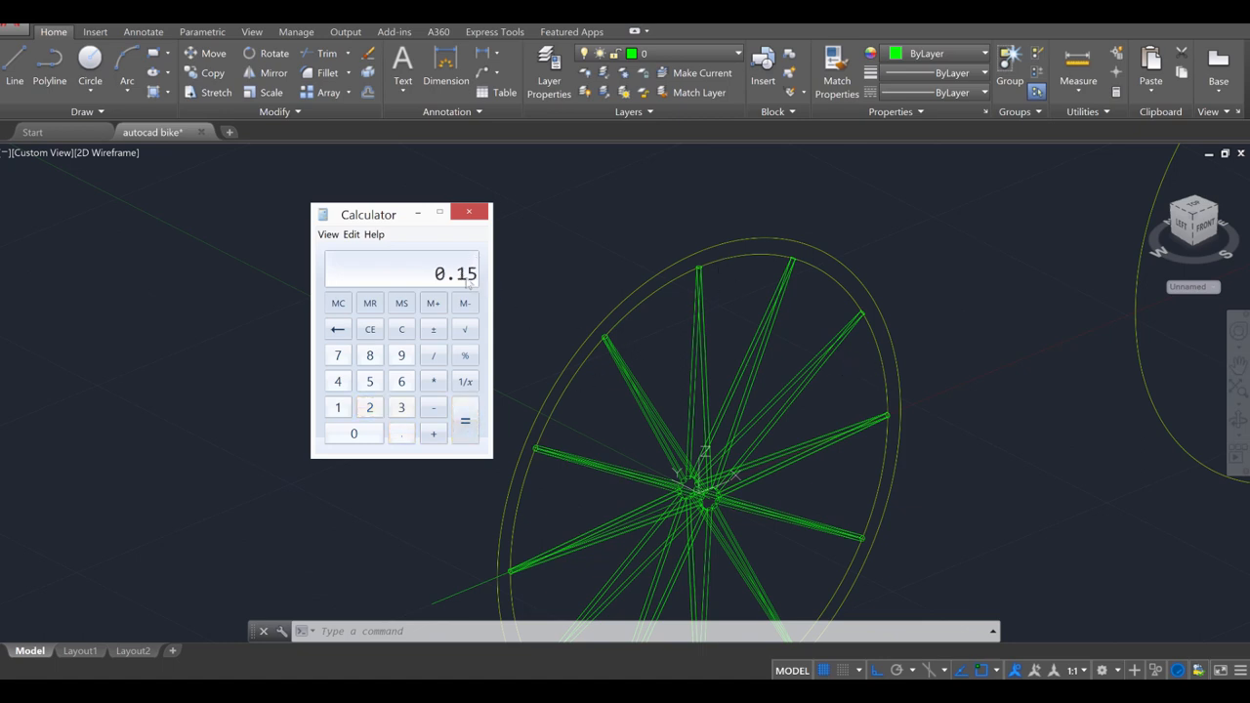
mouse_move(498, 554)
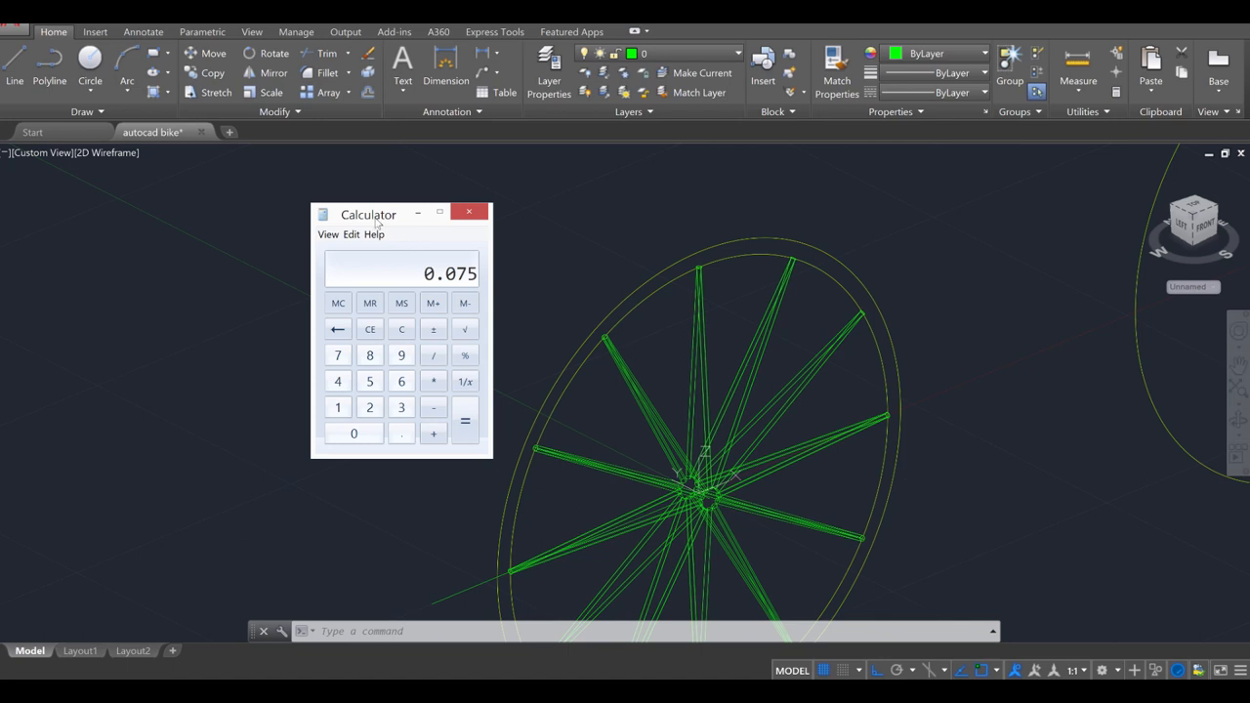
click(469, 212)
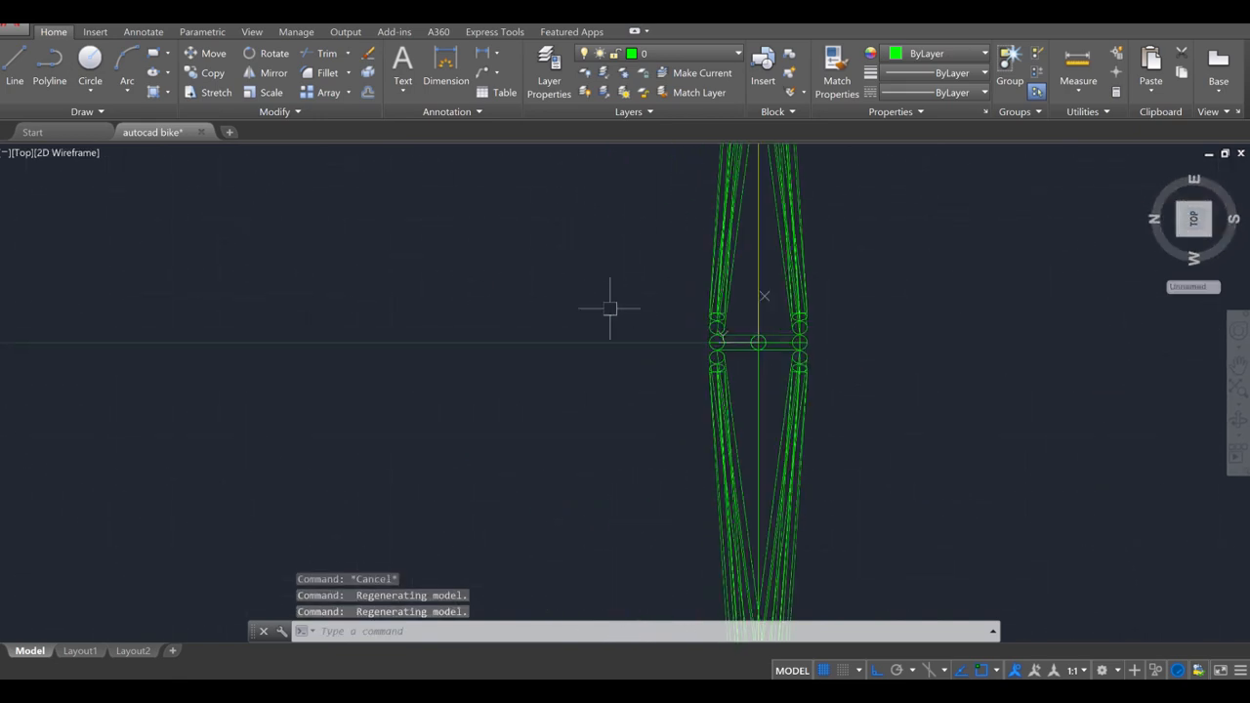
- Draw a 0.075 circle, copy it, and trim the overlapping circles
text(circle or [Diameter] <0.0250>:)
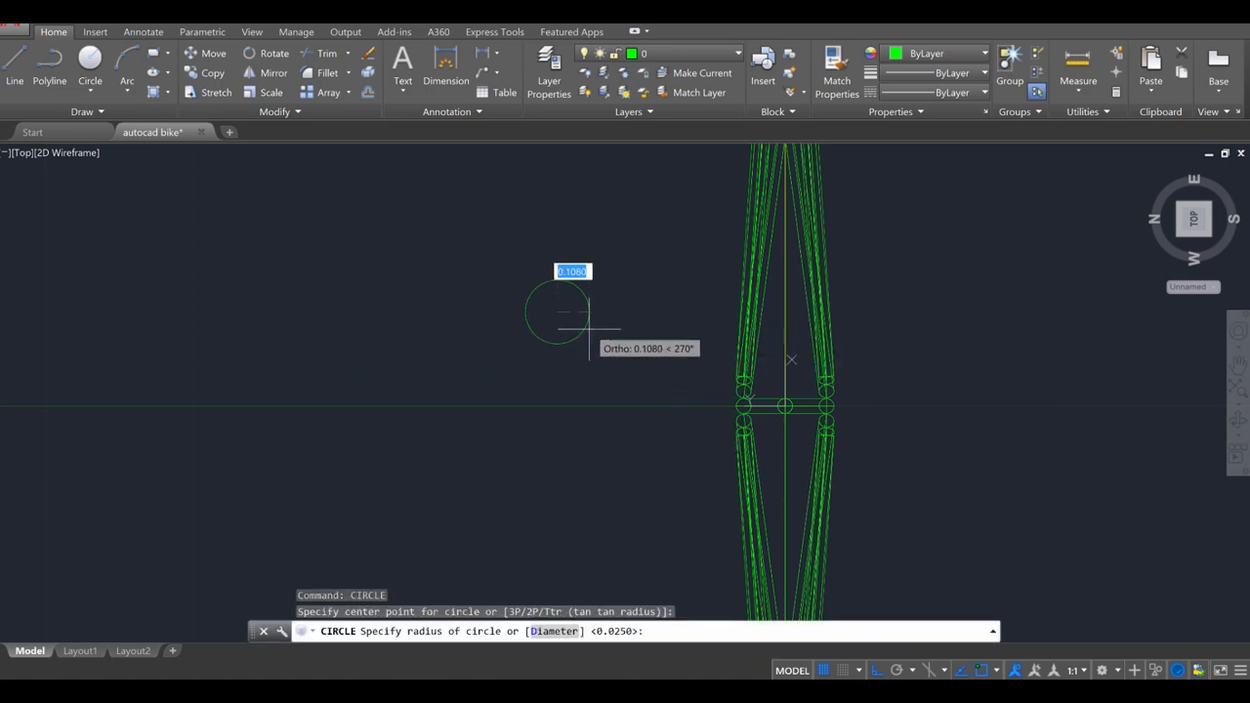
text(.075)
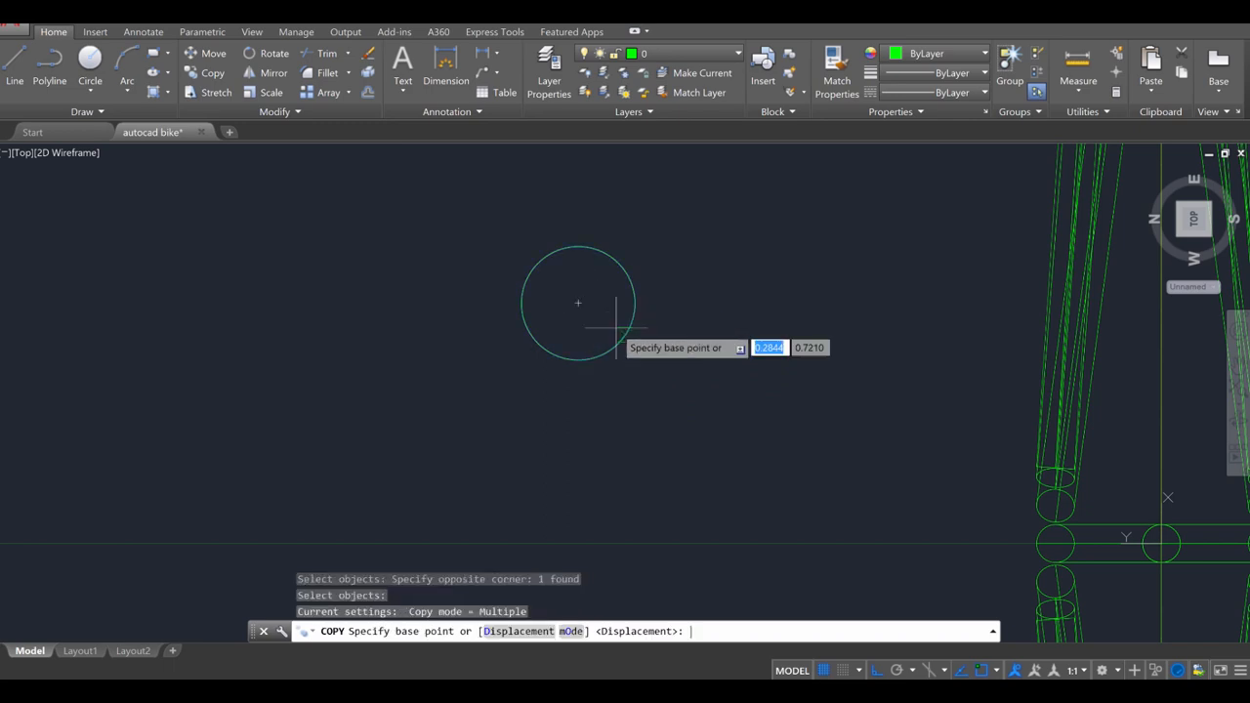
click(577, 303)
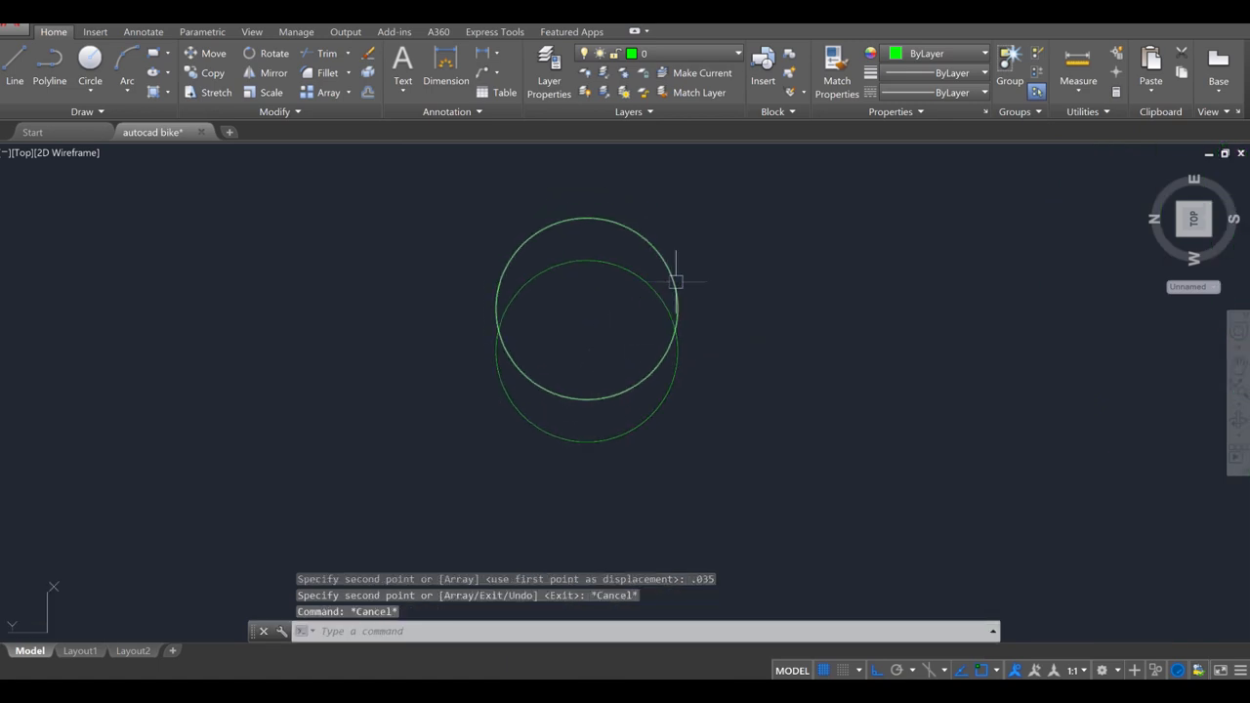
mouse_move(721, 329)
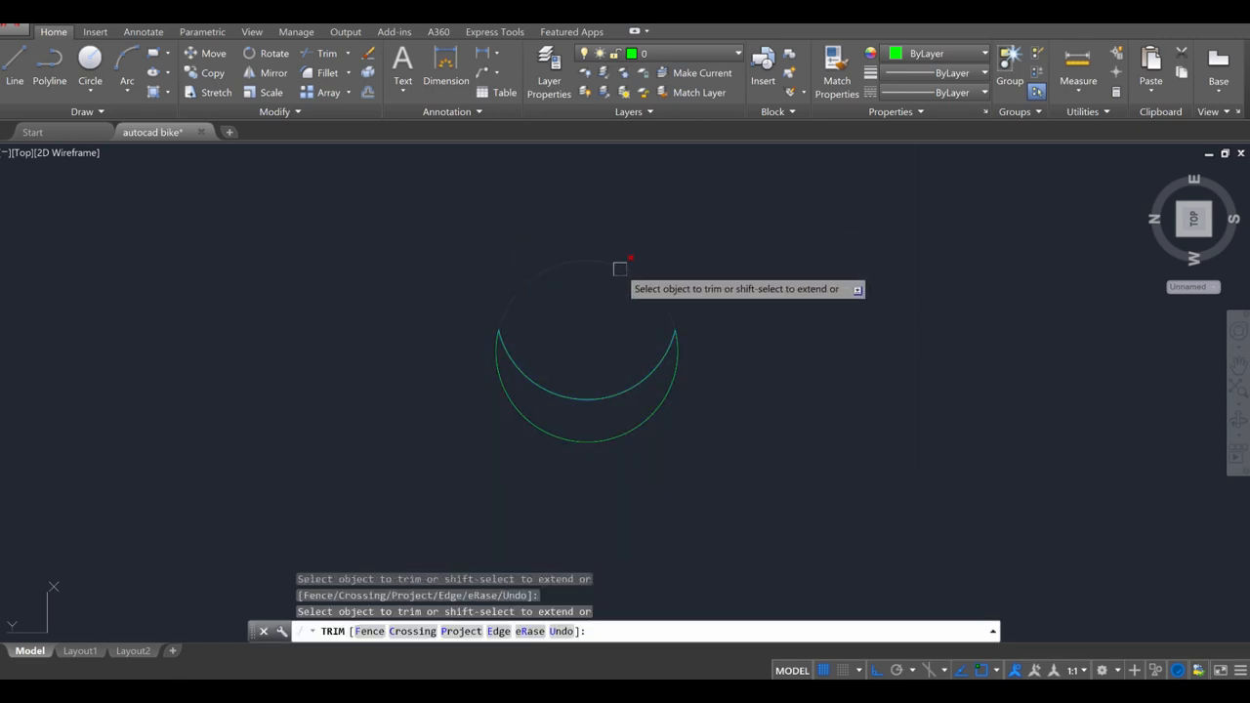
key(Escape)
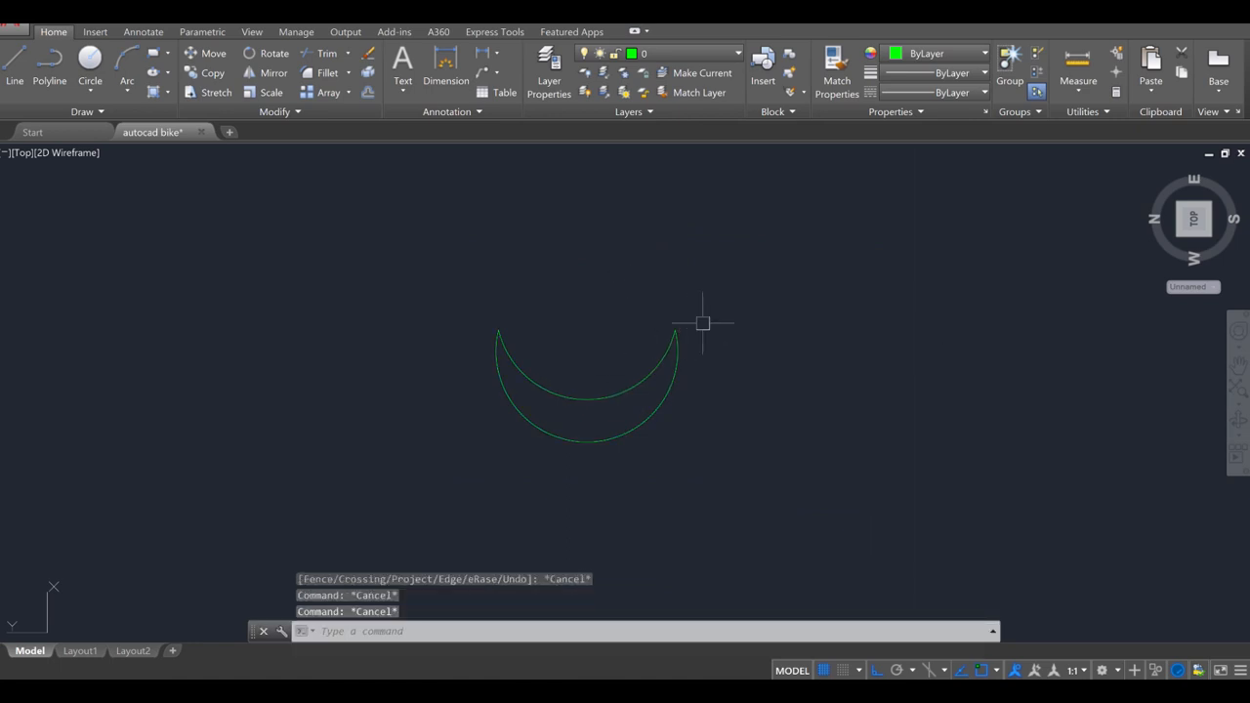
- Join the remaining arcs into one crescent profile and draw a 0.075-radius tire circle
text(join:)
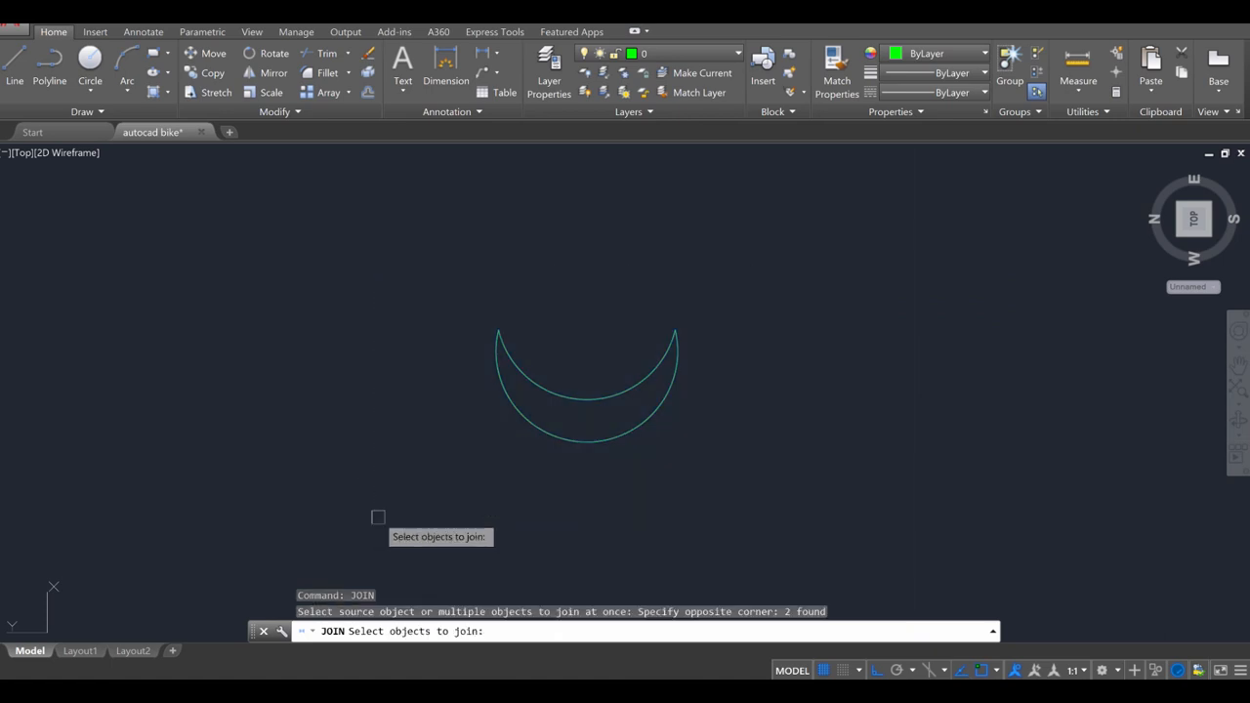
key(Escape)
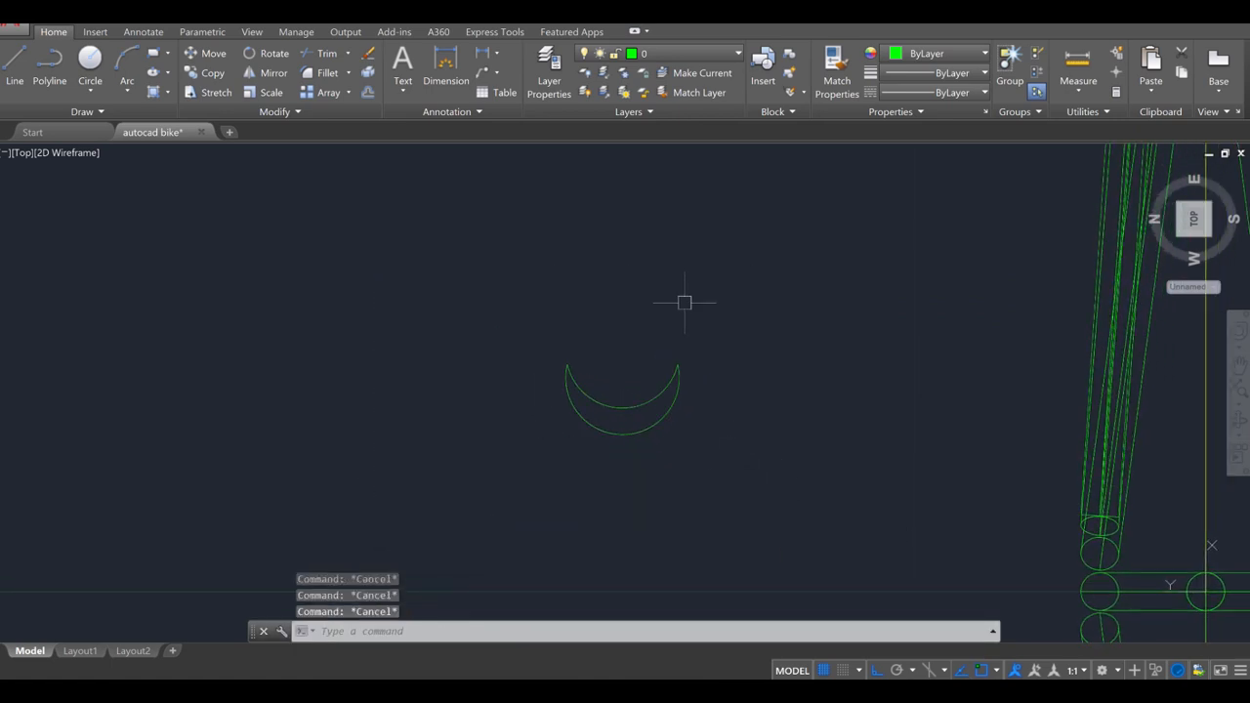
text(c)
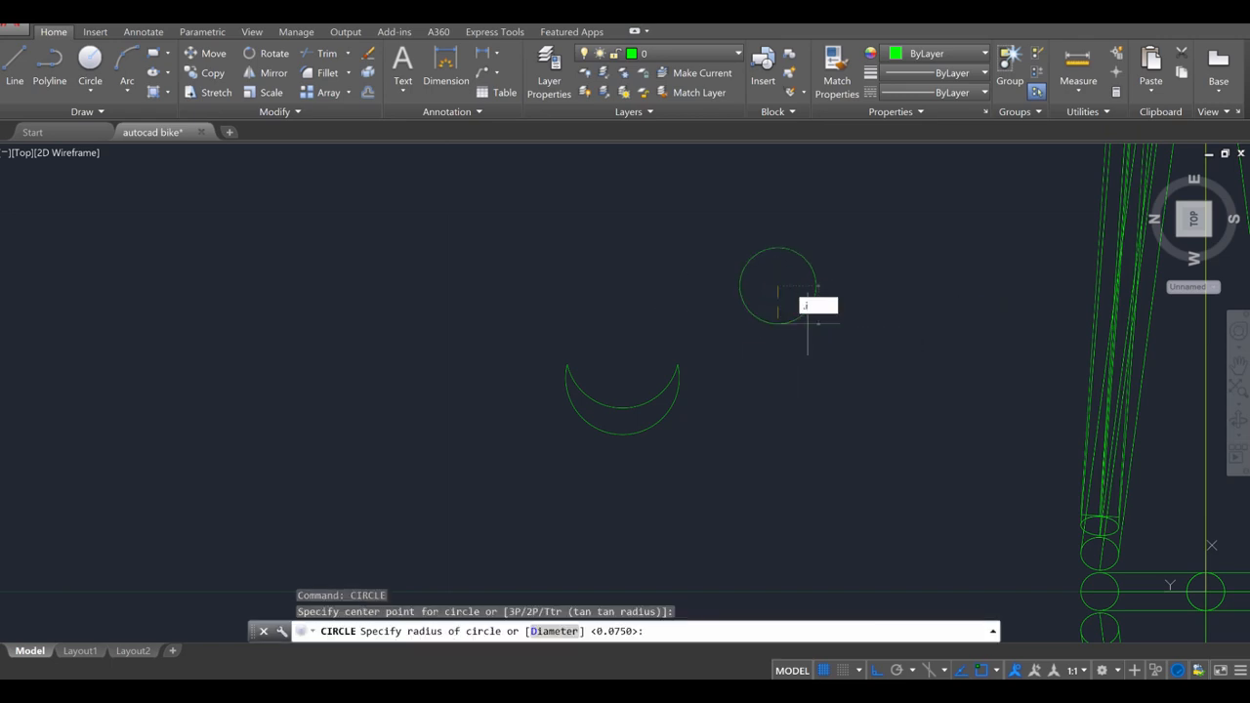
text(.075)
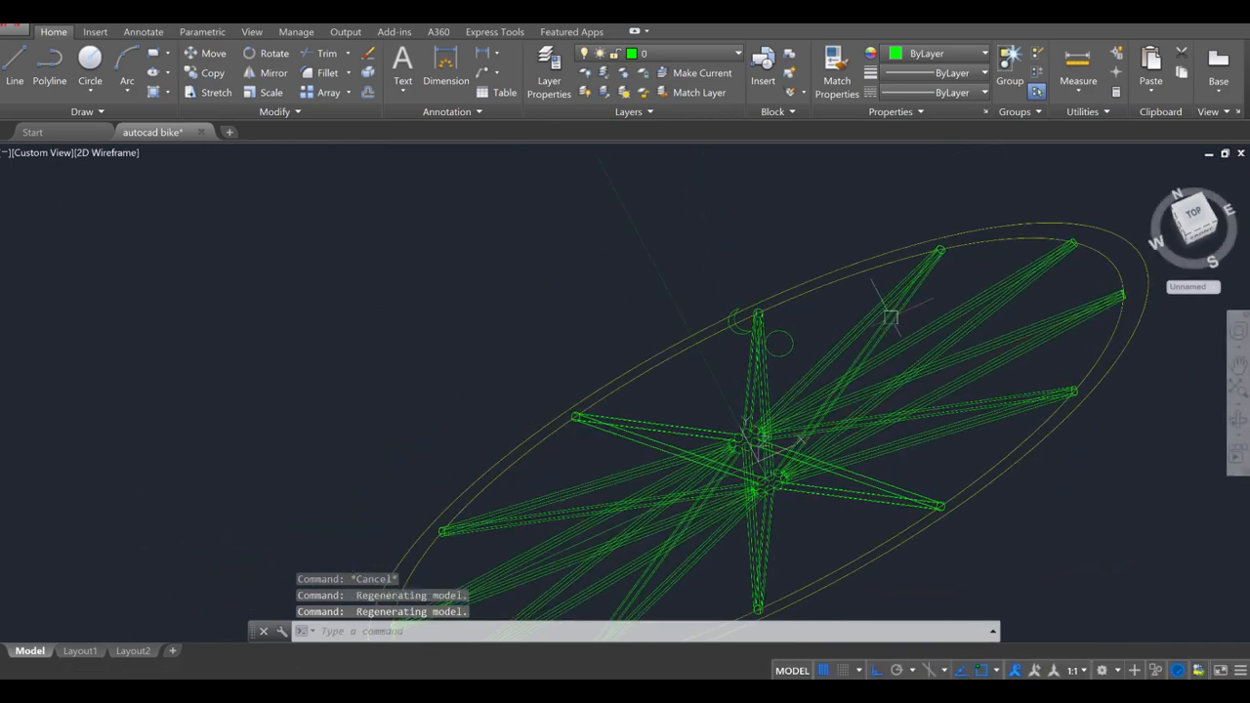
- Rename the wheels layer to spokes in Layer Properties
click(549, 73)
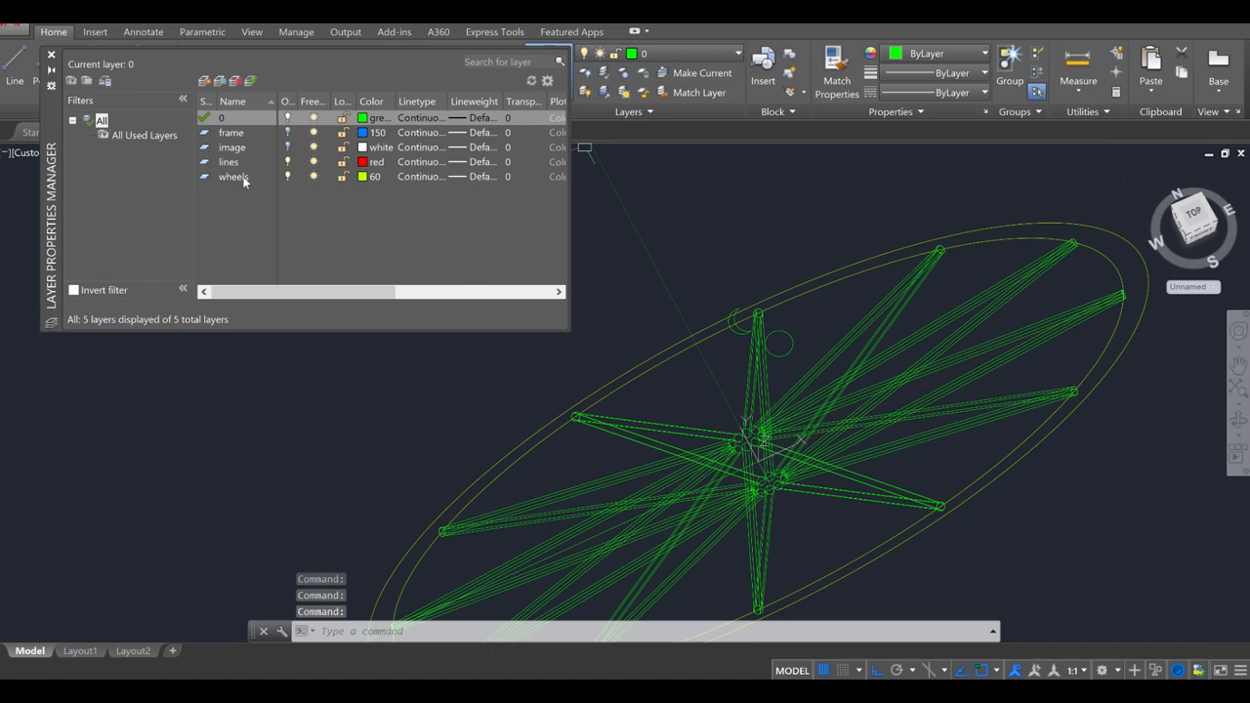
right_click(233, 177)
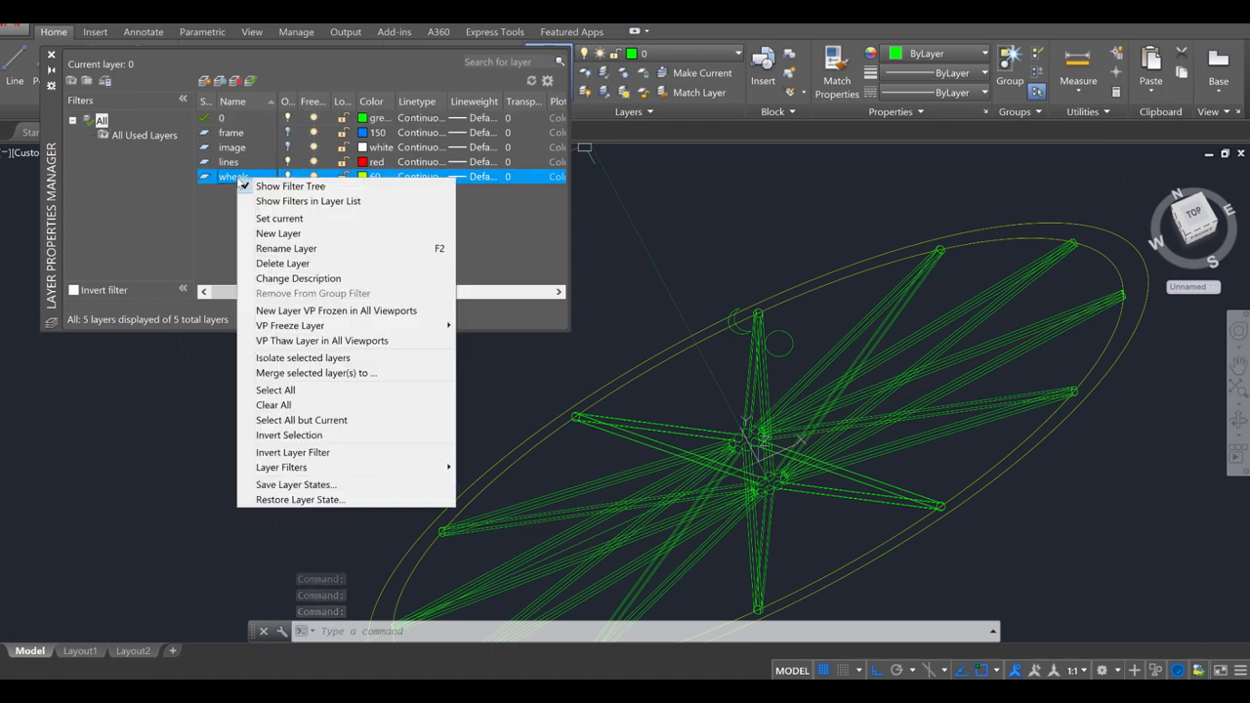
click(286, 248)
text(spokes)
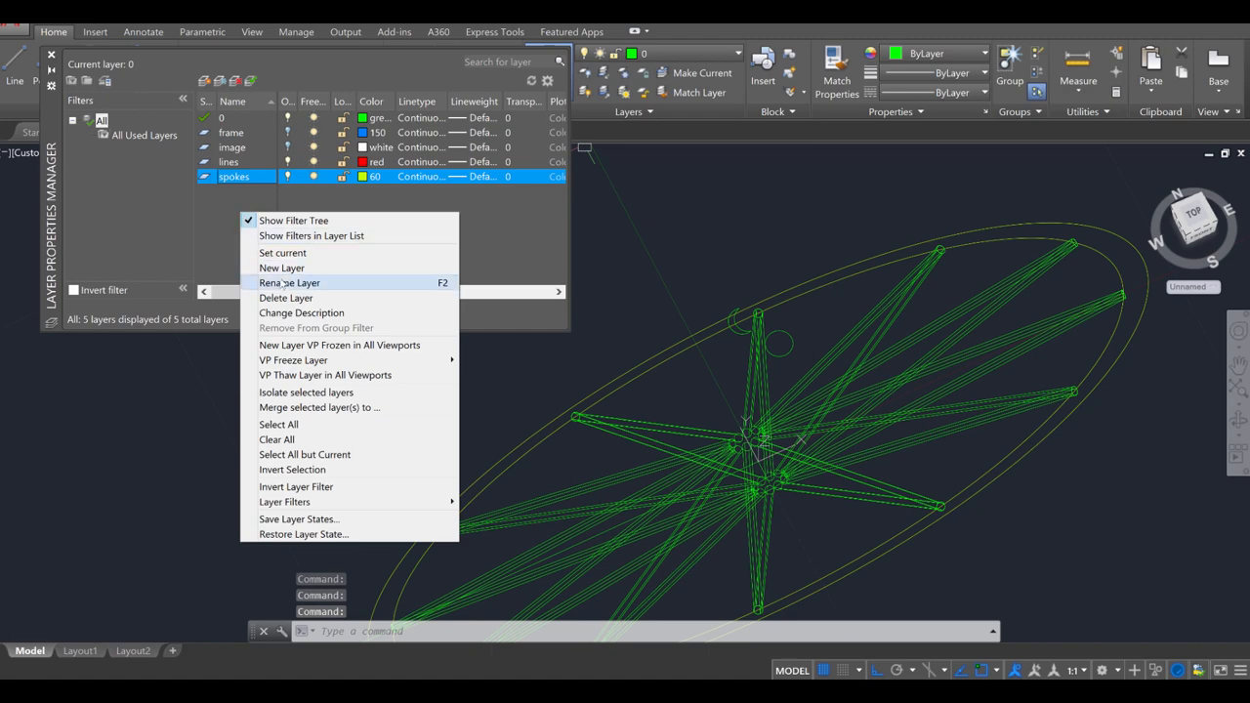
- Add a new layer named rim with colour 254
click(281, 268)
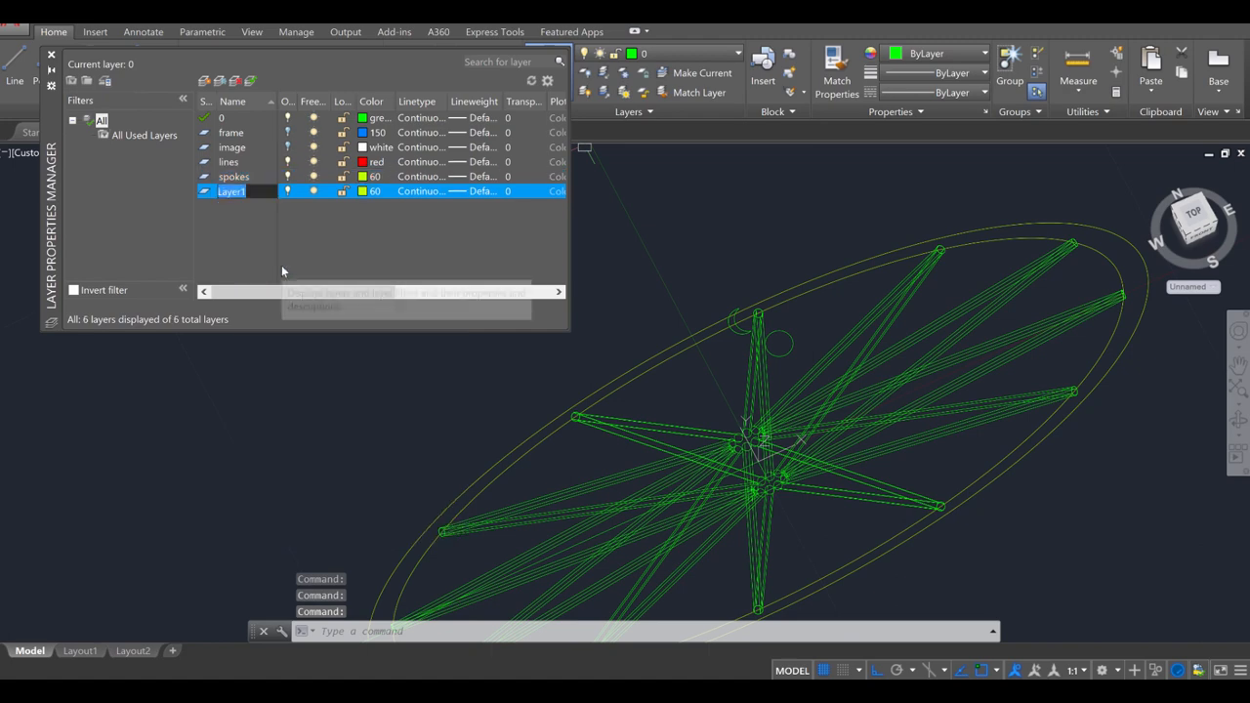
text(rim)
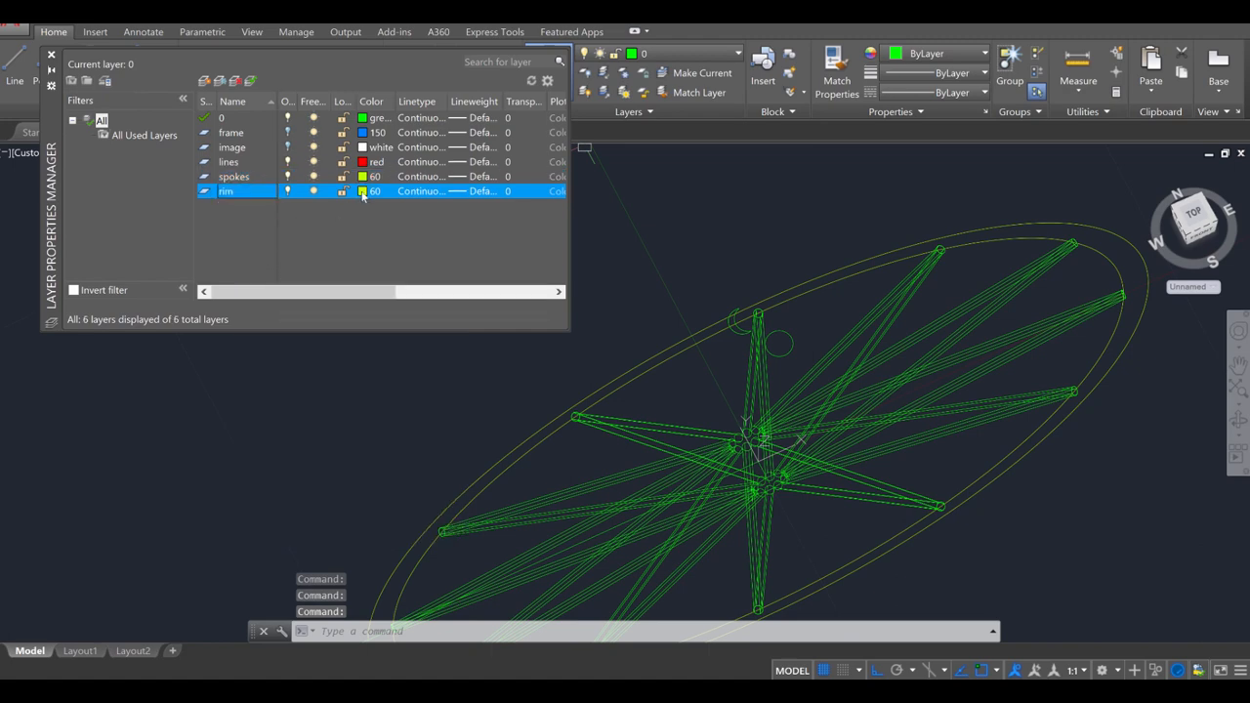
click(362, 190)
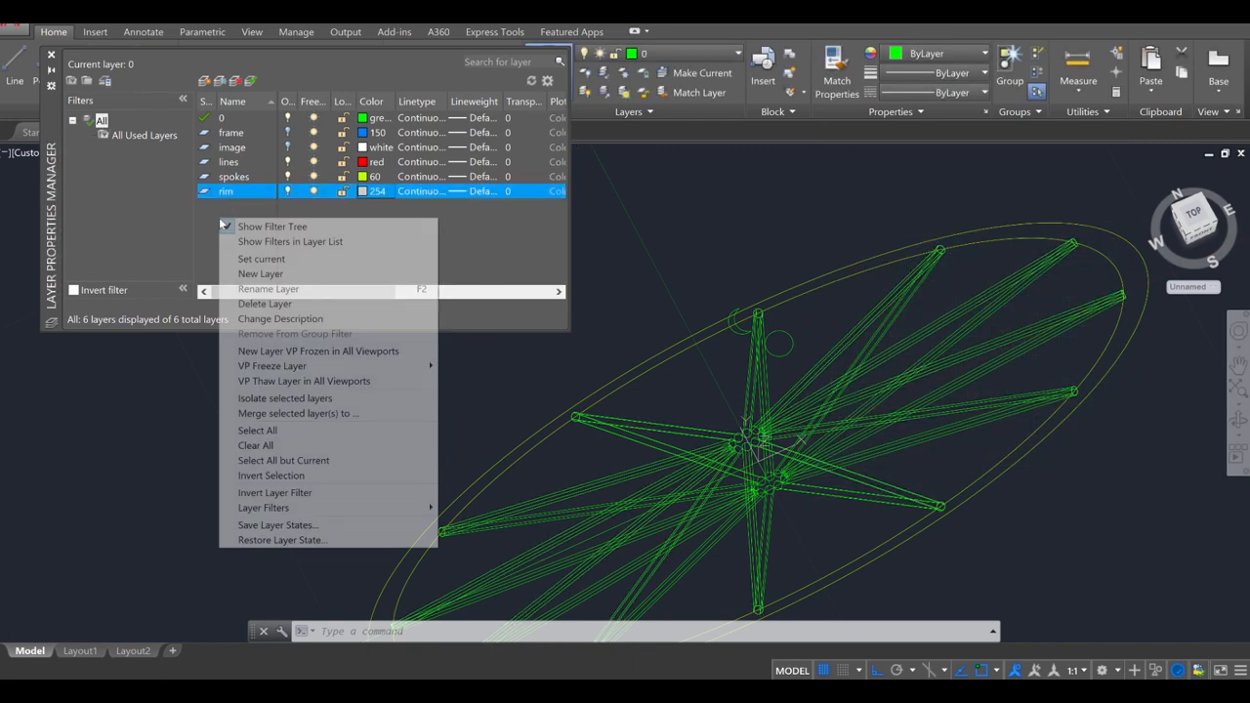
- Add a tires layer in pink colour 220 and close Layer Properties
click(261, 274)
text(tires)
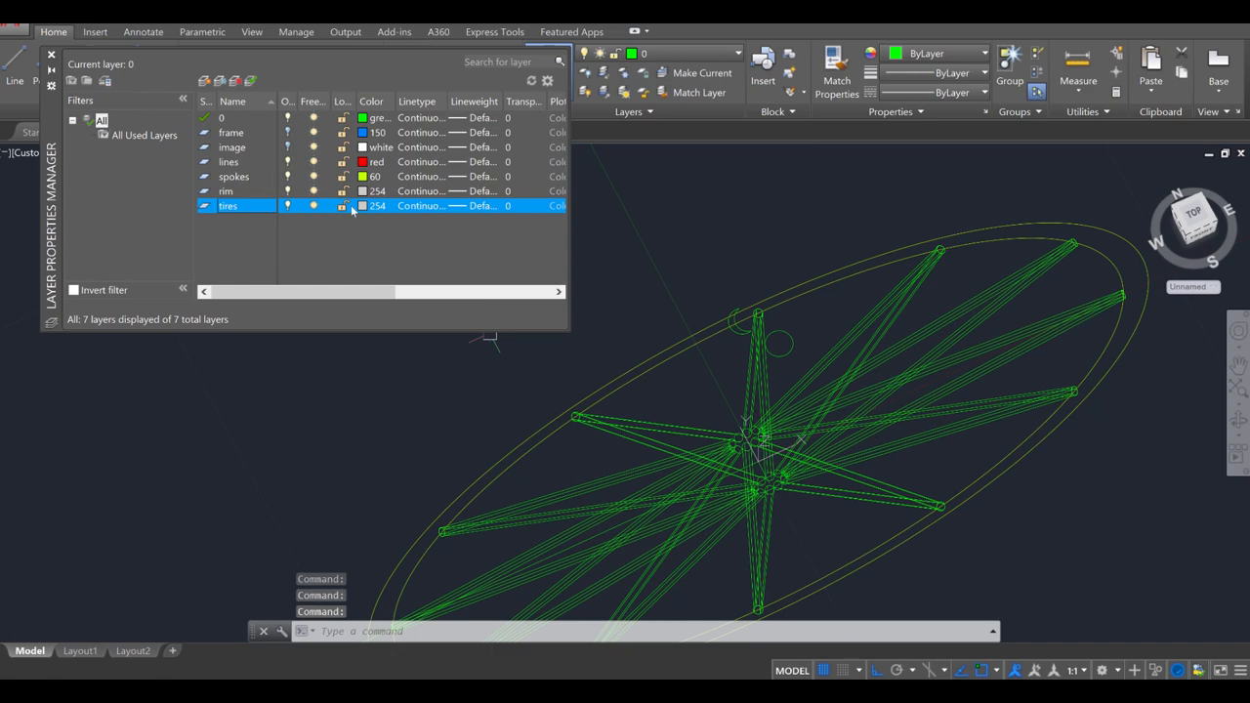
click(363, 205)
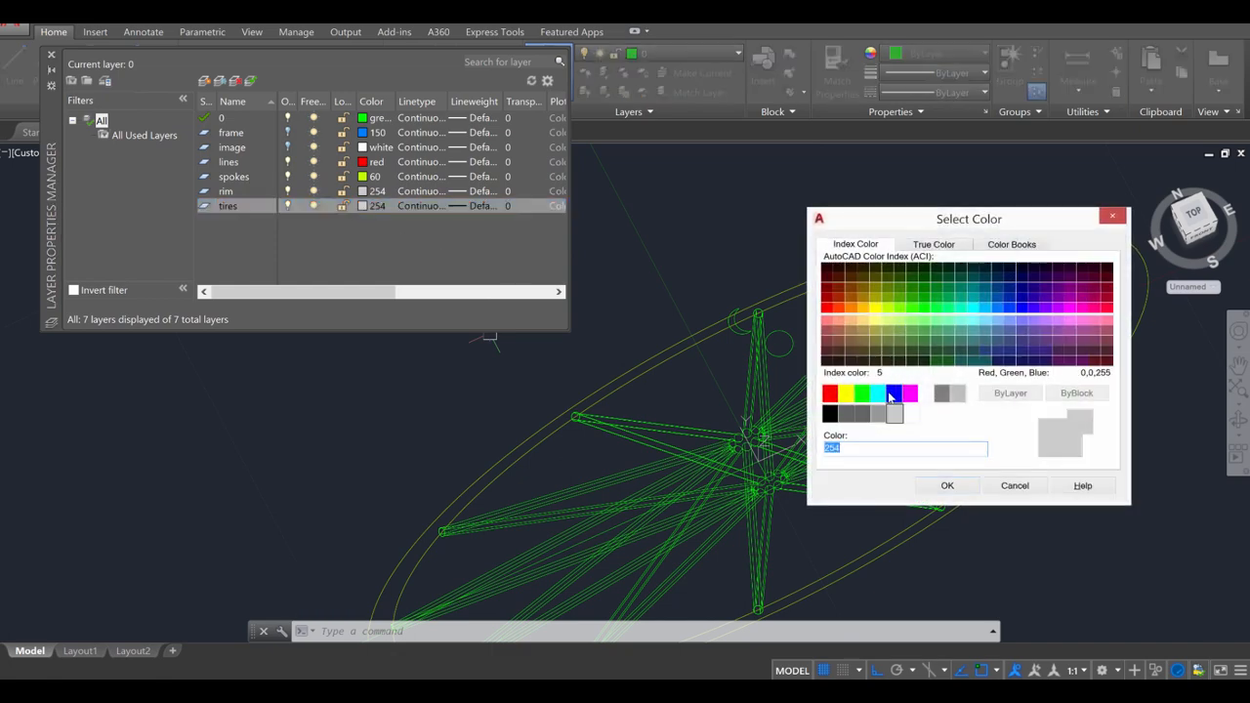
click(837, 272)
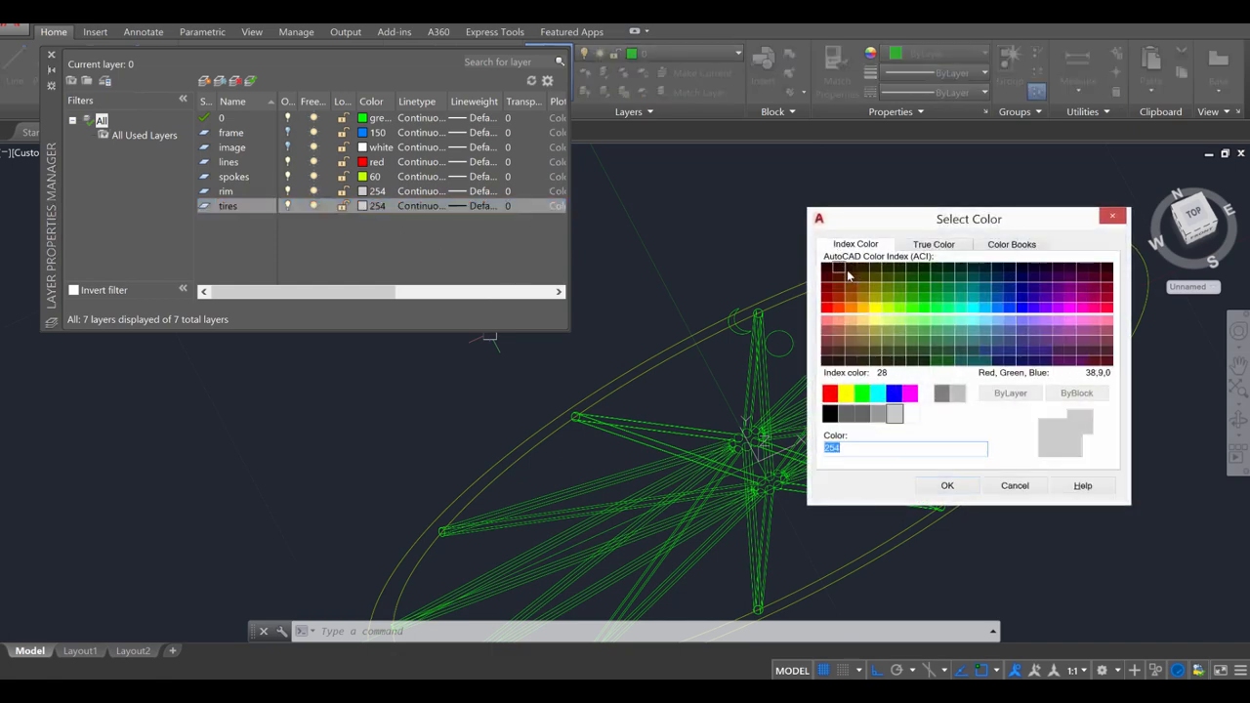
click(887, 293)
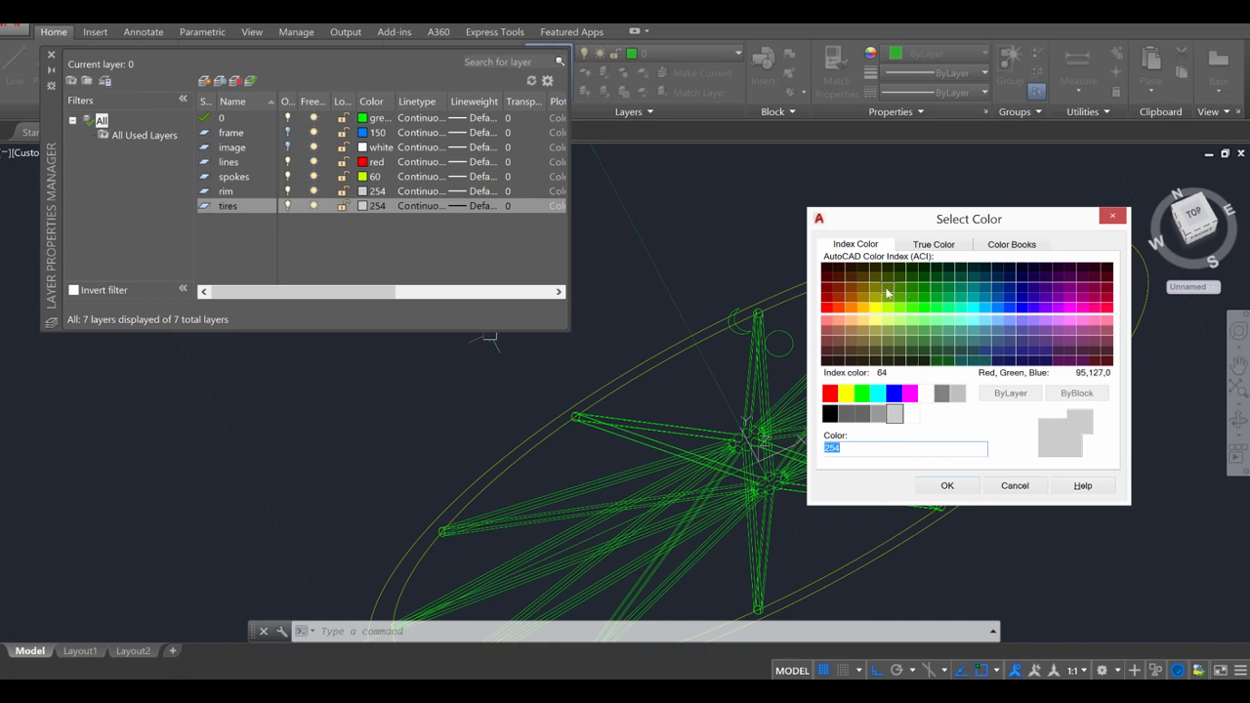
click(838, 293)
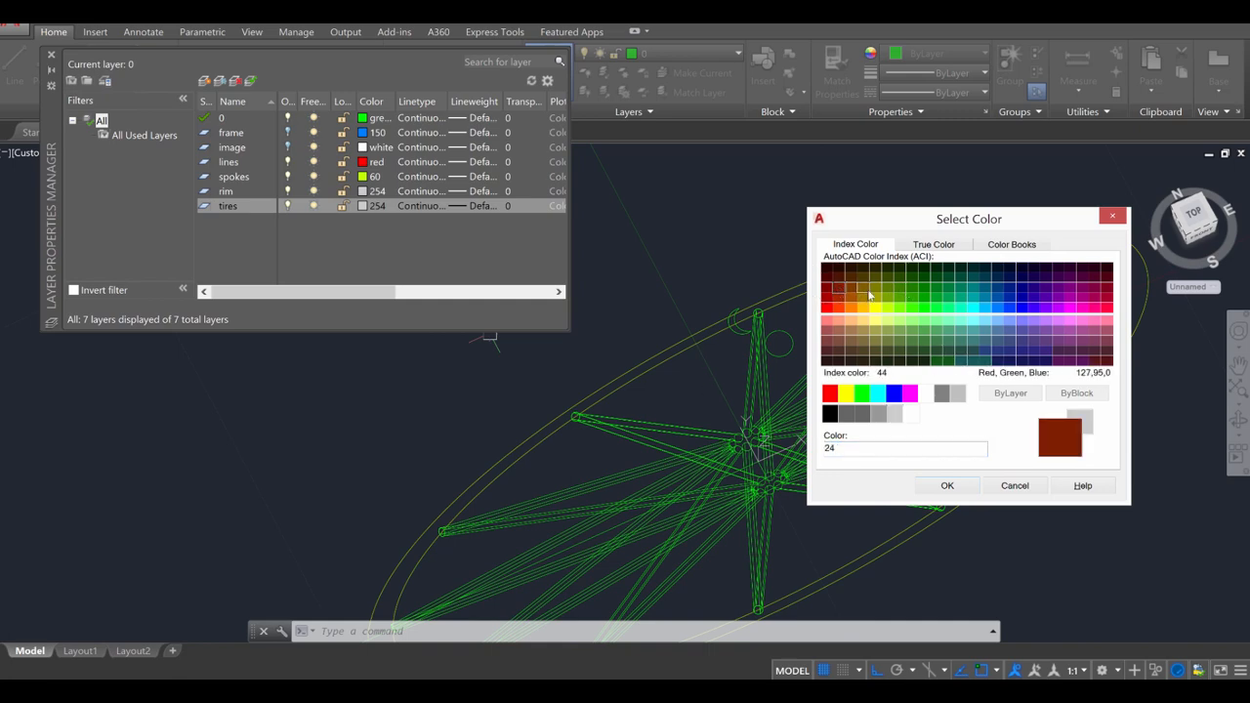
click(1097, 310)
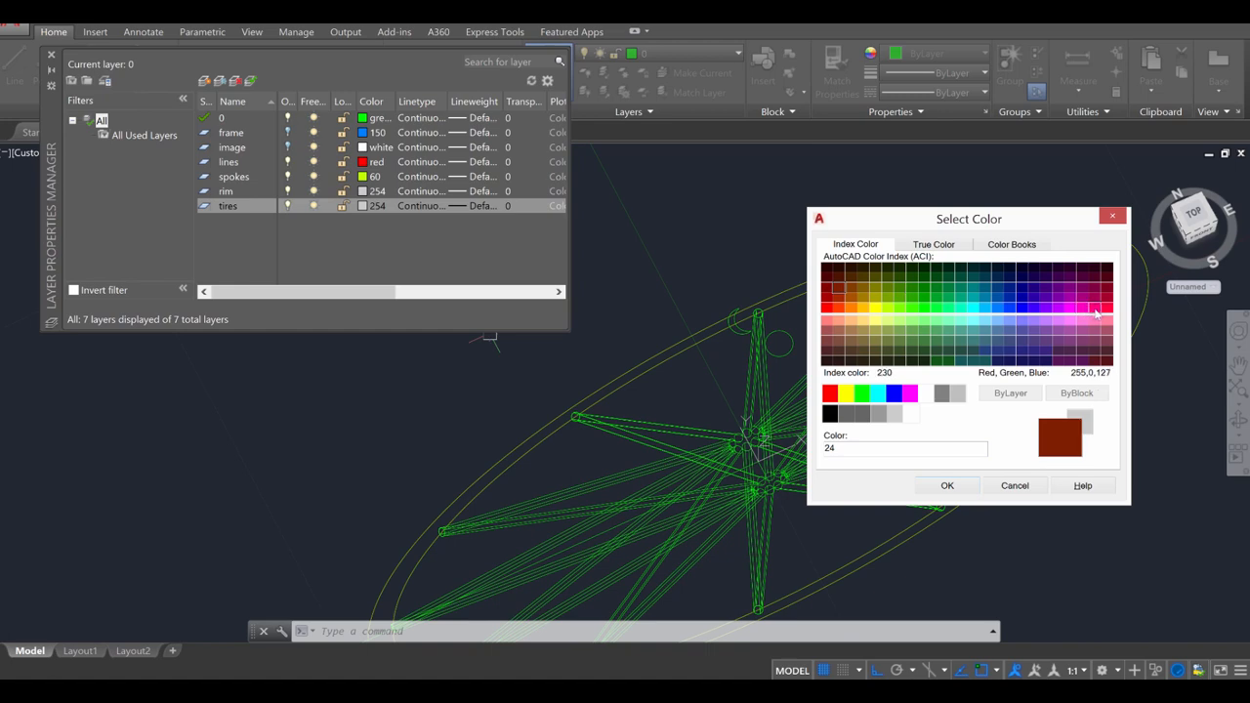
click(1102, 311)
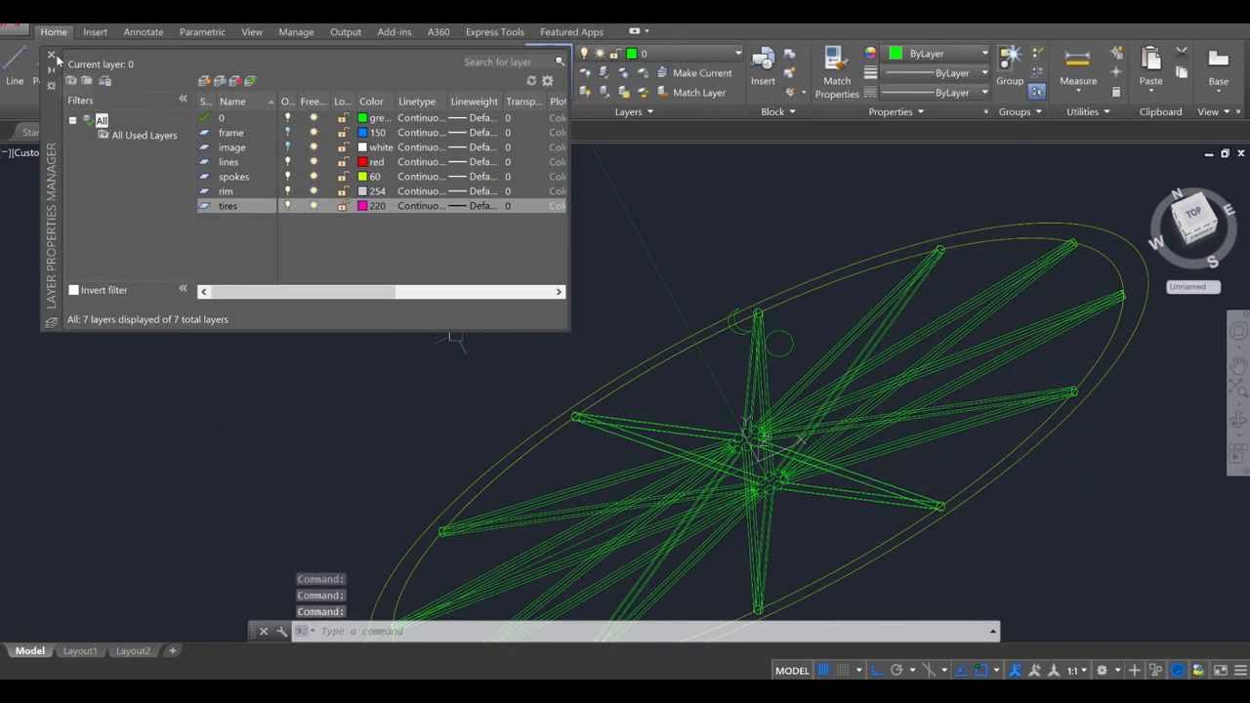
click(50, 55)
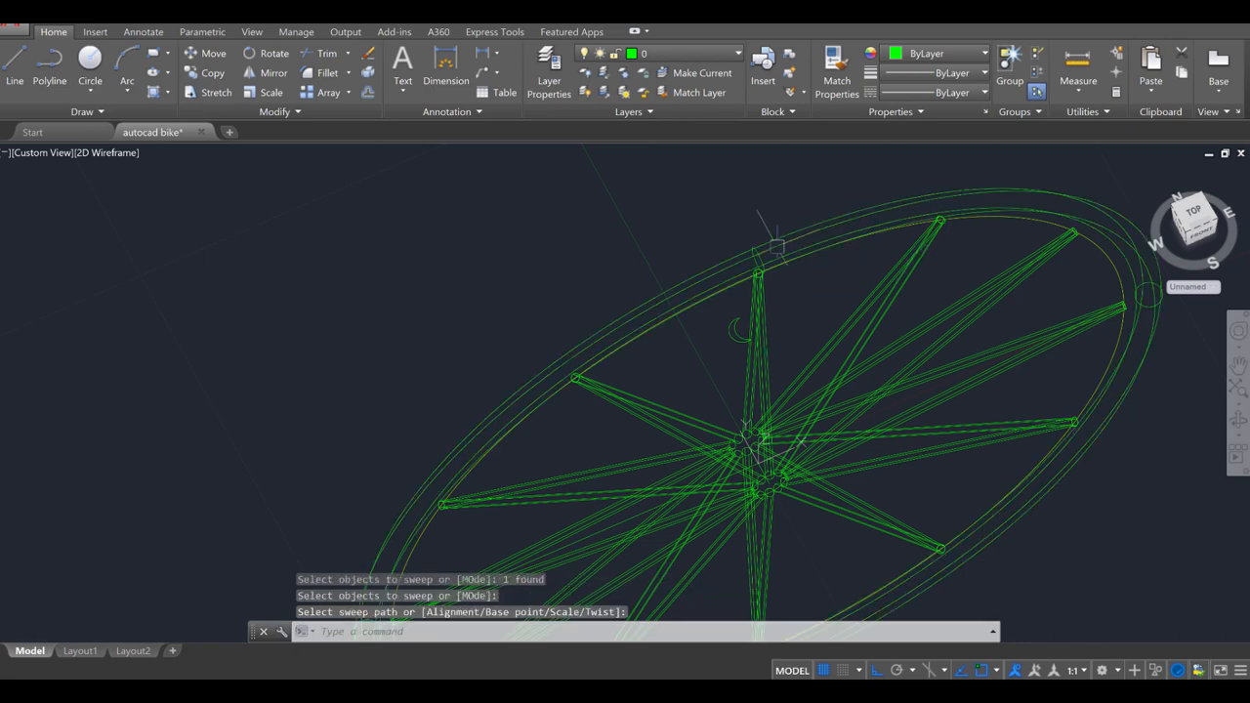
- Sweep the crescent rim profile and the small tire circle along the wheel circle
key(Escape)
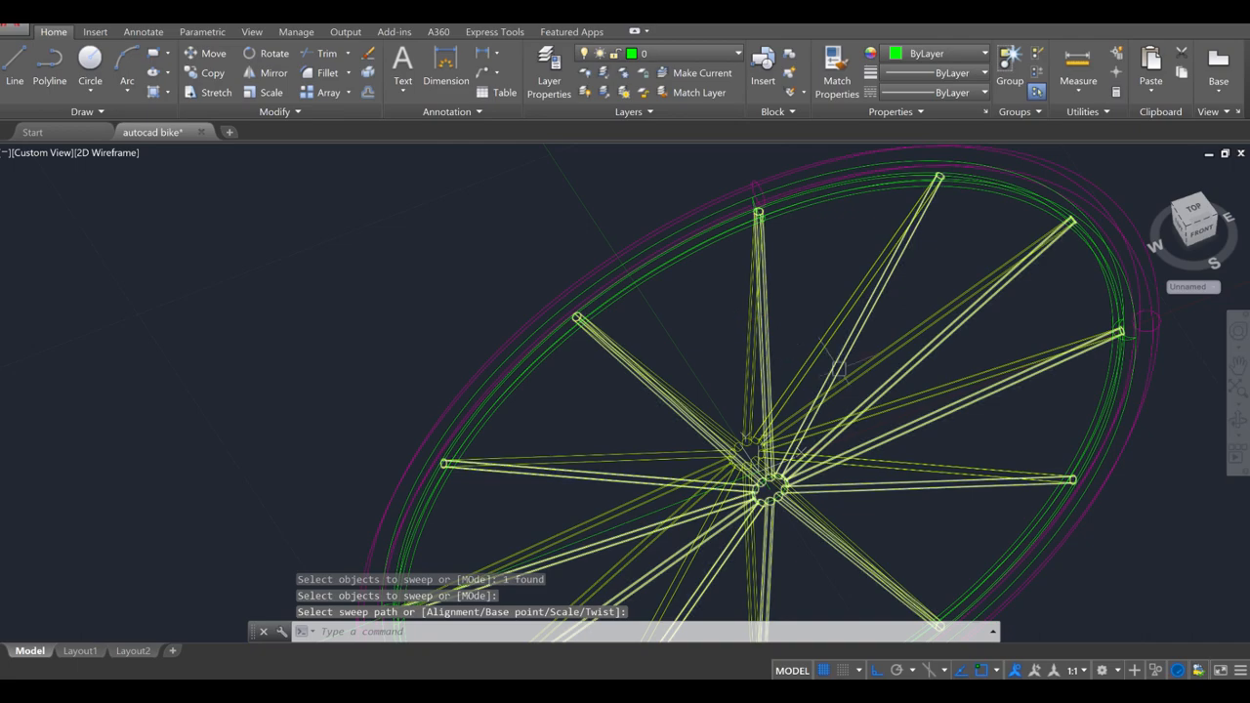
key(Escape)
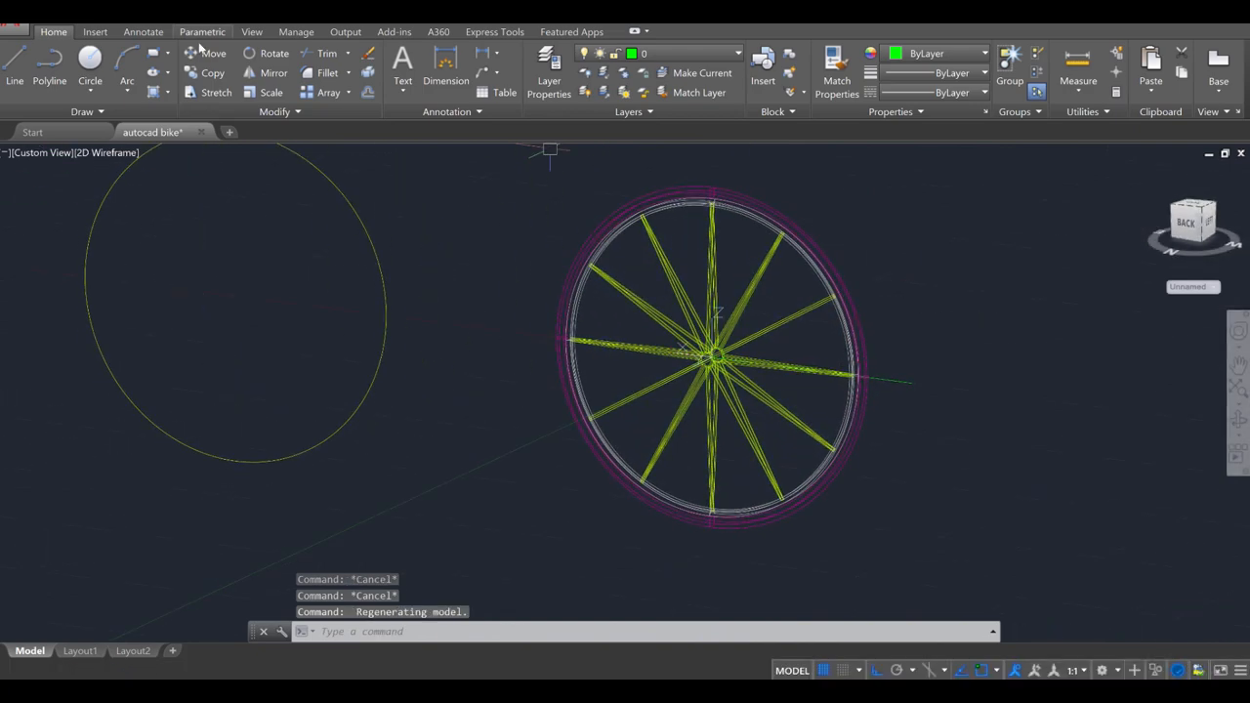
click(105, 152)
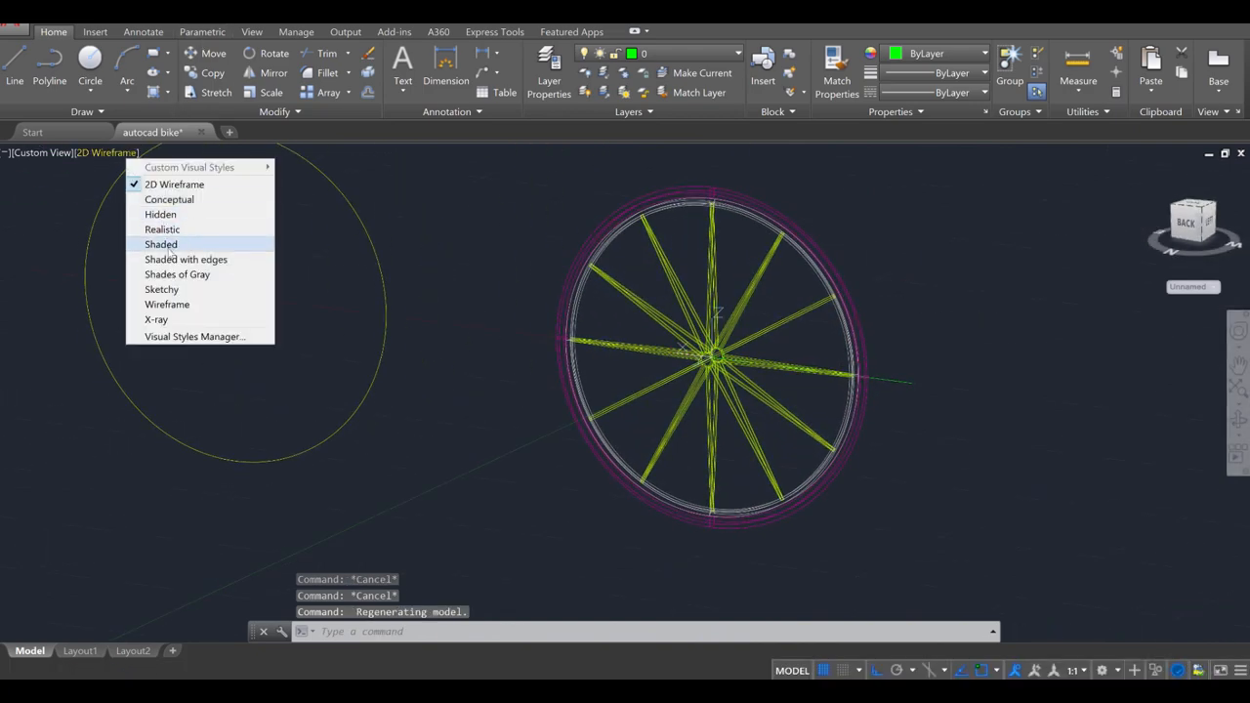
click(160, 244)
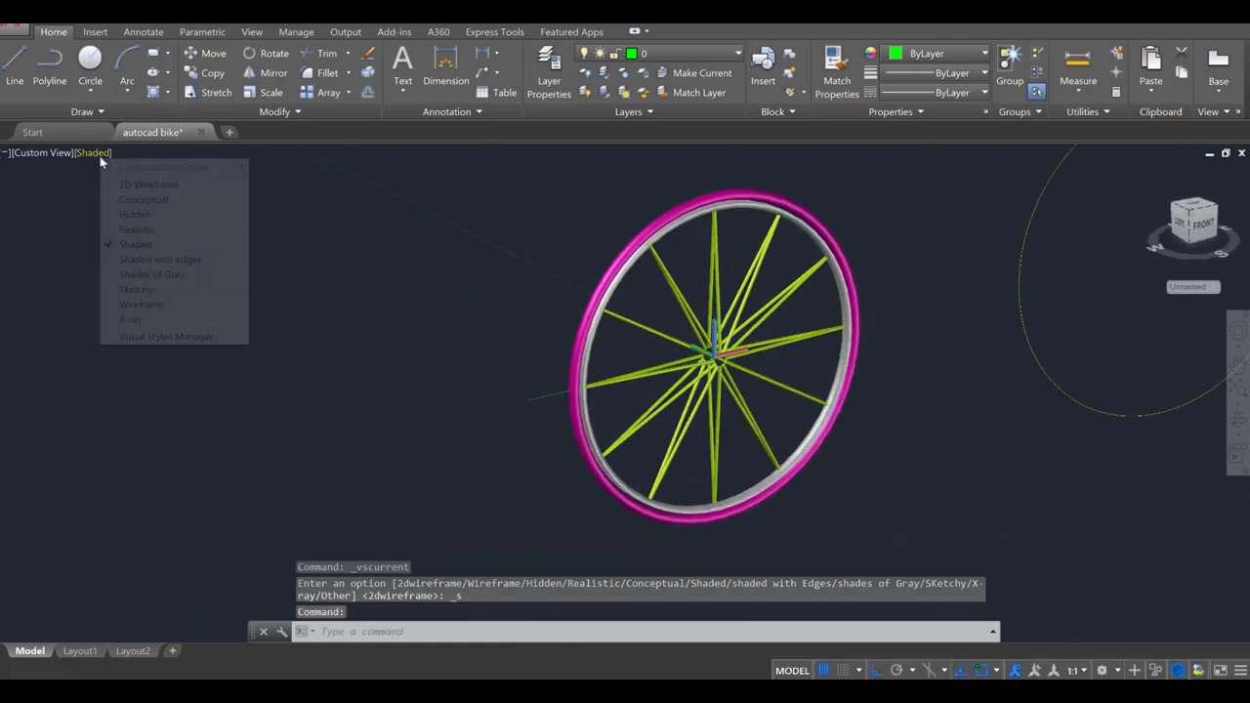
click(149, 183)
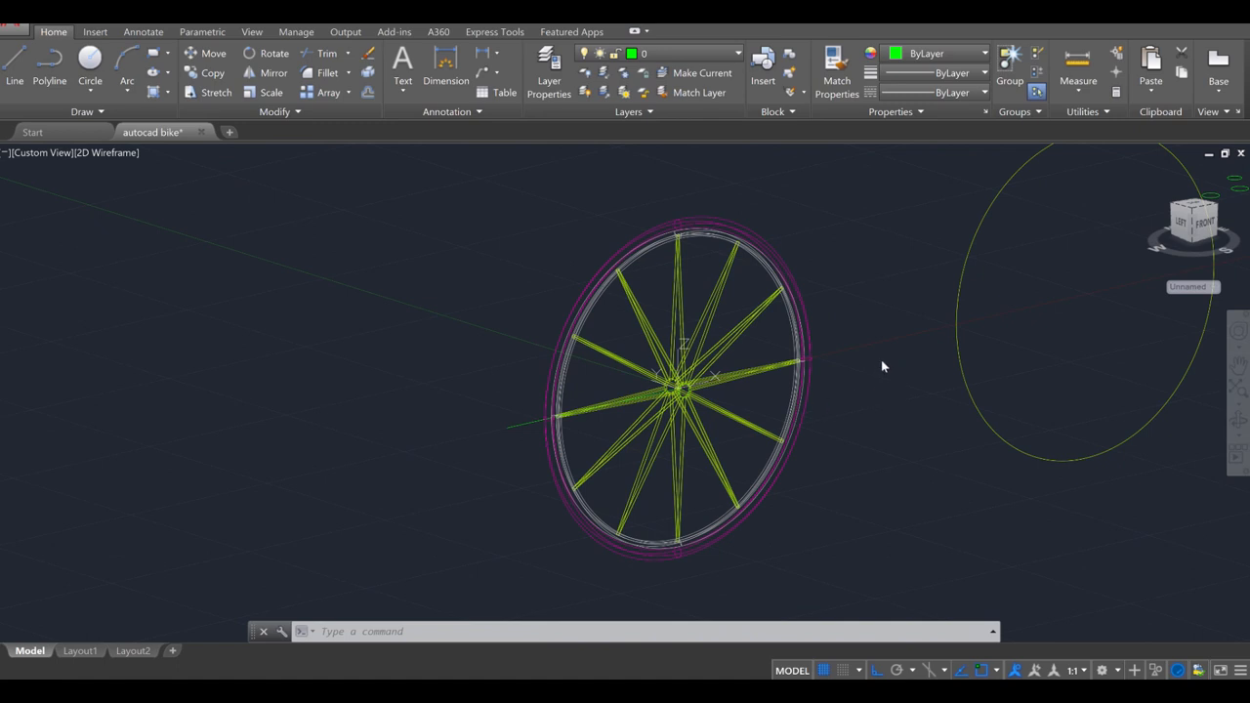
mouse_move(896, 380)
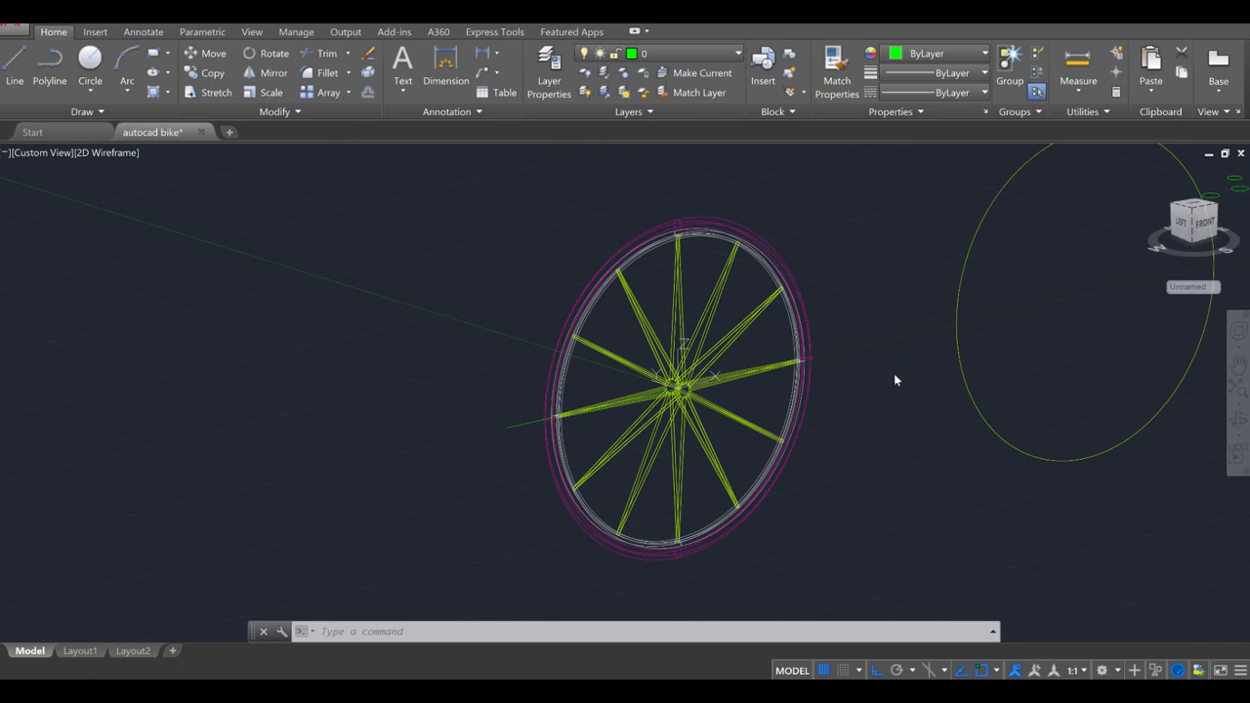